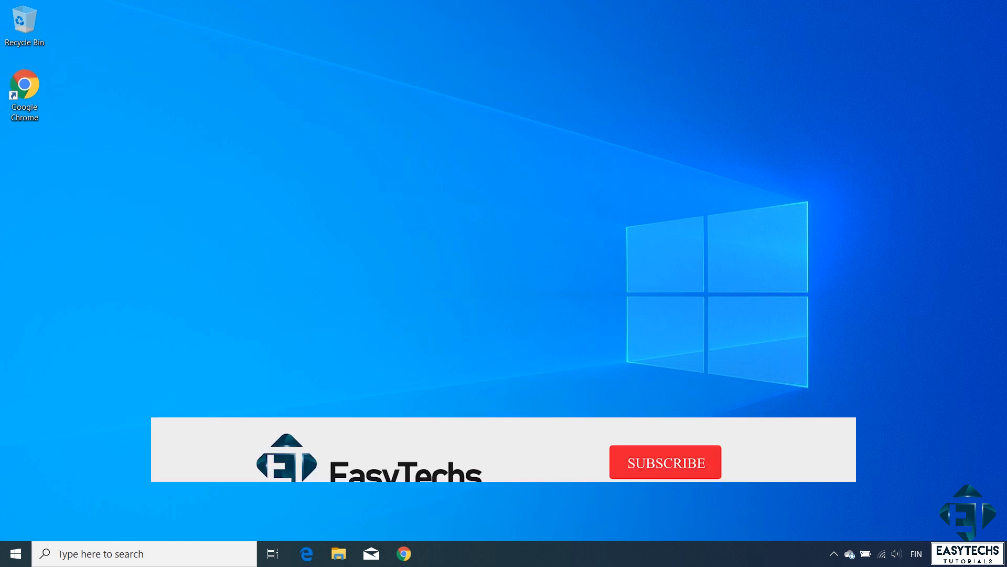
Review the About specs, then search 'upda' to reach Windows Update.
{"action": "left_click", "coordinate": [666, 462]}
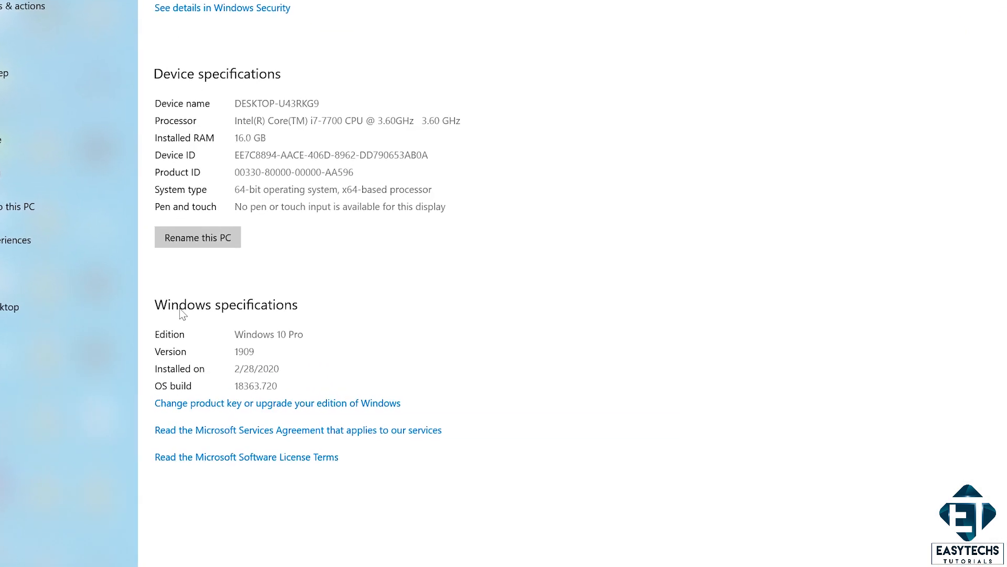
{"action": "scroll", "scroll_direction": "down", "scroll_amount": 3}
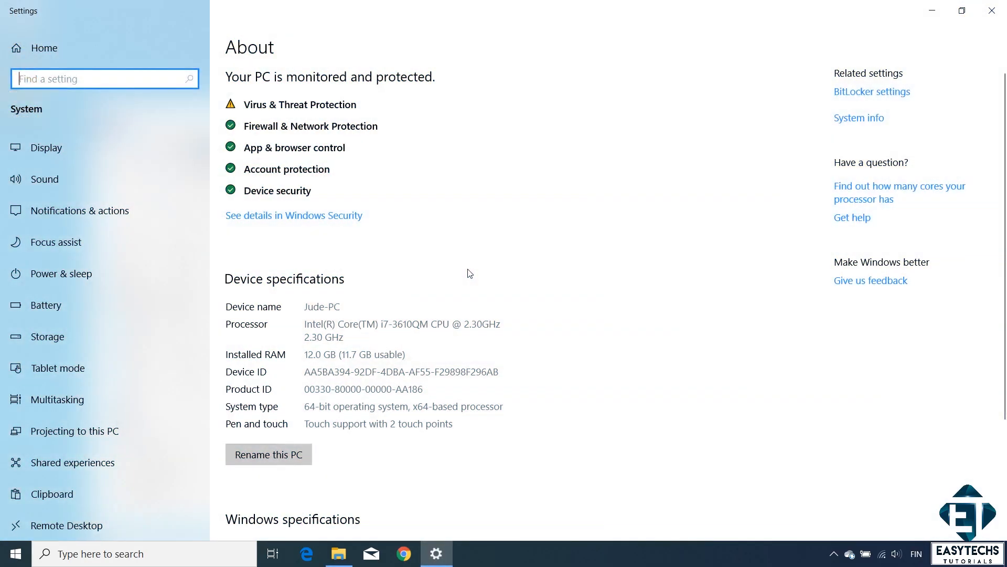
{"action": "scroll", "scroll_direction": "down", "scroll_amount": 3}
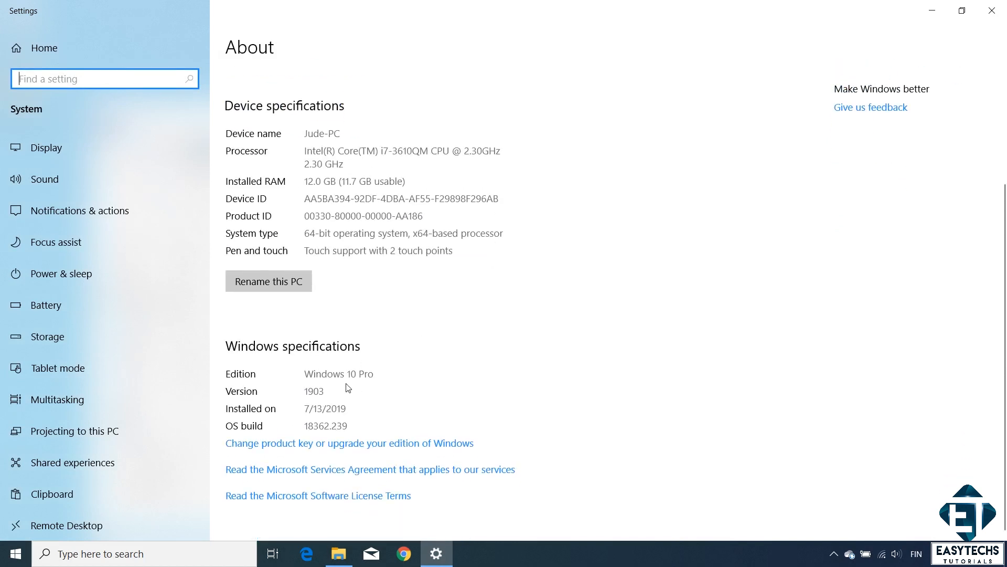
{"action": "mouse_move", "coordinate": [324, 397]}
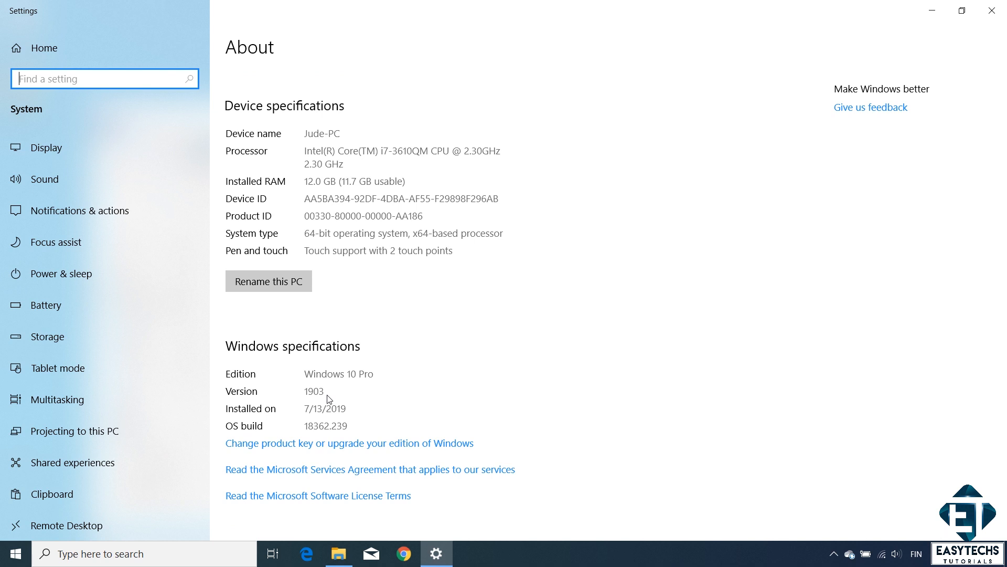
{"action": "type", "text": "upda"}
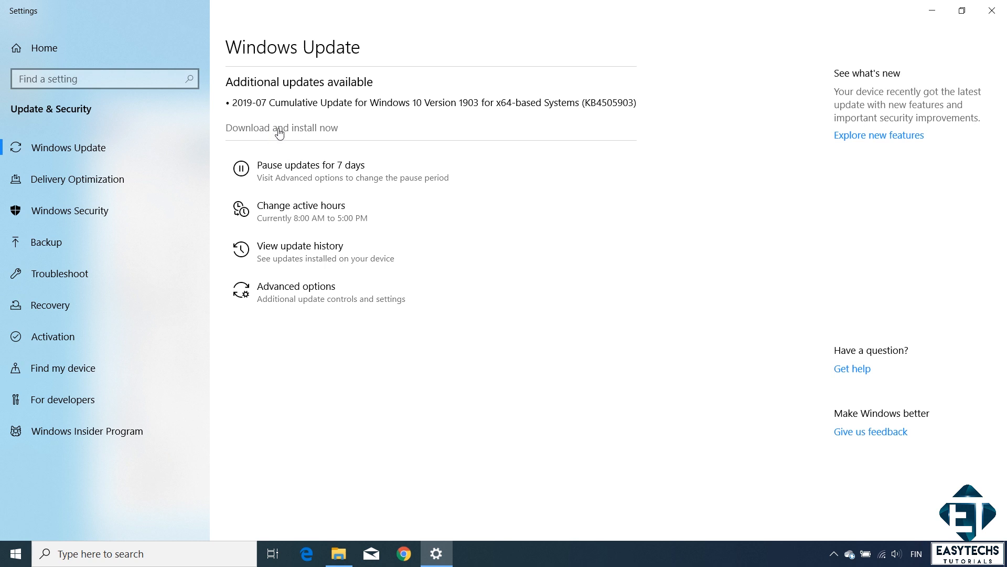
Download and install the 2019-07 cumulative update, then check for further updates.
{"action": "left_click", "coordinate": [281, 127]}
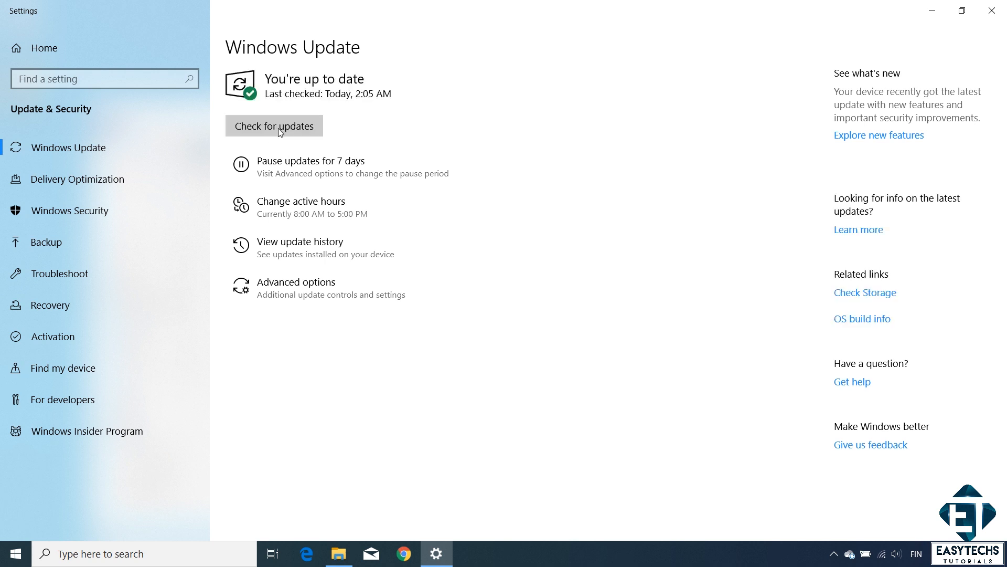
{"action": "left_click", "coordinate": [274, 125]}
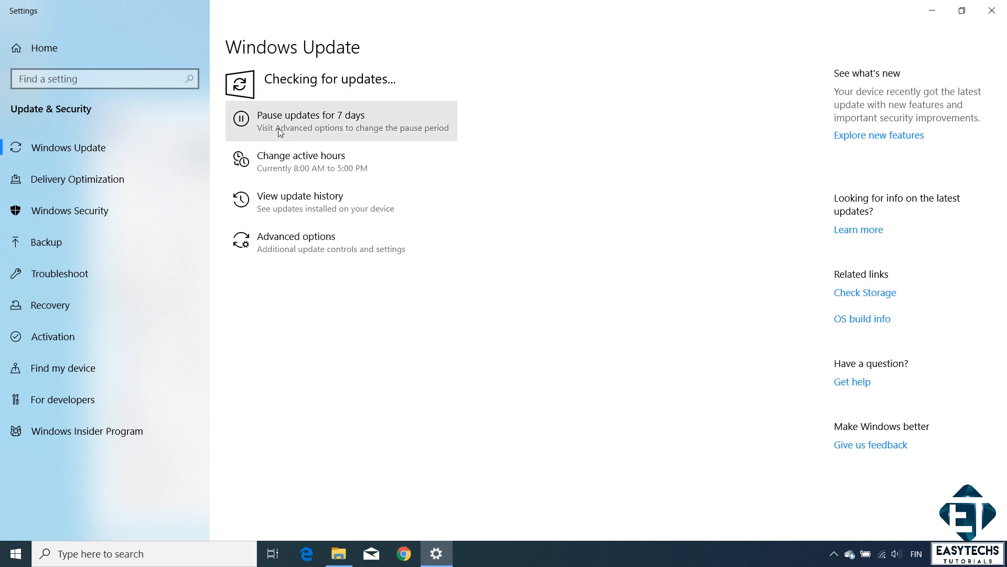
{"action": "mouse_move", "coordinate": [522, 121]}
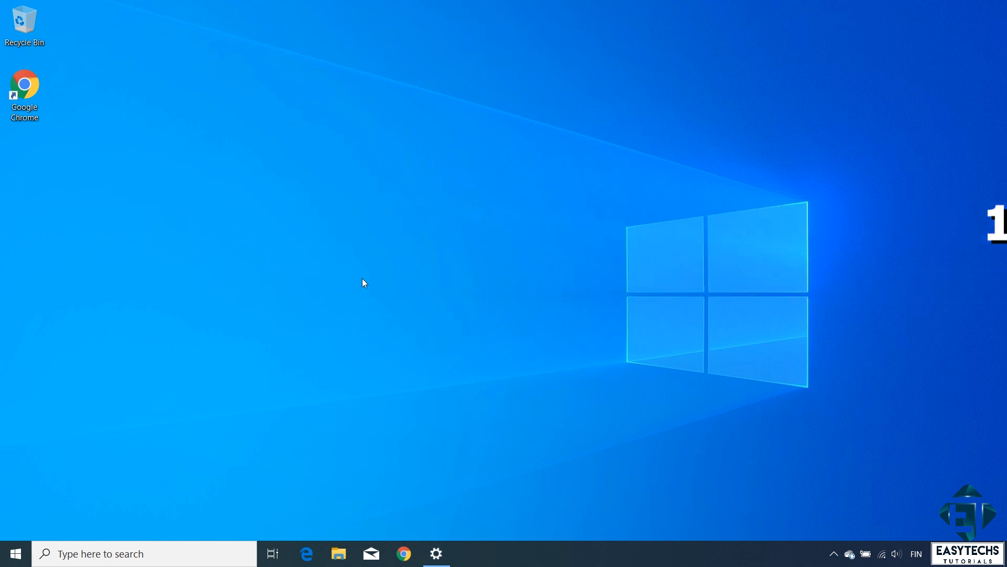
Launch Task Manager (Ctrl+Shift+Esc and the taskbar menu) and expand it to full details.
{"action": "key", "text": "Ctrl+Shift+Esc"}
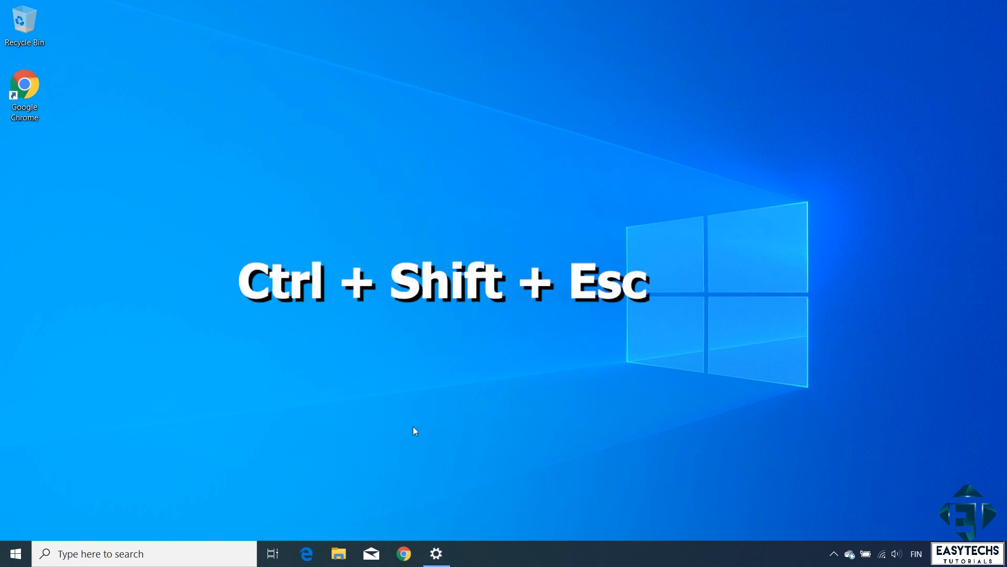
{"action": "key", "text": "ctrl+shift+esc"}
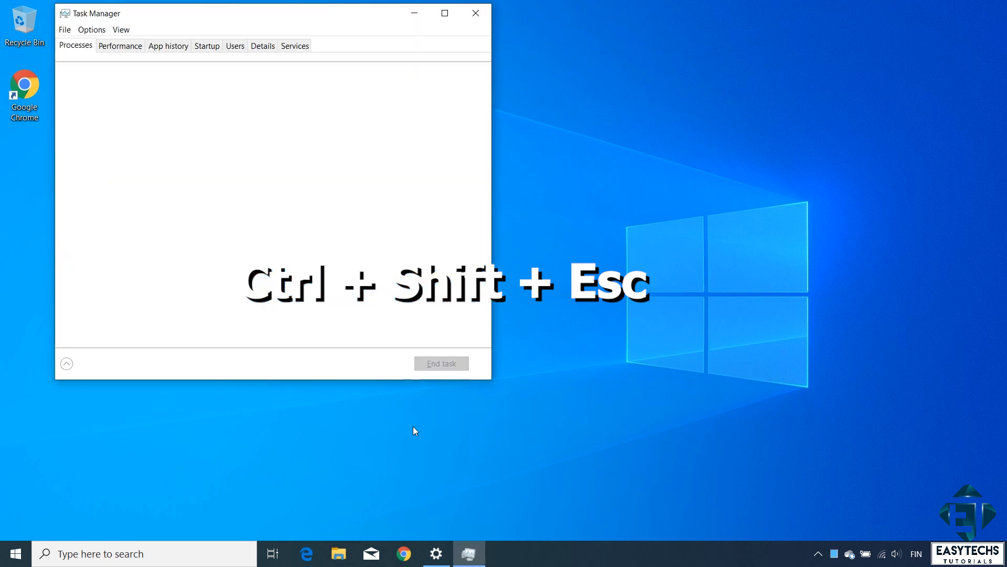
{"action": "left_click", "coordinate": [66, 364]}
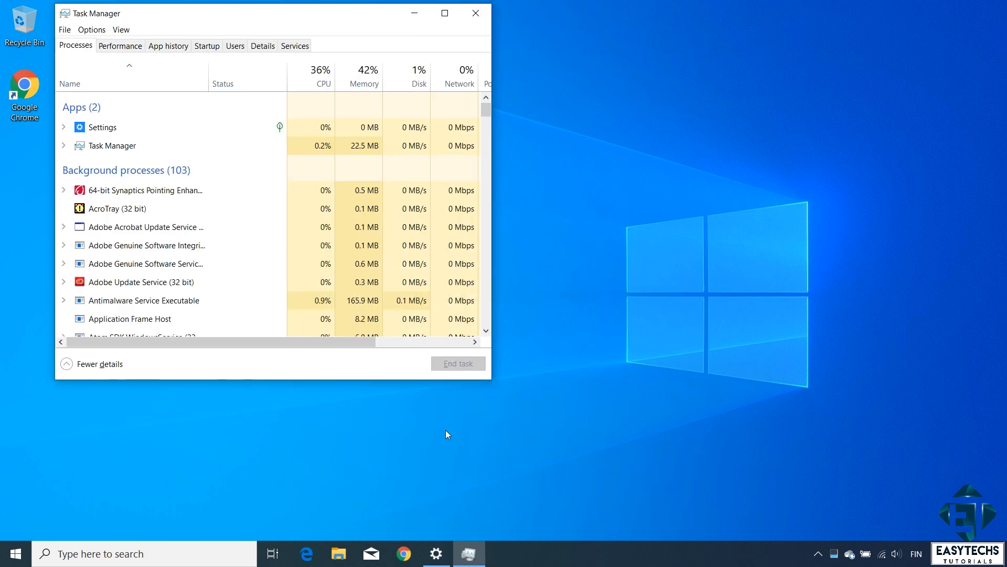
{"action": "right_click", "coordinate": [790, 553]}
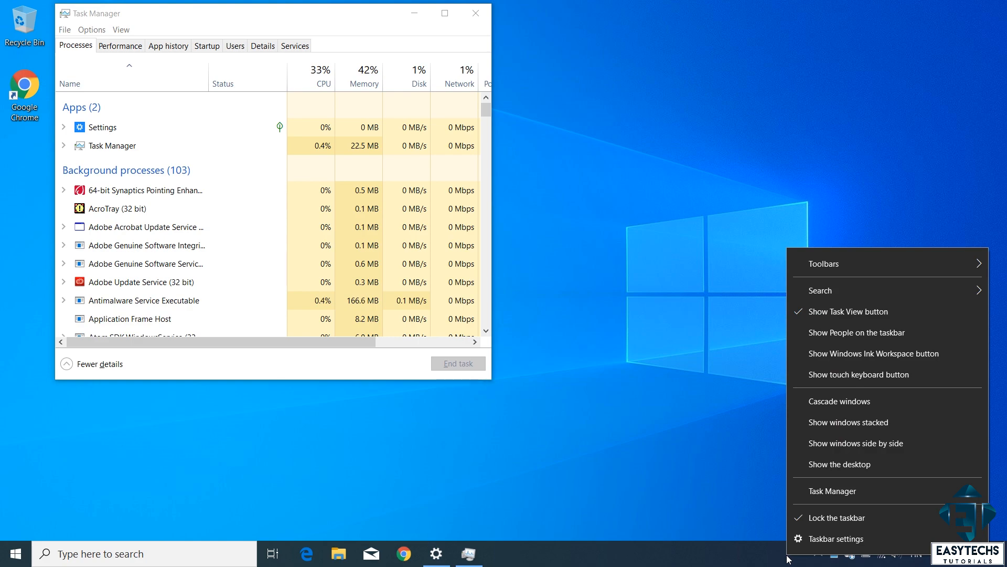
{"action": "left_click", "coordinate": [639, 233]}
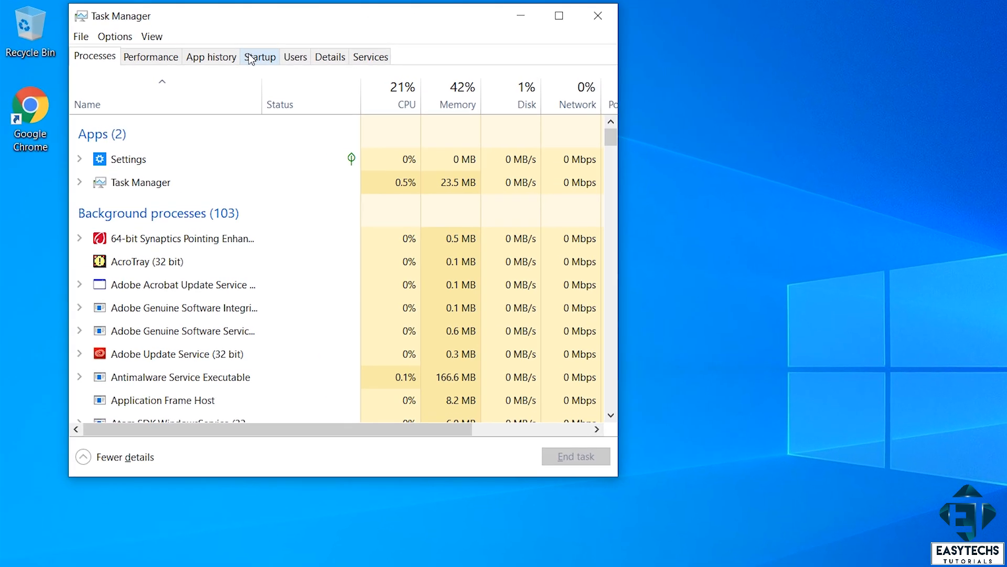
Show the Startup list and review entries such as Akamai NetSession, Program and CyberGhost 7.
{"action": "left_click", "coordinate": [259, 57]}
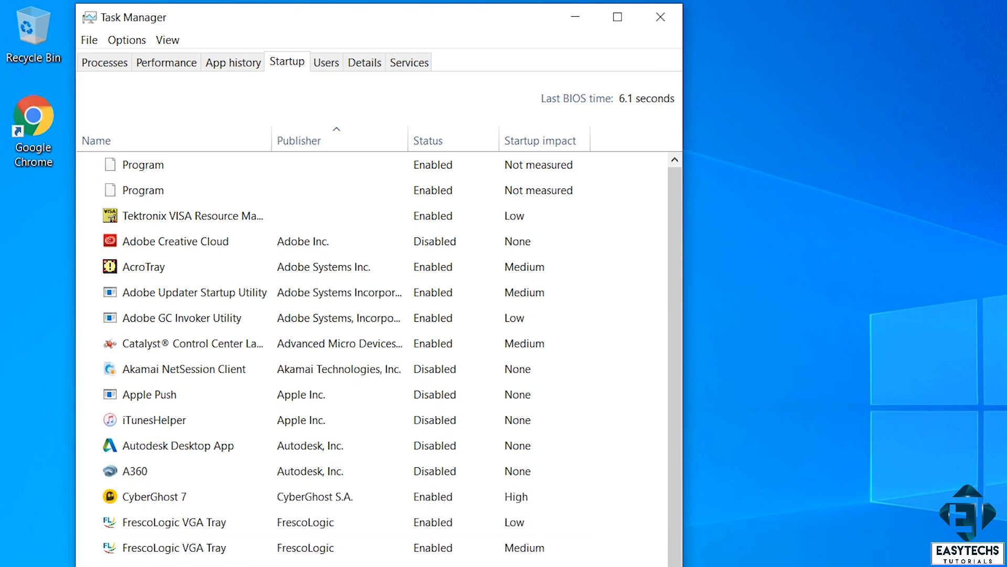
{"action": "left_click", "coordinate": [193, 368]}
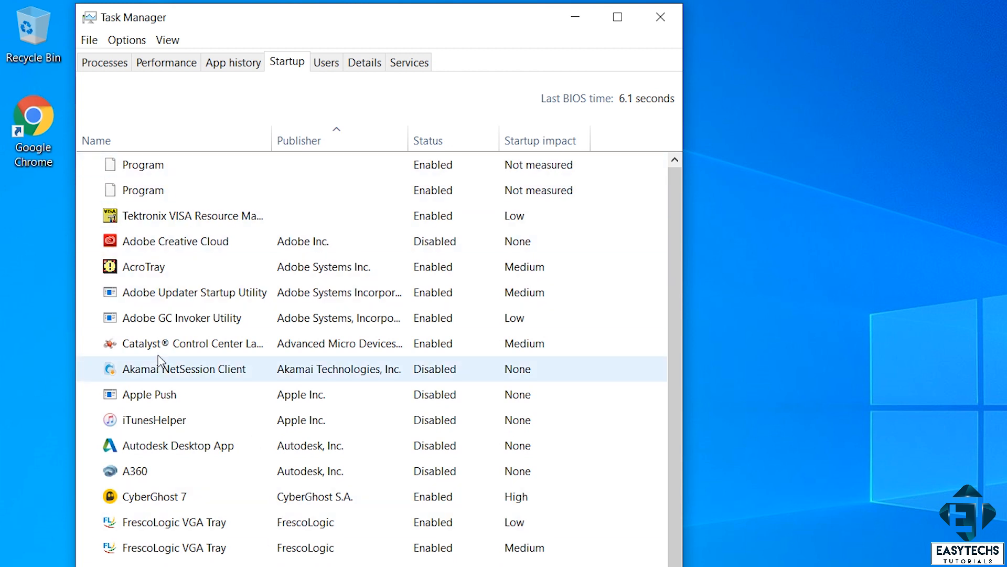
{"action": "mouse_move", "coordinate": [320, 140]}
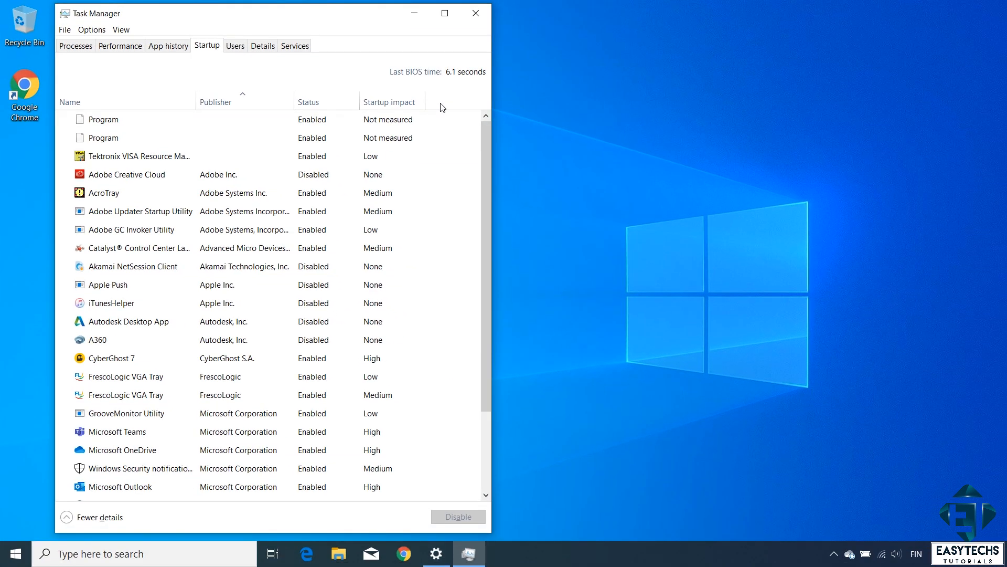
{"action": "left_click", "coordinate": [103, 137]}
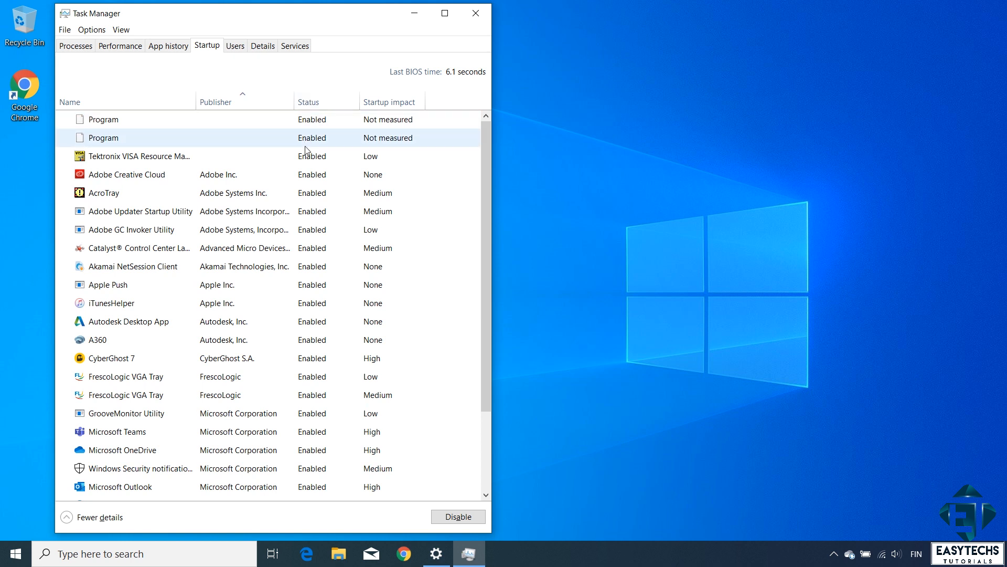
{"action": "left_click", "coordinate": [113, 358]}
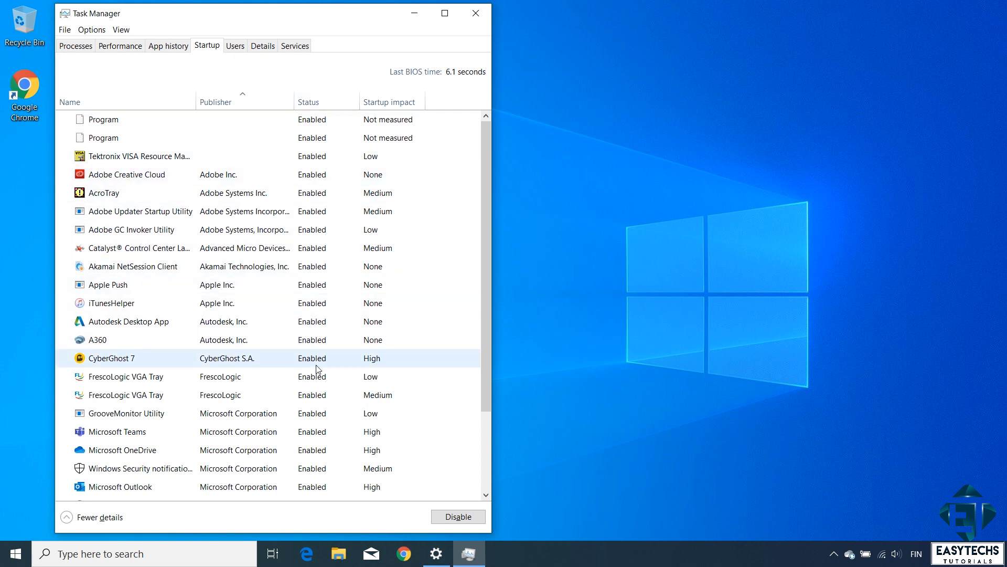
{"action": "mouse_move", "coordinate": [318, 367]}
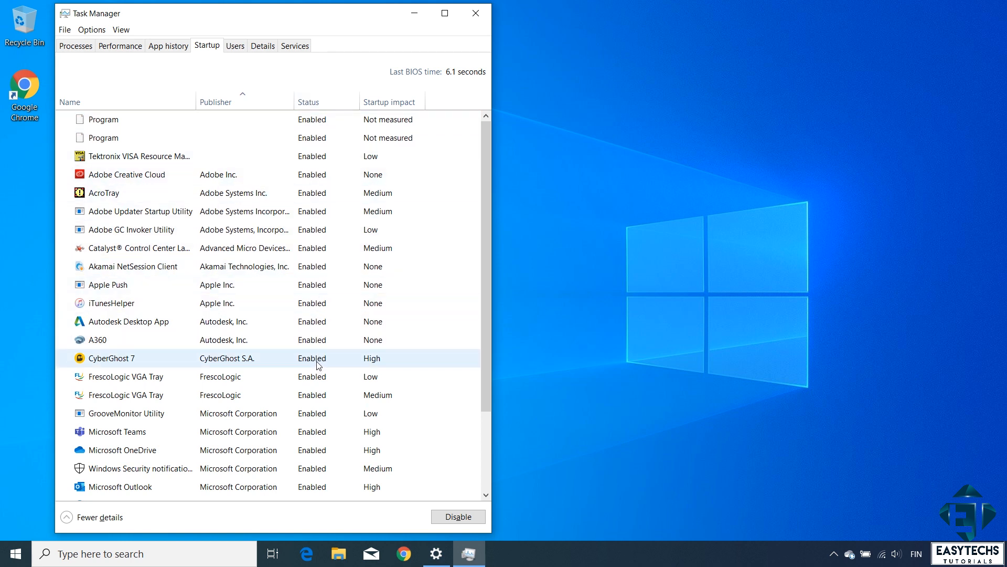
{"action": "mouse_move", "coordinate": [315, 87]}
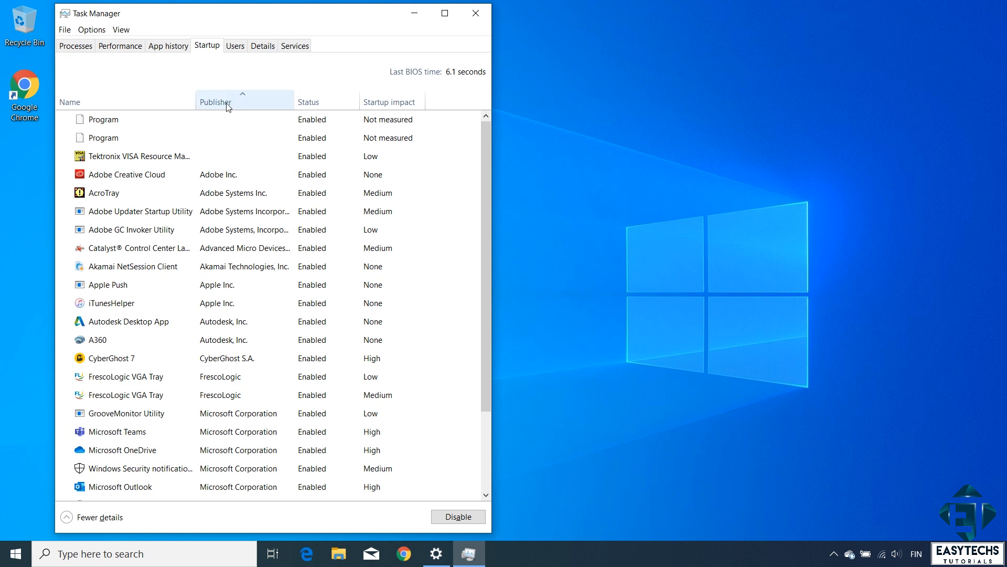
Sort the startup entries by publisher and select iTunesHelper.
{"action": "left_click", "coordinate": [127, 376]}
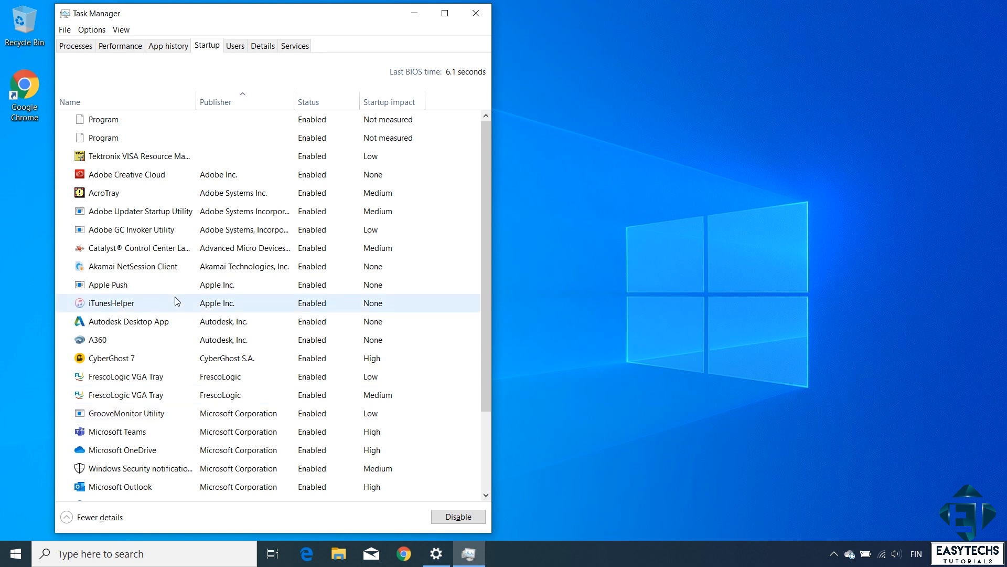
{"action": "left_click", "coordinate": [216, 102]}
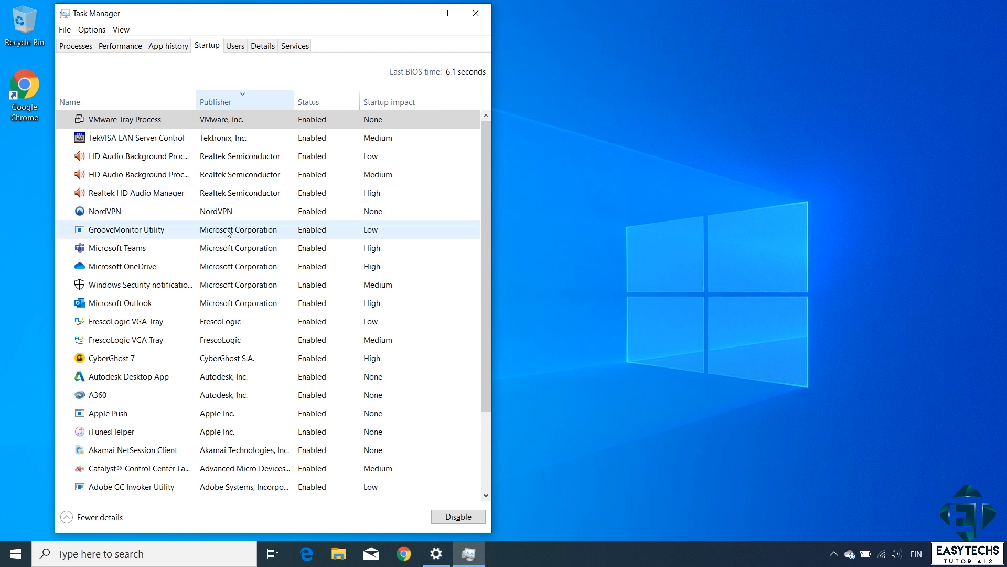
Reverse the publisher sort and disable Microsoft OneDrive and Microsoft Teams from startup.
{"action": "left_click", "coordinate": [119, 302]}
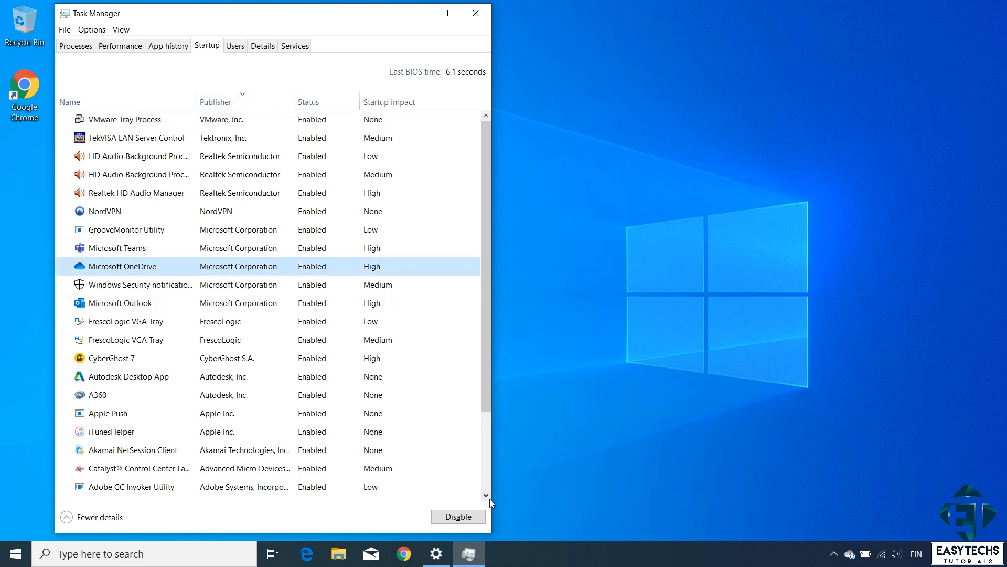
{"action": "left_click", "coordinate": [457, 516]}
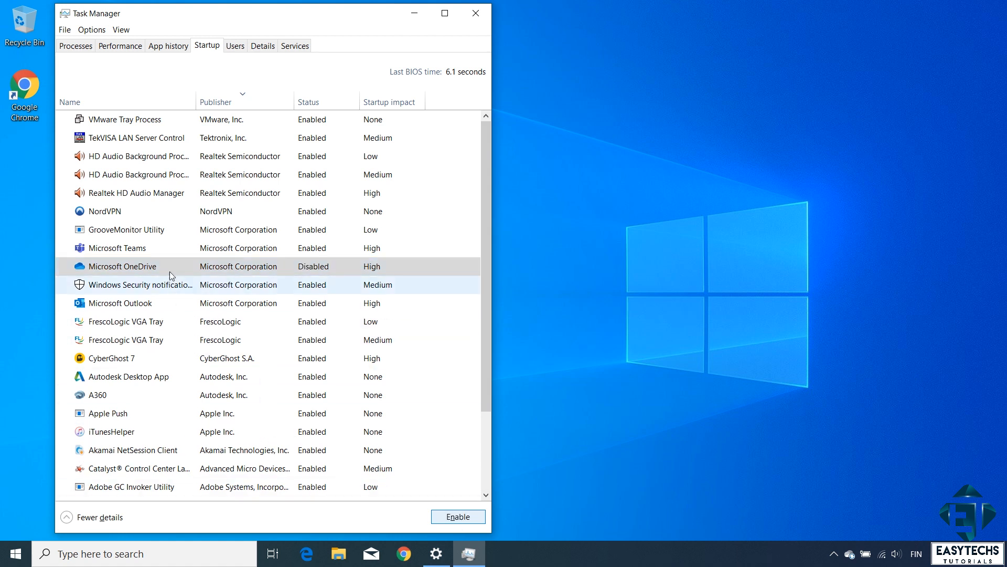
{"action": "left_click", "coordinate": [117, 247]}
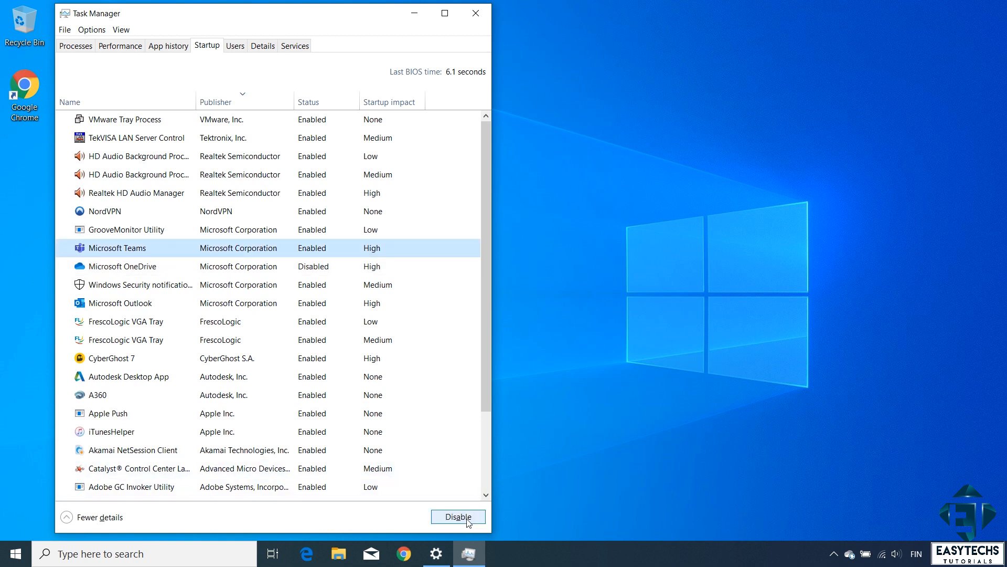
{"action": "left_click", "coordinate": [457, 516]}
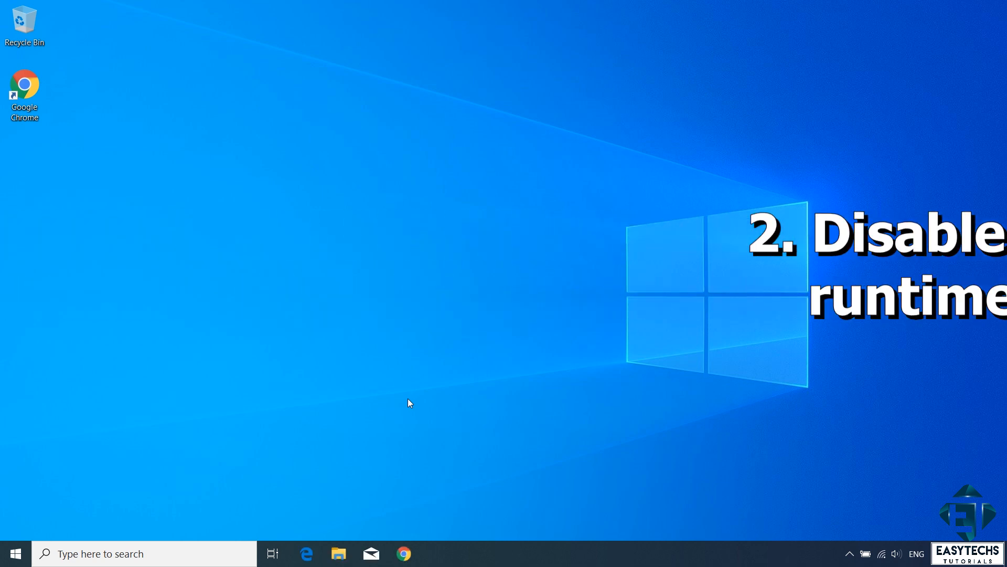
Search for 'system configuration', launch msconfig and show its Services list.
{"action": "left_click", "coordinate": [13, 553]}
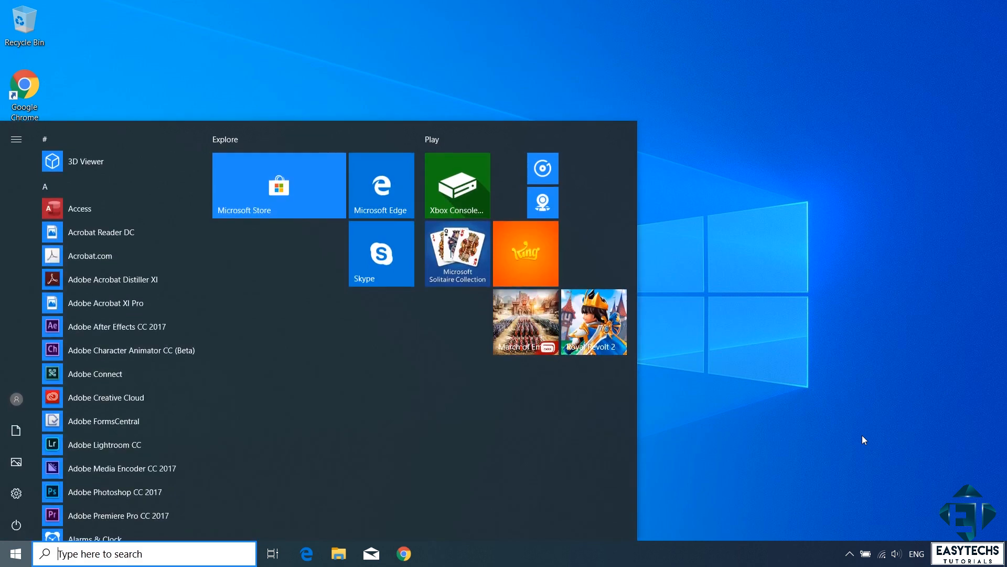
{"action": "type", "text": "system configuration"}
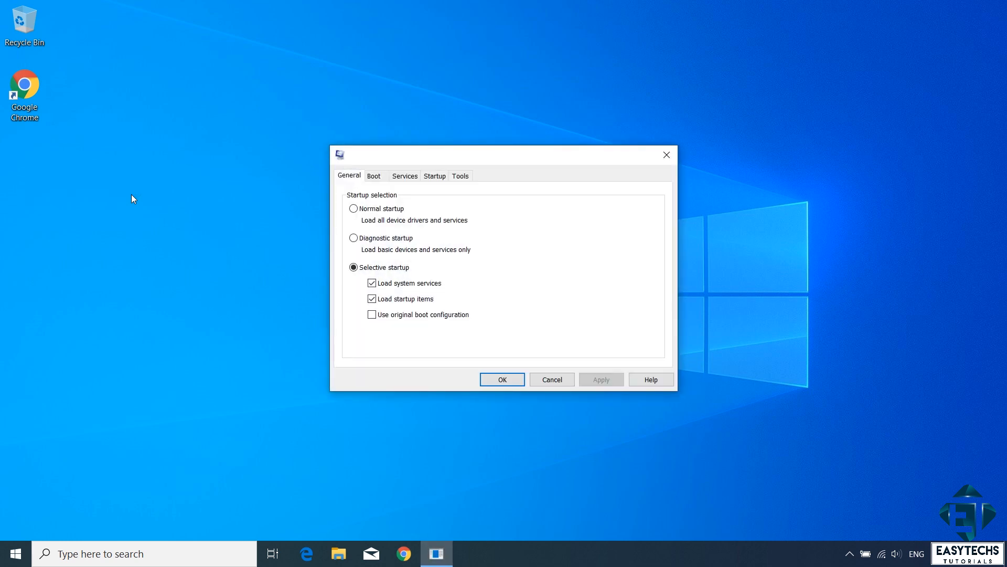
{"action": "mouse_move", "coordinate": [405, 179]}
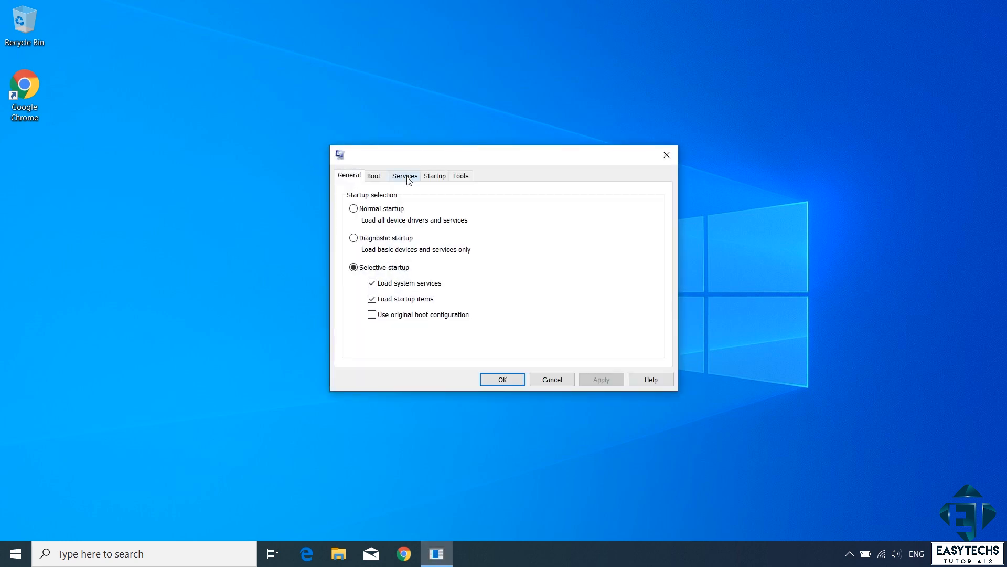
{"action": "left_click", "coordinate": [405, 175]}
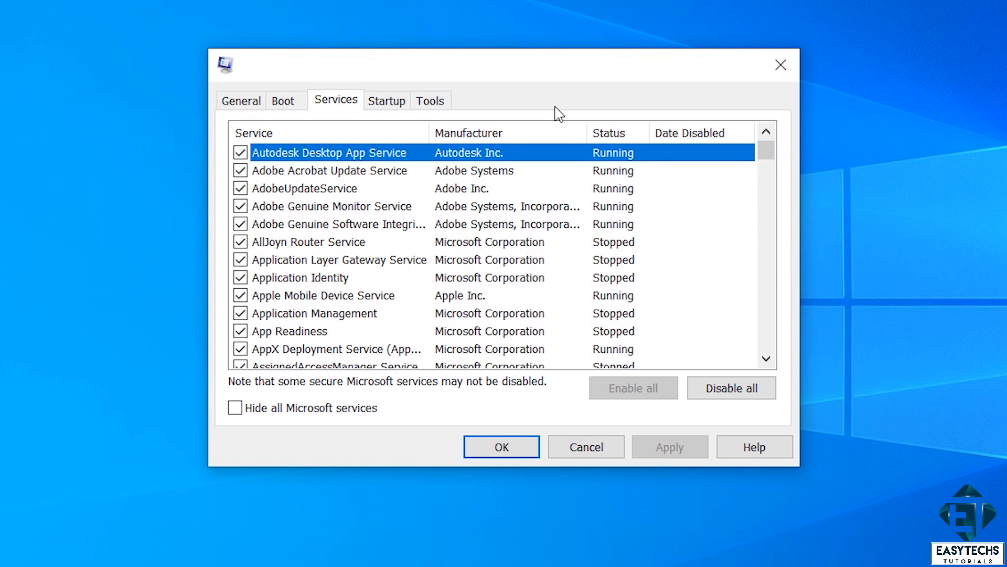
{"action": "mouse_move", "coordinate": [376, 371]}
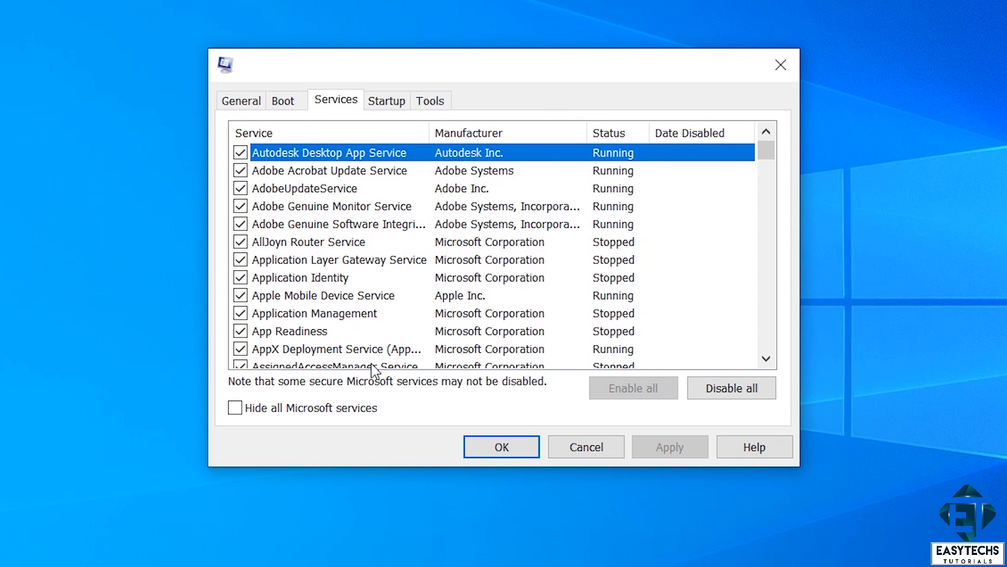
Hide Microsoft services and uncheck unneeded third-party services such as Bonjour, iPod and nordvpn.
{"action": "left_click", "coordinate": [236, 407]}
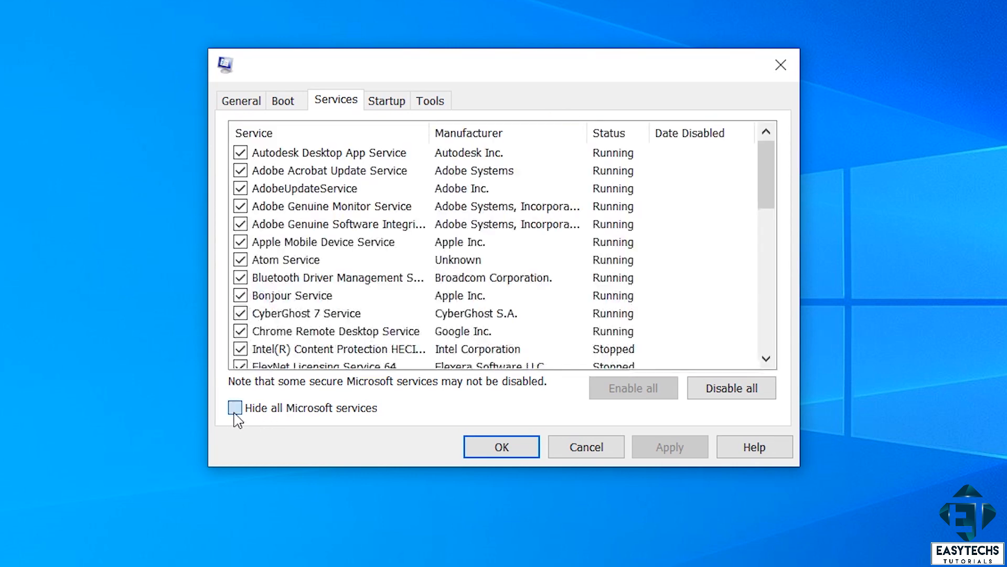
{"action": "left_click", "coordinate": [237, 408]}
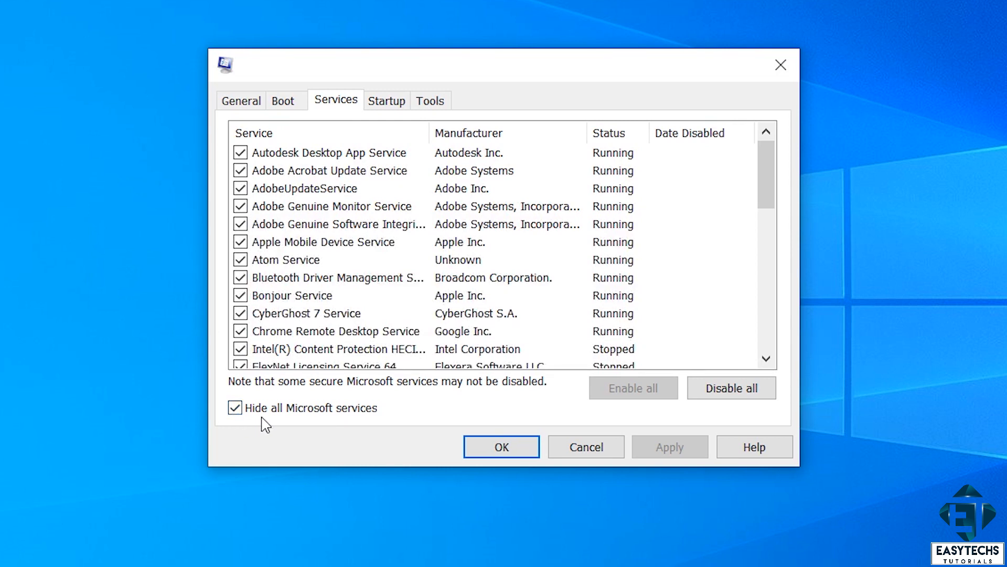
{"action": "left_click", "coordinate": [731, 387]}
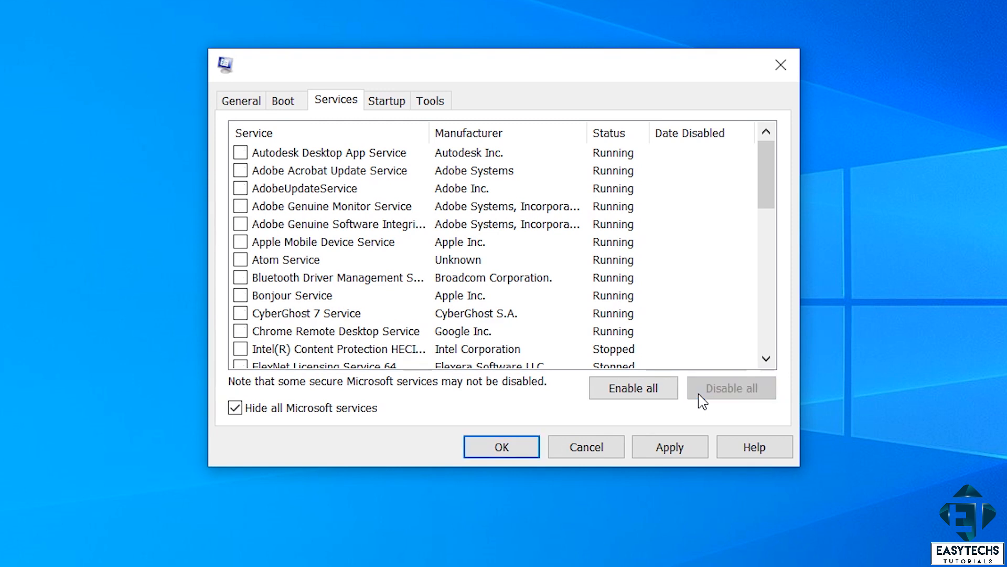
{"action": "left_click", "coordinate": [631, 387]}
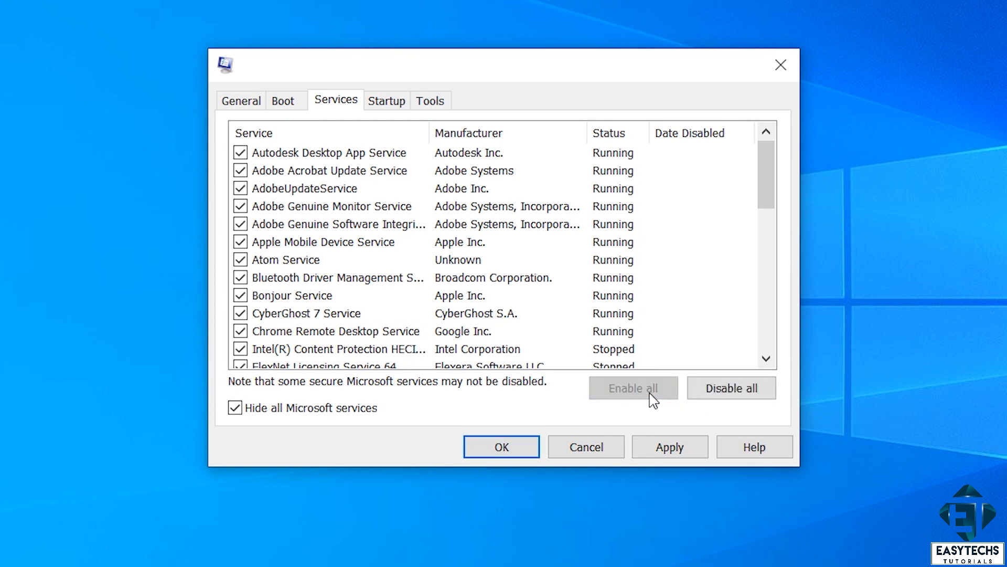
{"action": "left_click", "coordinate": [241, 312]}
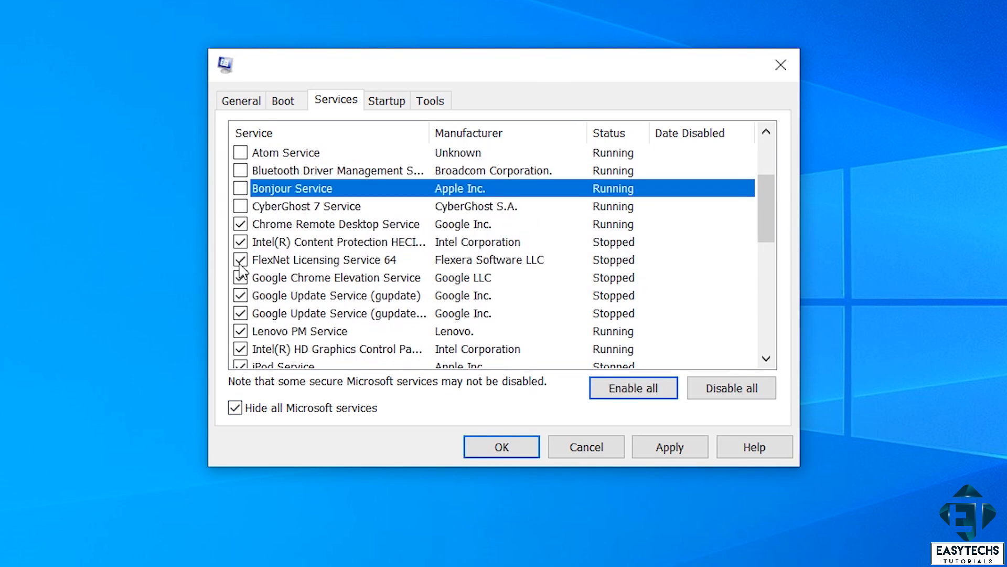
{"action": "scroll", "scroll_direction": "down", "scroll_amount": 3}
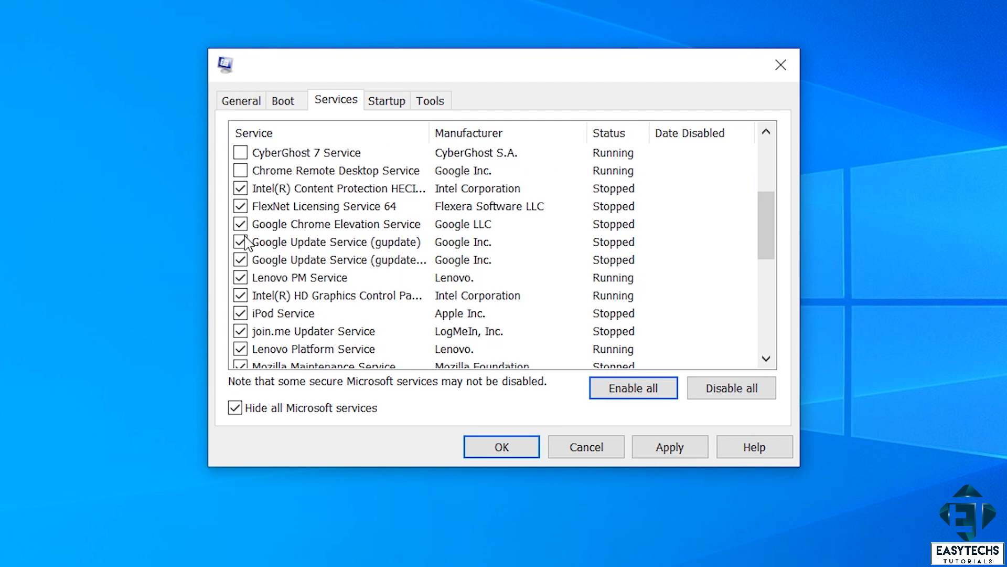
{"action": "scroll", "scroll_direction": "down", "scroll_amount": 3}
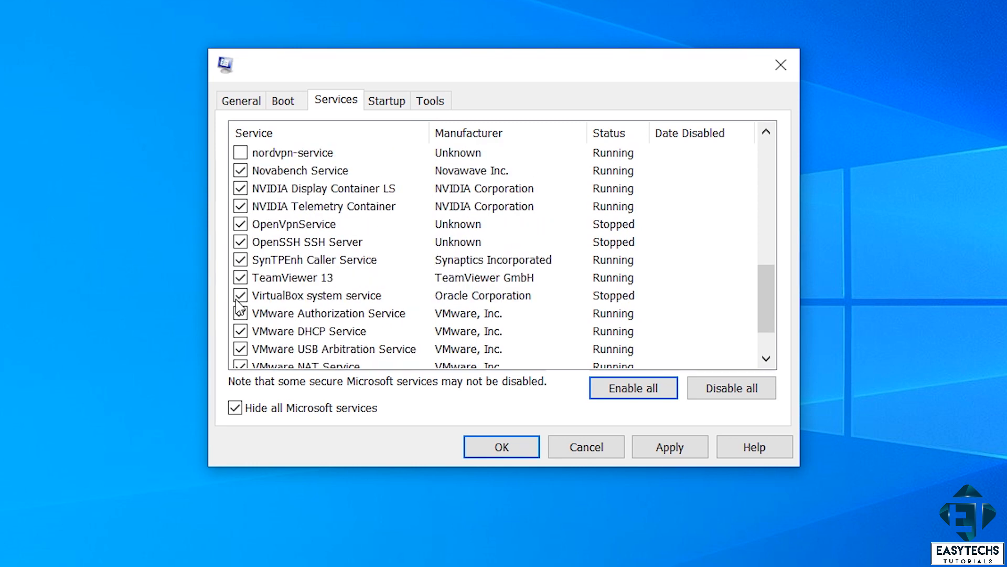
{"action": "scroll", "scroll_direction": "down", "scroll_amount": 3}
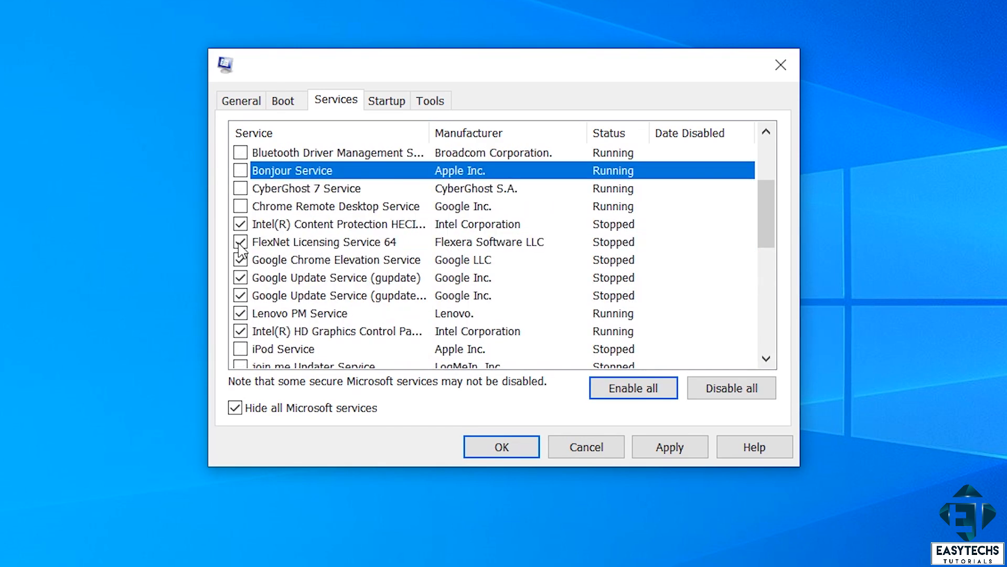
{"action": "left_click", "coordinate": [670, 447]}
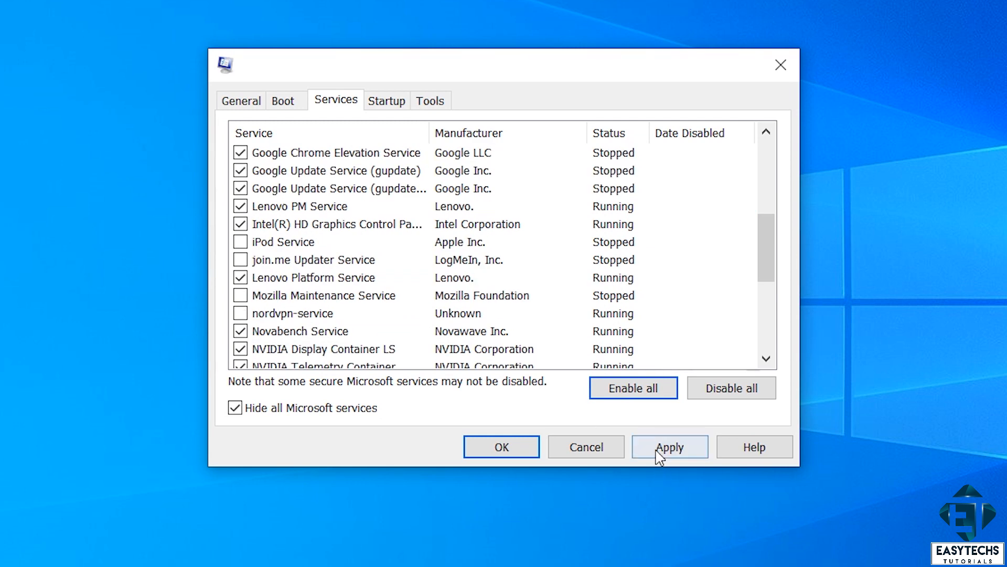
Apply the service changes, close System Configuration and accept the restart.
{"action": "left_click", "coordinate": [669, 447]}
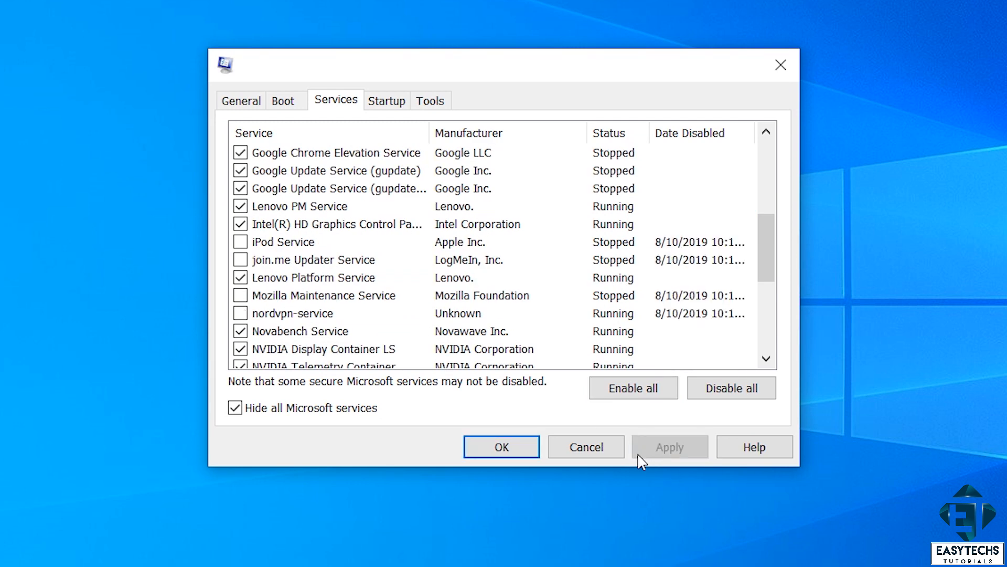
{"action": "left_click", "coordinate": [501, 447]}
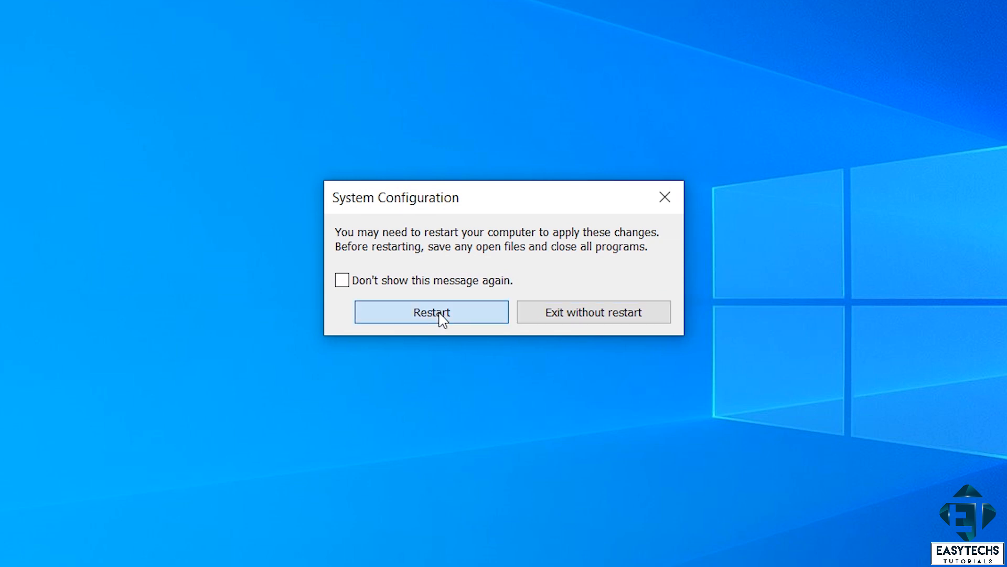
{"action": "left_click", "coordinate": [431, 313]}
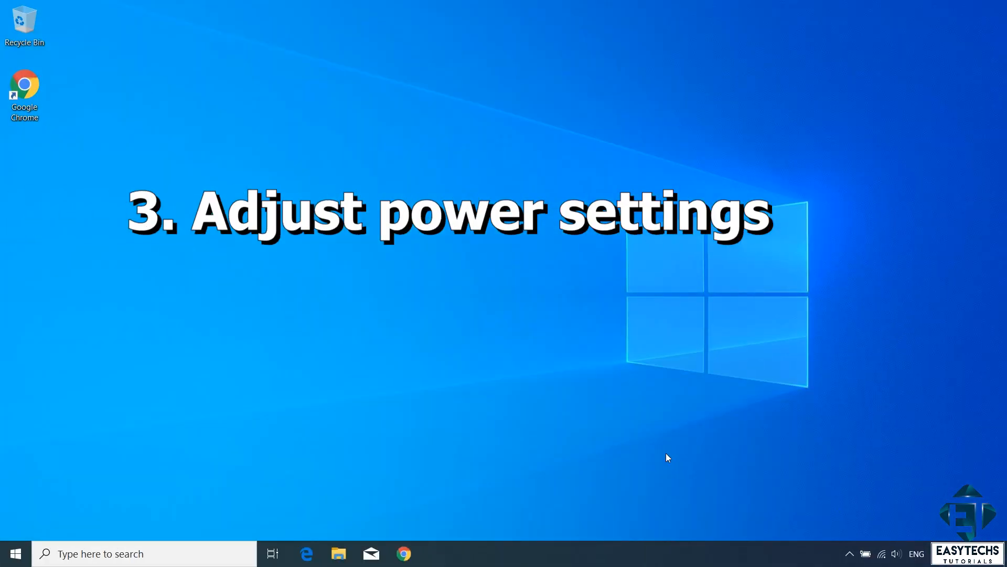
Search Settings for 'po' to reach Power & sleep and go to Additional power settings.
{"action": "type", "text": "po"}
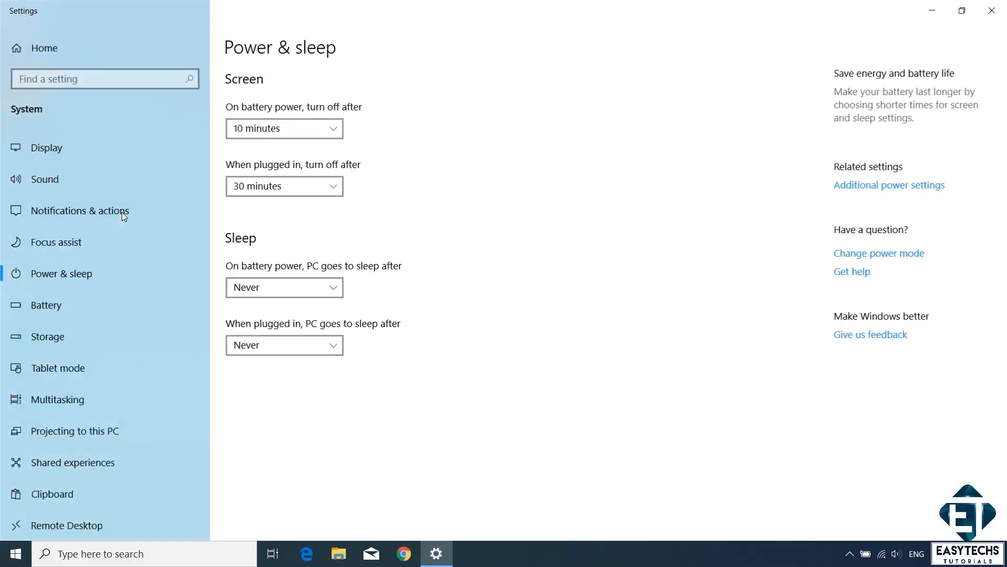
{"action": "mouse_move", "coordinate": [136, 210]}
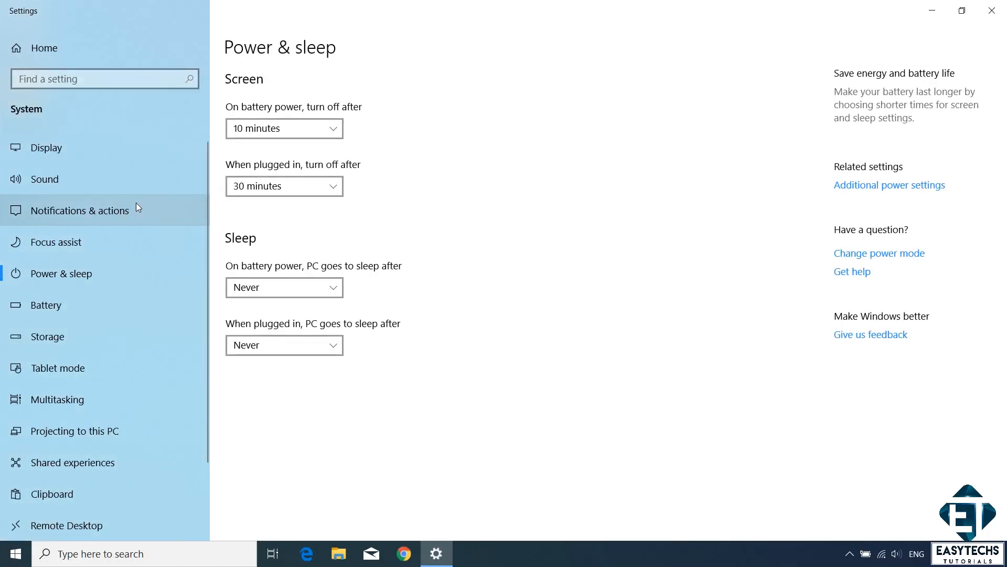
{"action": "mouse_move", "coordinate": [369, 240]}
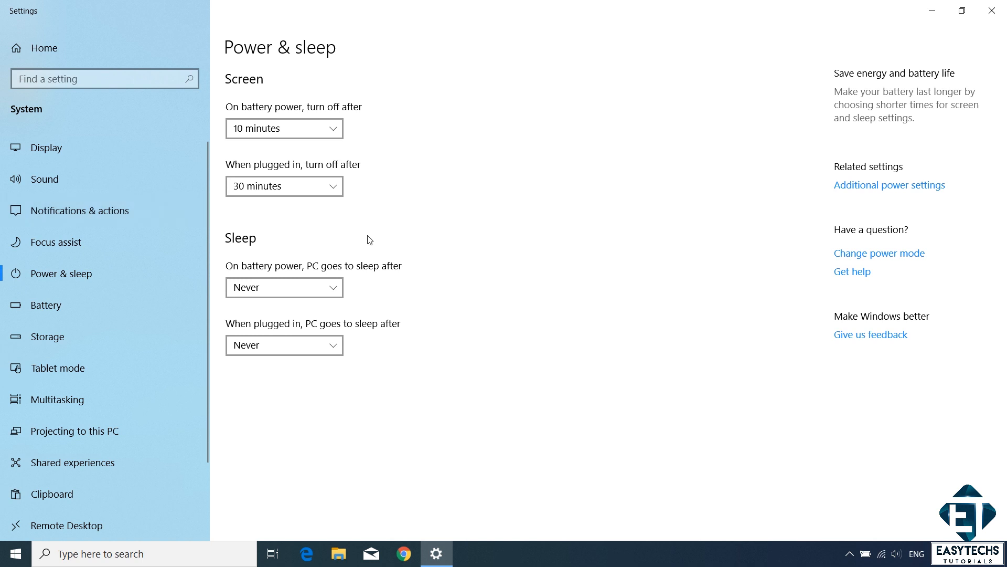
{"action": "mouse_move", "coordinate": [889, 185]}
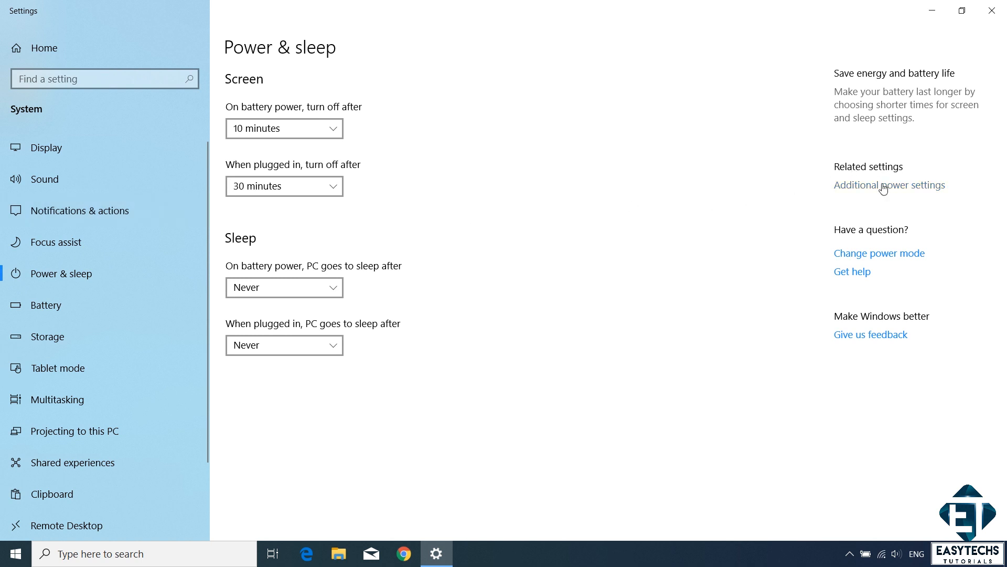
{"action": "left_click", "coordinate": [889, 184]}
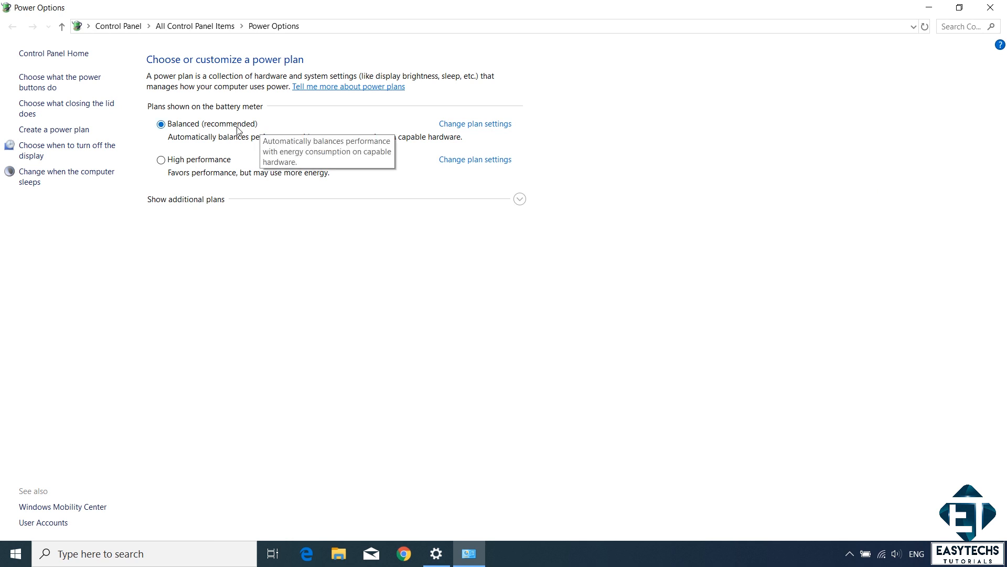
{"action": "mouse_move", "coordinate": [165, 169]}
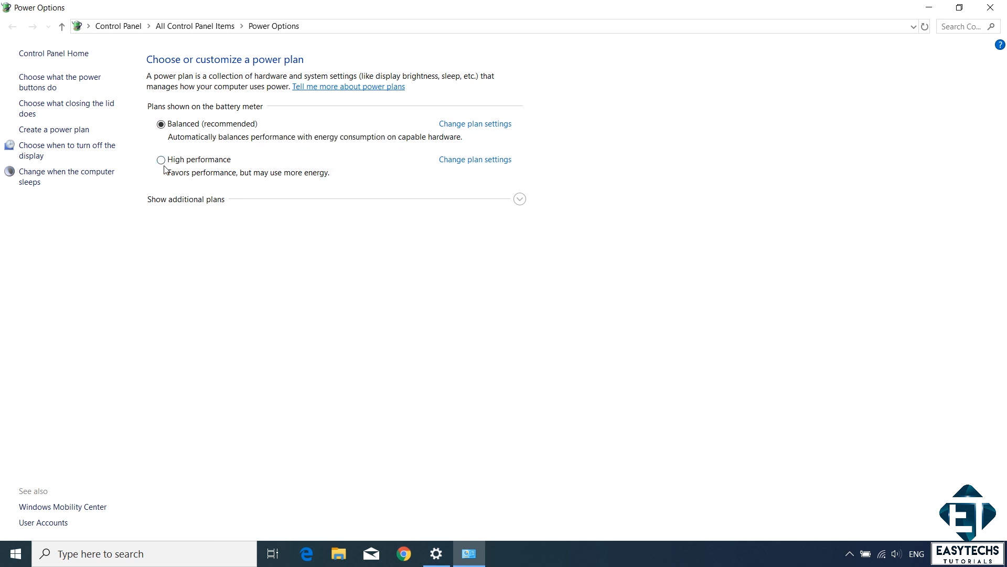
Activate the High performance power plan and expand the additional plans.
{"action": "left_click", "coordinate": [160, 160]}
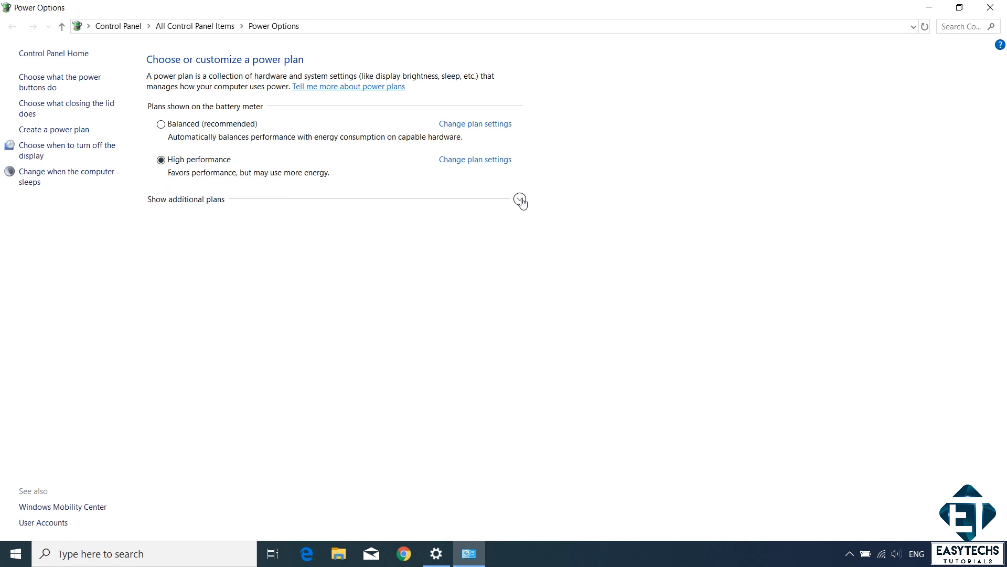
{"action": "left_click", "coordinate": [186, 199]}
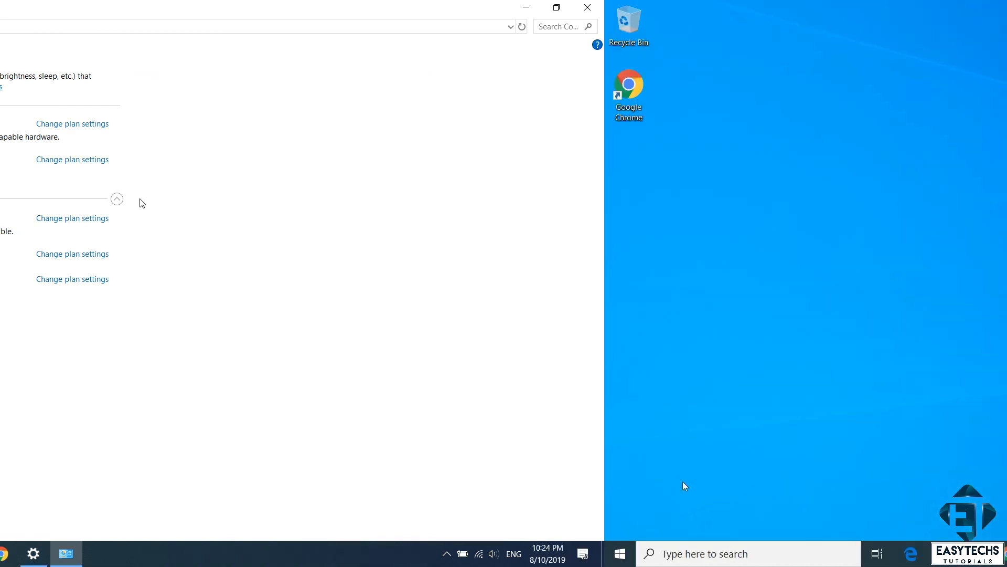
Scroll Apps & features down to Heaven Benchmark version 4.0 and select it.
{"action": "left_click", "coordinate": [586, 7]}
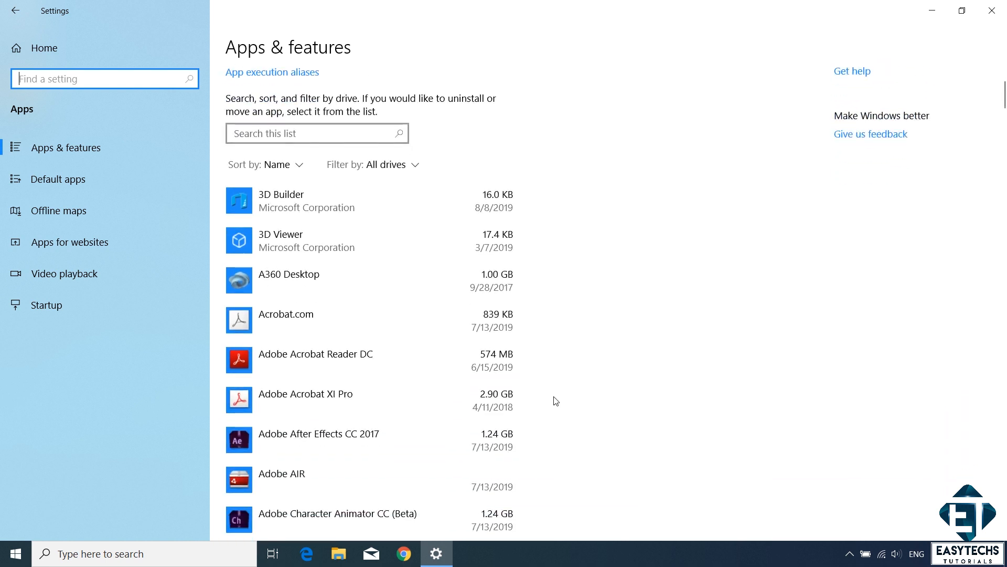
{"action": "scroll", "scroll_direction": "down", "scroll_amount": 3}
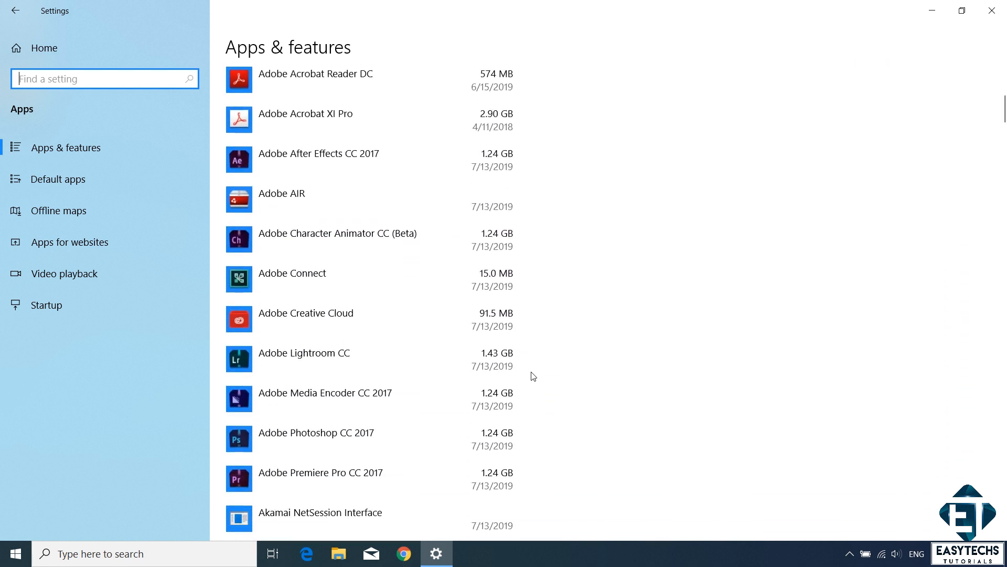
{"action": "scroll", "scroll_direction": "down", "scroll_amount": 3}
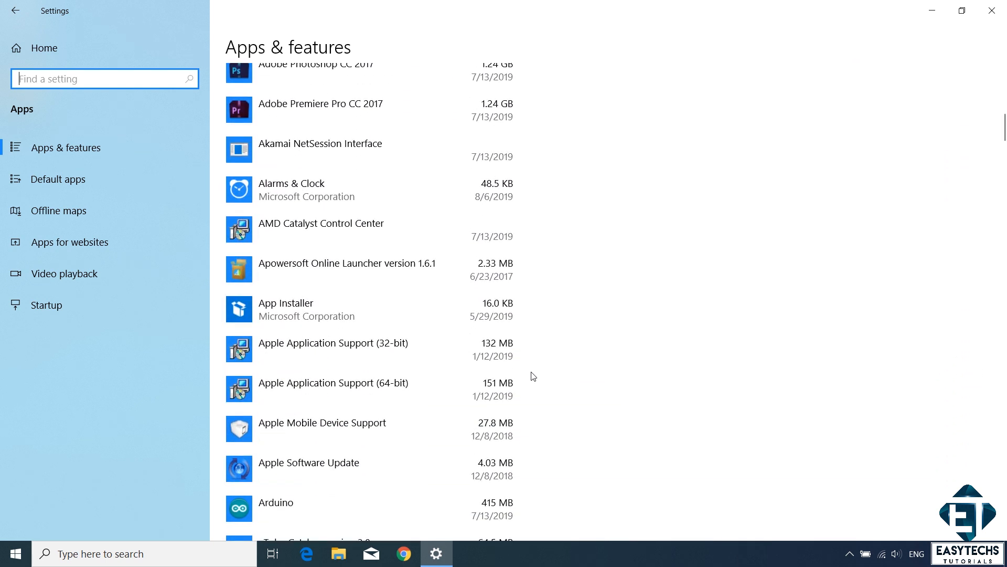
{"action": "scroll", "scroll_direction": "down", "scroll_amount": 3}
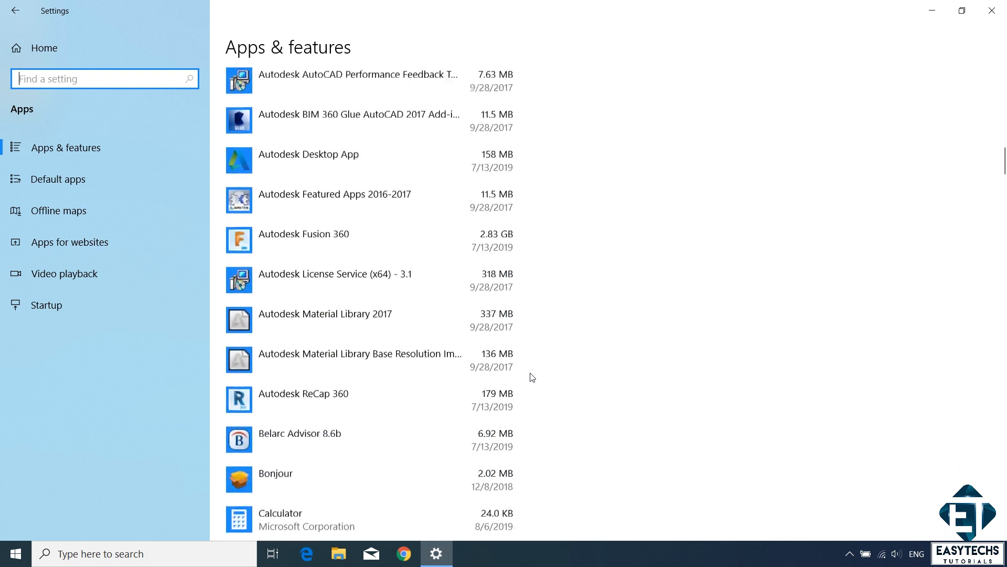
{"action": "scroll", "scroll_direction": "down", "scroll_amount": 3}
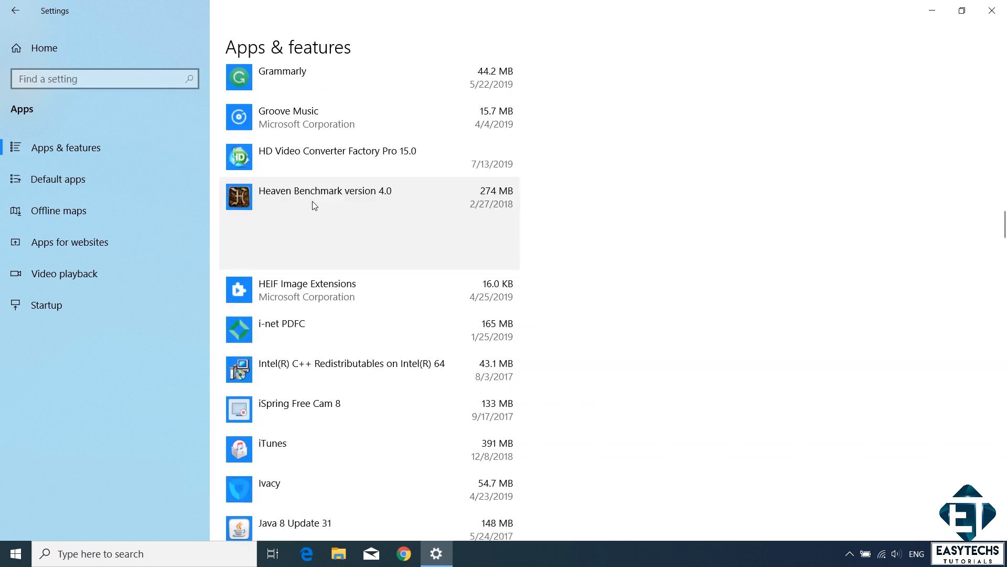
{"action": "left_click", "coordinate": [324, 190]}
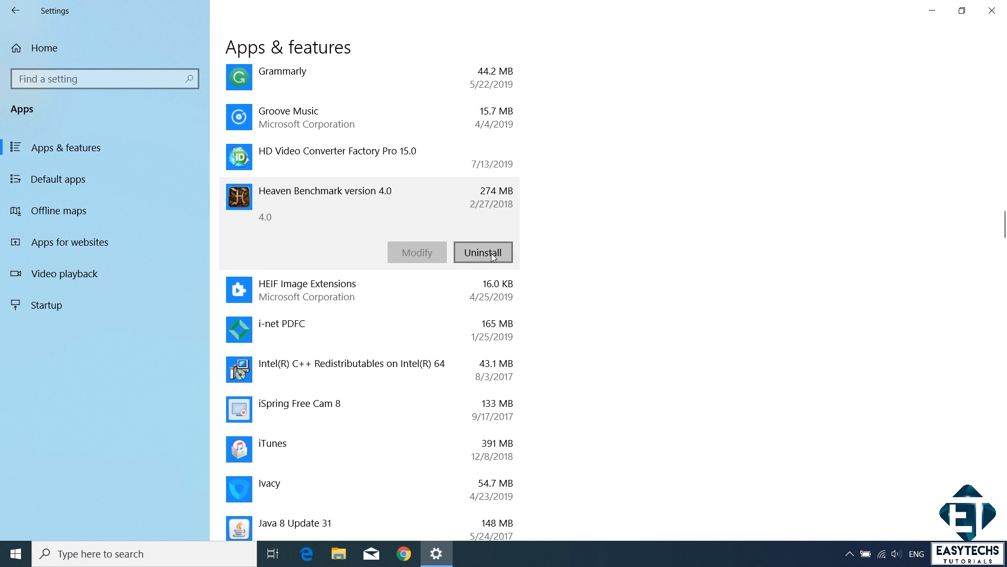
Uninstall Heaven Benchmark 4.0, confirming removal and dismissing the success message.
{"action": "left_click", "coordinate": [483, 252]}
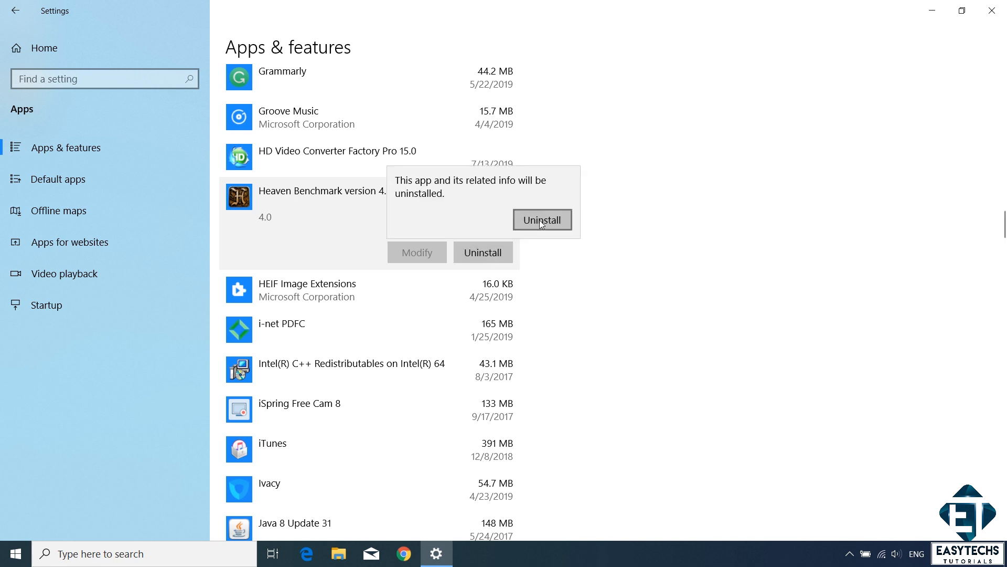
{"action": "left_click", "coordinate": [541, 219]}
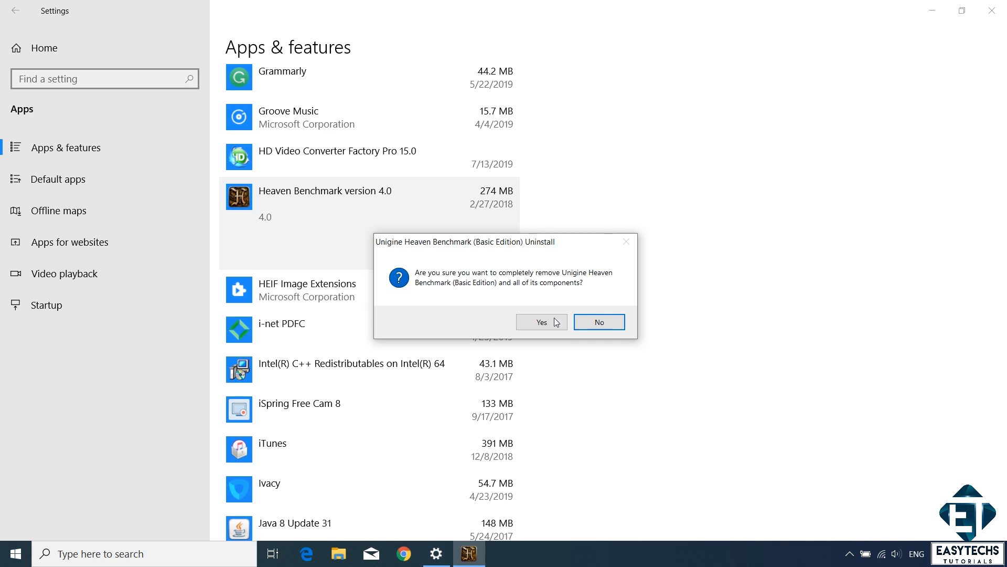
{"action": "left_click", "coordinate": [542, 321]}
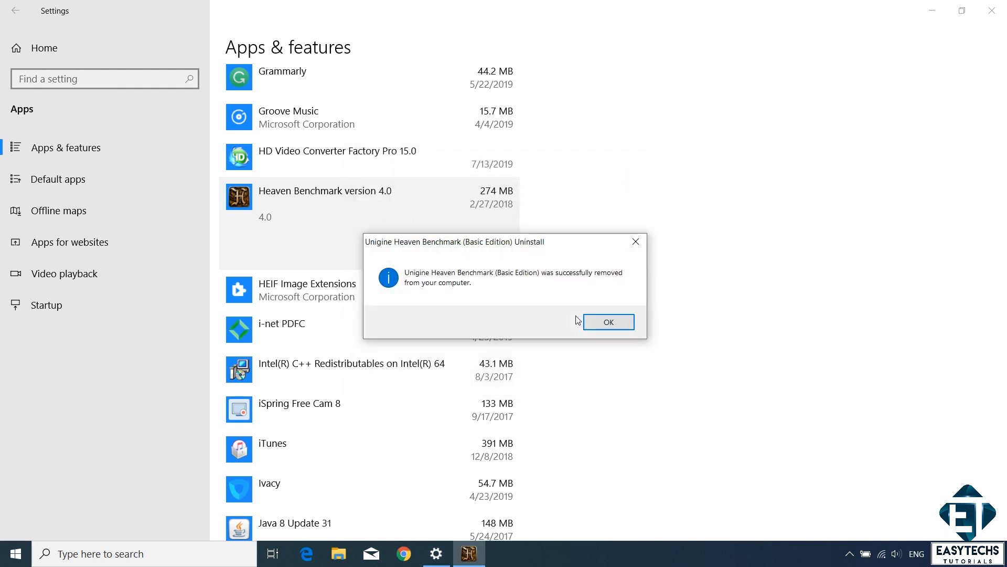
{"action": "left_click", "coordinate": [608, 321]}
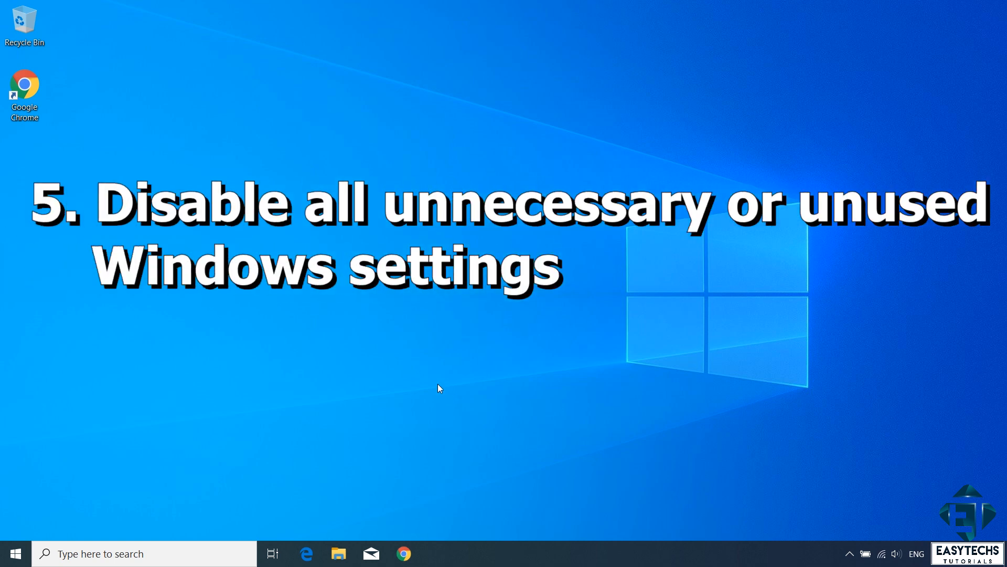
{"action": "mouse_move", "coordinate": [110, 461]}
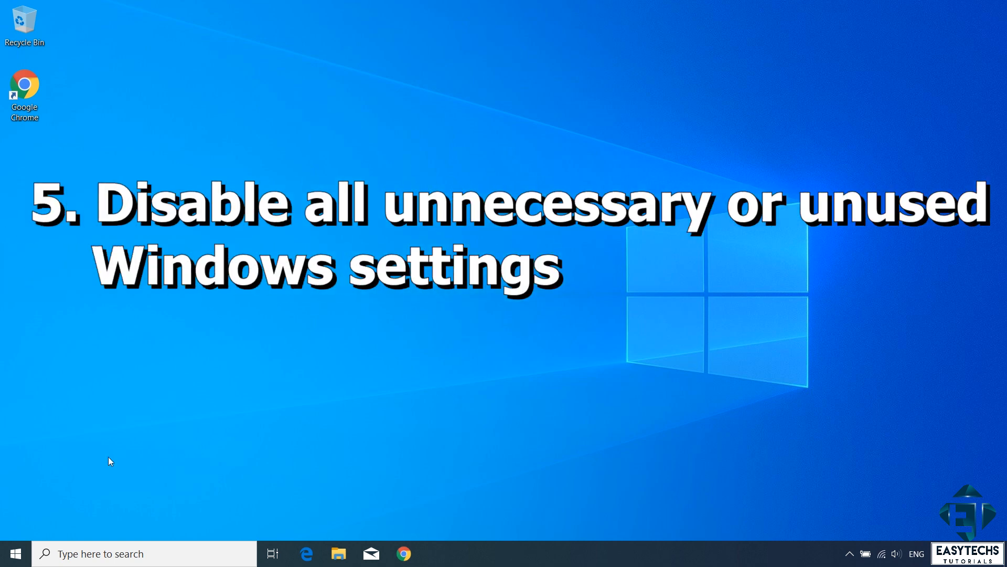
Return to the Windows Settings home page from the Start menu.
{"action": "left_click", "coordinate": [12, 553]}
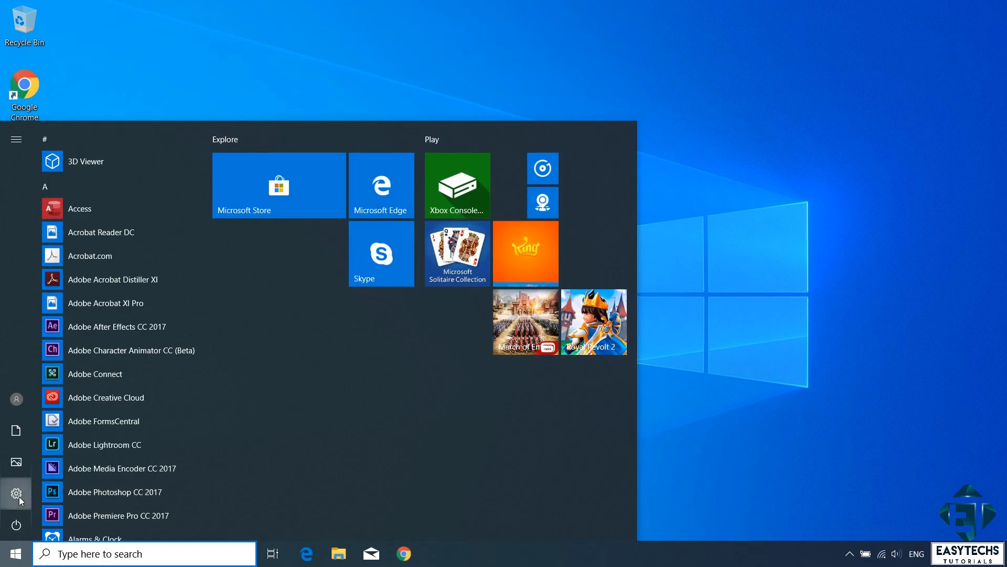
{"action": "left_click", "coordinate": [16, 494]}
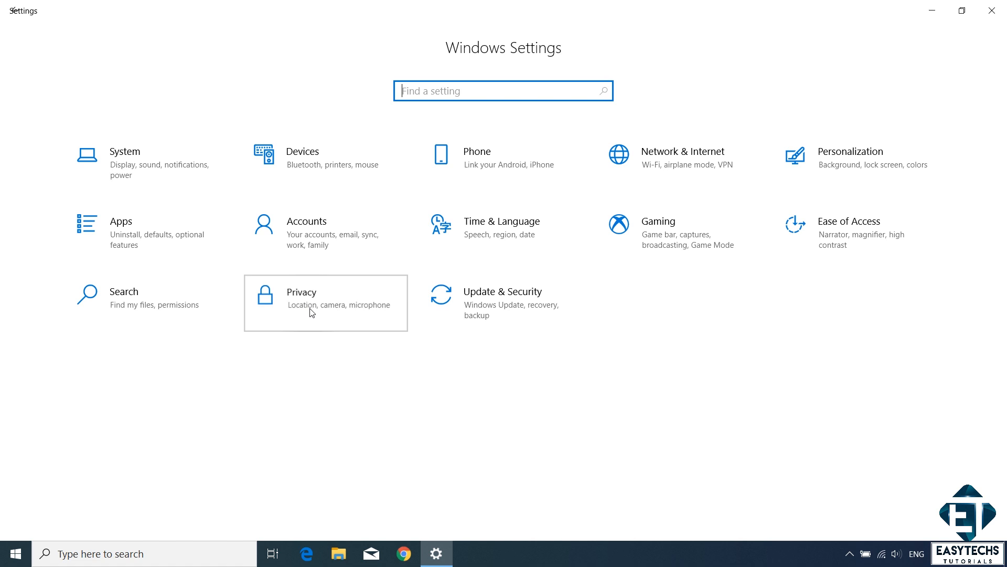
Leave General privacy toggles off, set diagnostic data to Basic, tailored experiences off and feedback to Never.
{"action": "left_click", "coordinate": [326, 302]}
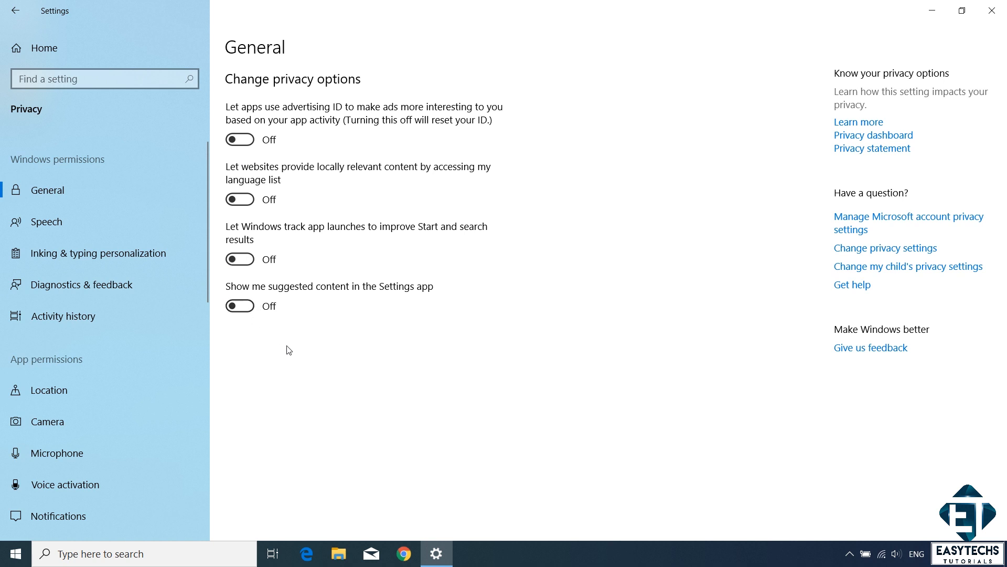
{"action": "left_click", "coordinate": [82, 285]}
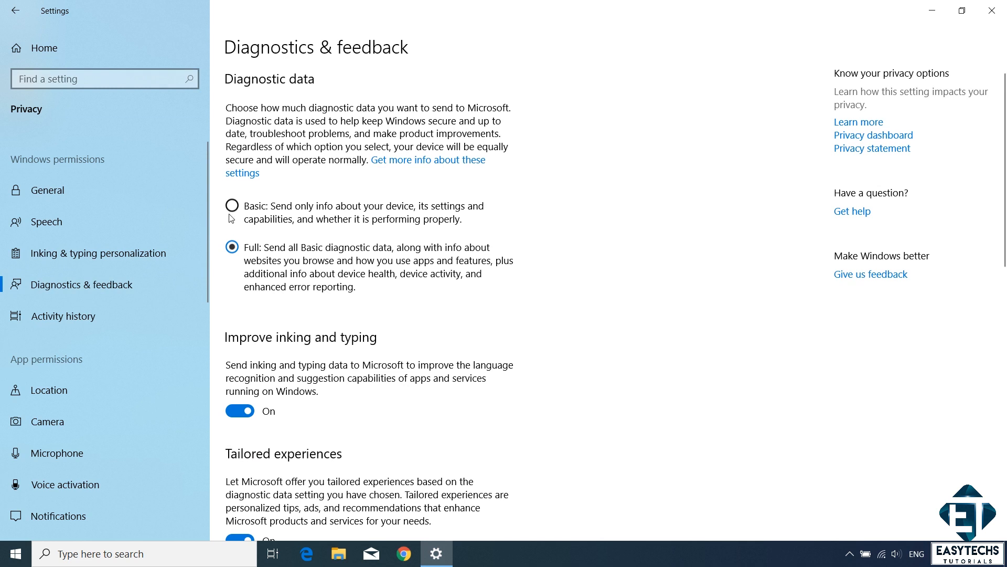
{"action": "left_click", "coordinate": [231, 205]}
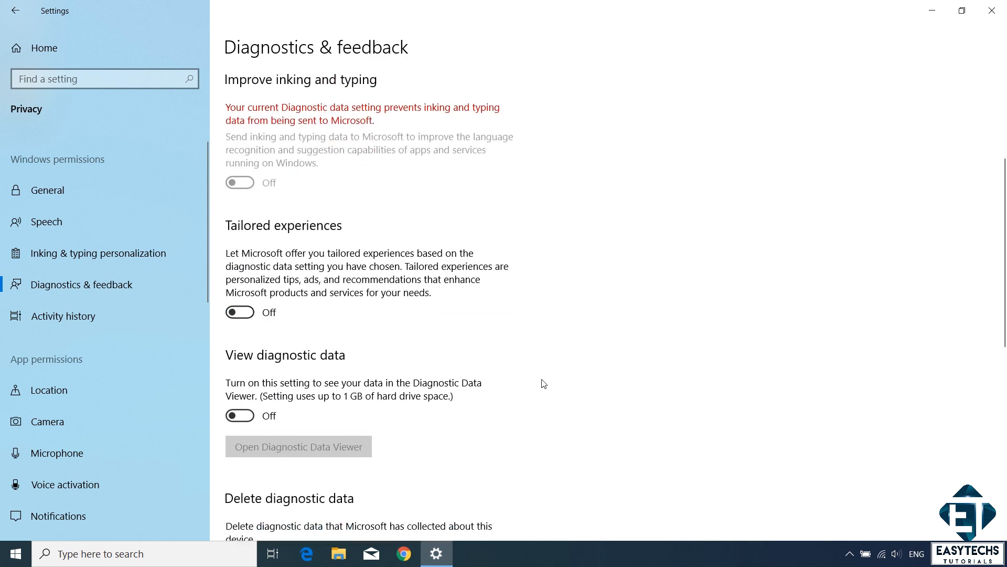
{"action": "scroll", "scroll_direction": "down", "scroll_amount": 3}
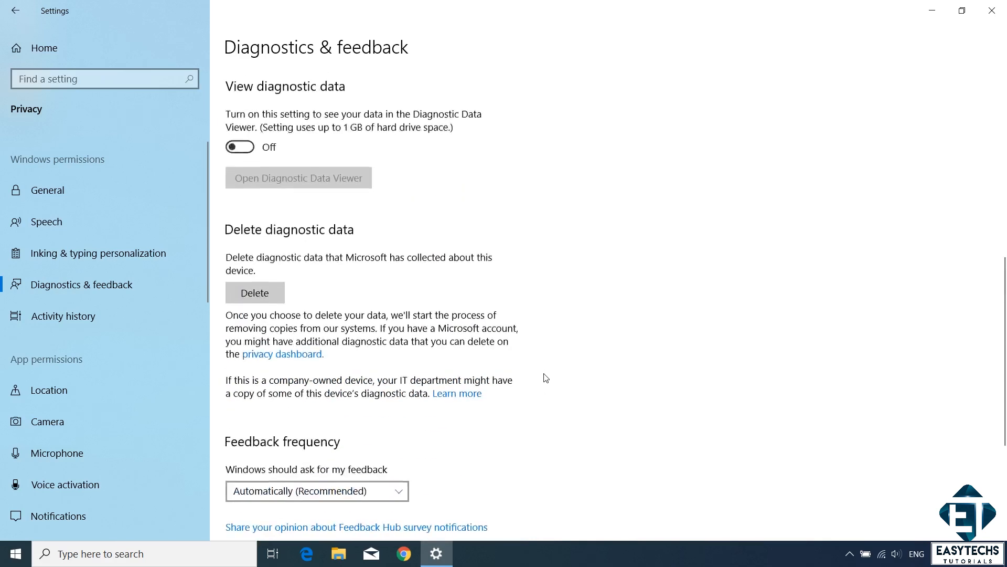
{"action": "scroll", "scroll_direction": "down", "scroll_amount": 3}
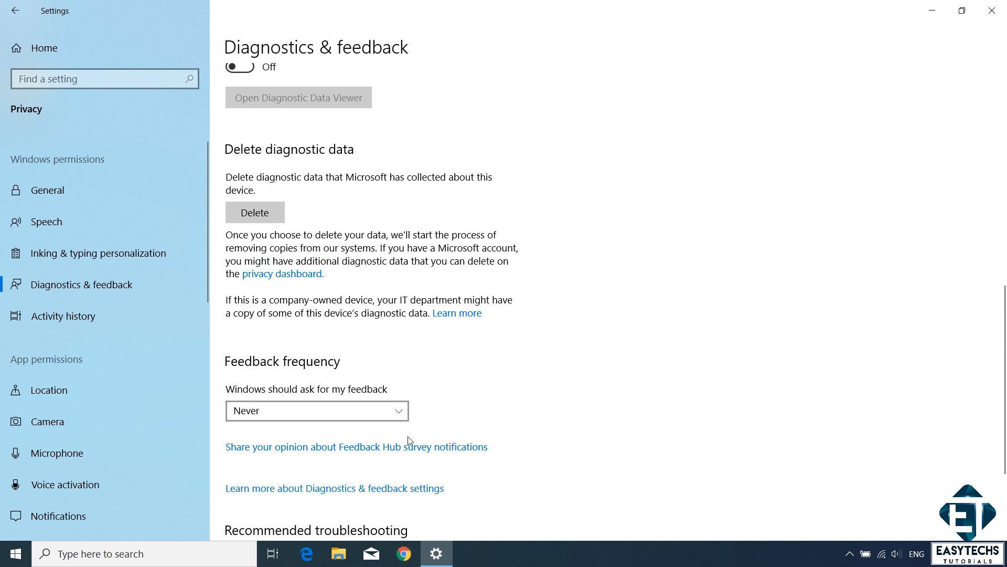
Turn off app location access and location for this device.
{"action": "left_click", "coordinate": [49, 391]}
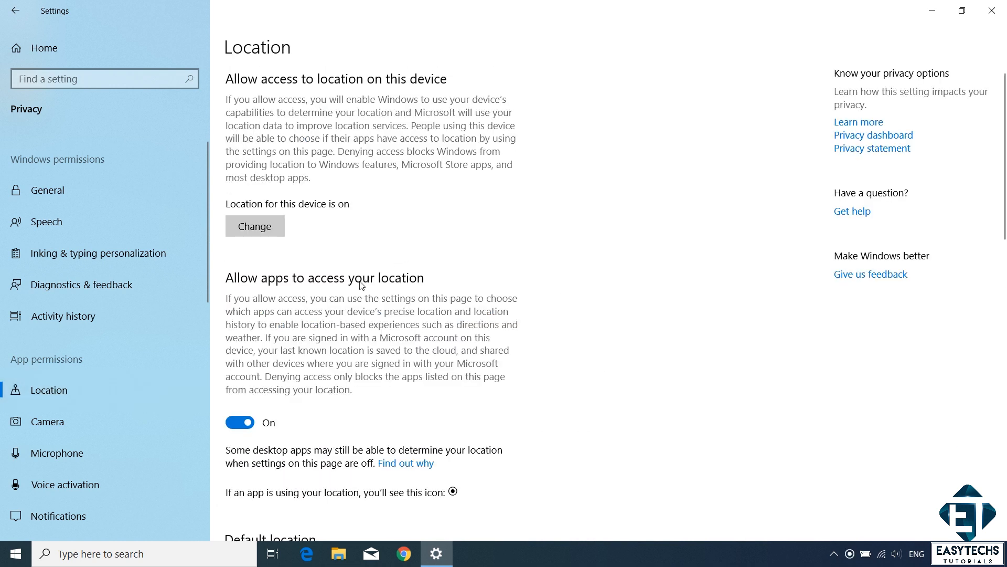
{"action": "left_click", "coordinate": [239, 422]}
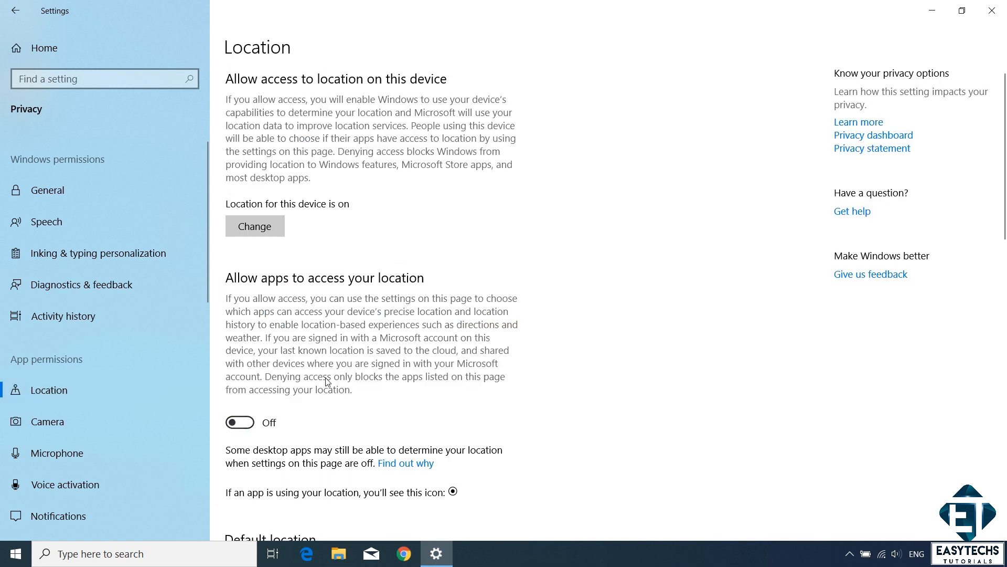
{"action": "mouse_move", "coordinate": [291, 312]}
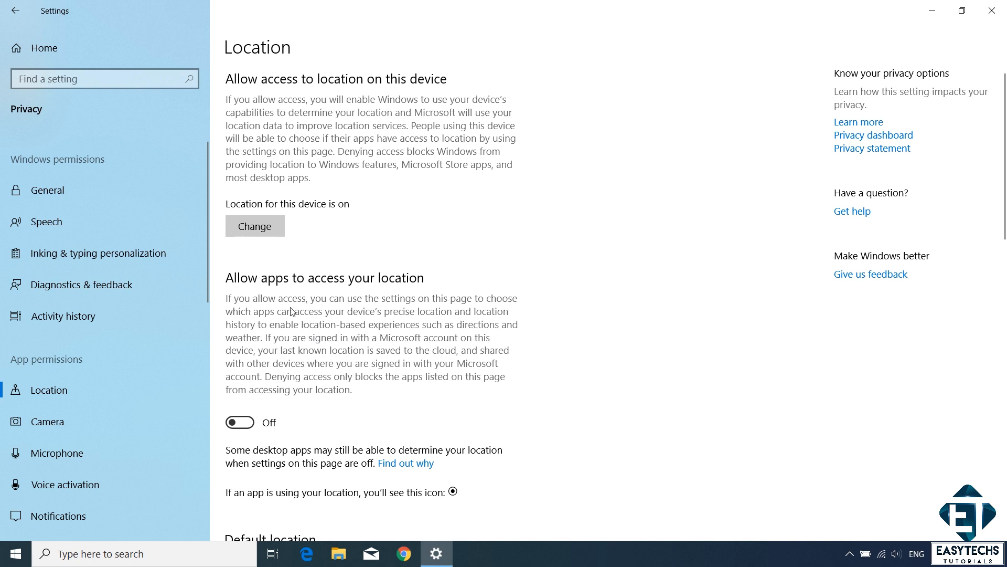
{"action": "left_click", "coordinate": [254, 225]}
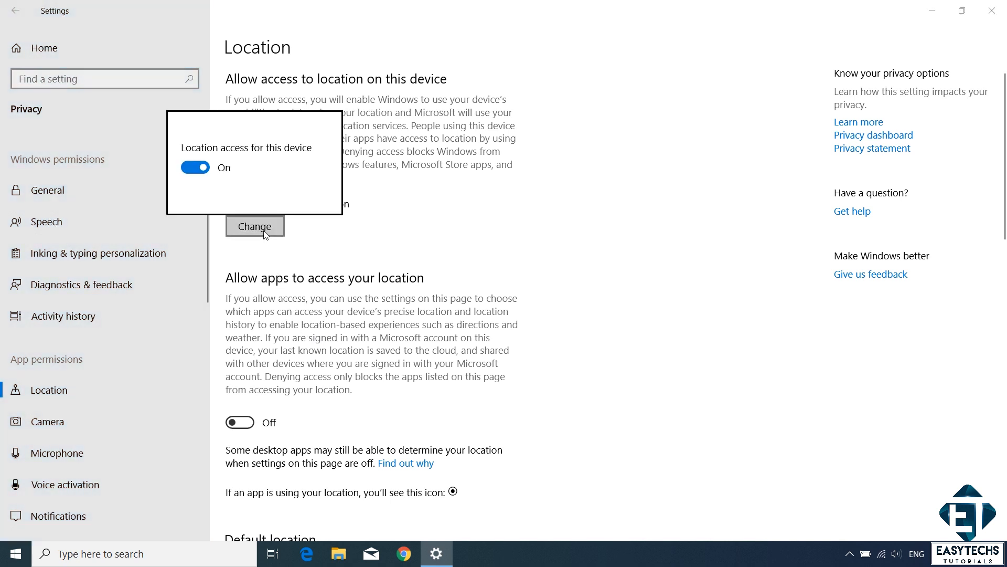
{"action": "left_click", "coordinate": [195, 167]}
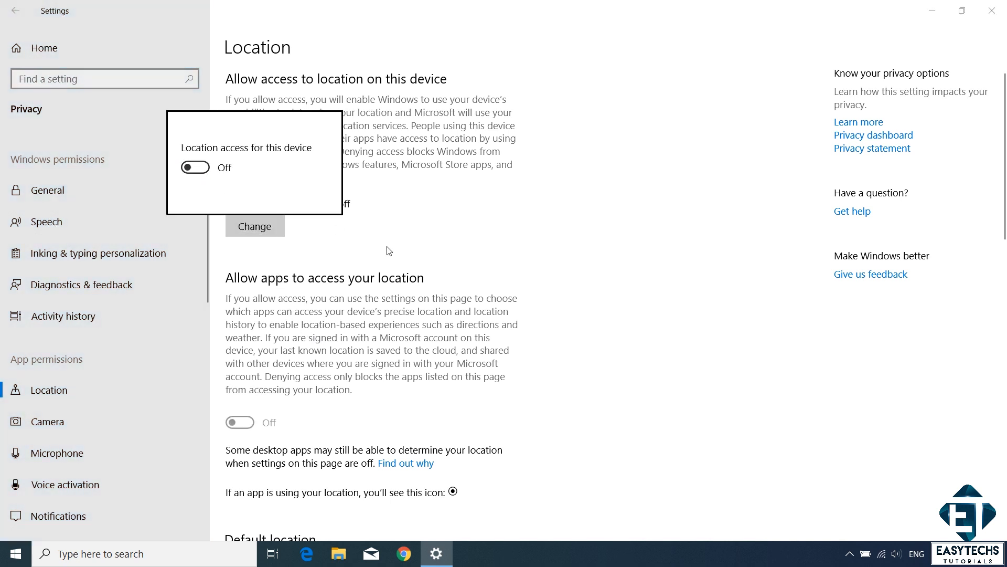
{"action": "scroll", "scroll_direction": "down", "scroll_amount": 3}
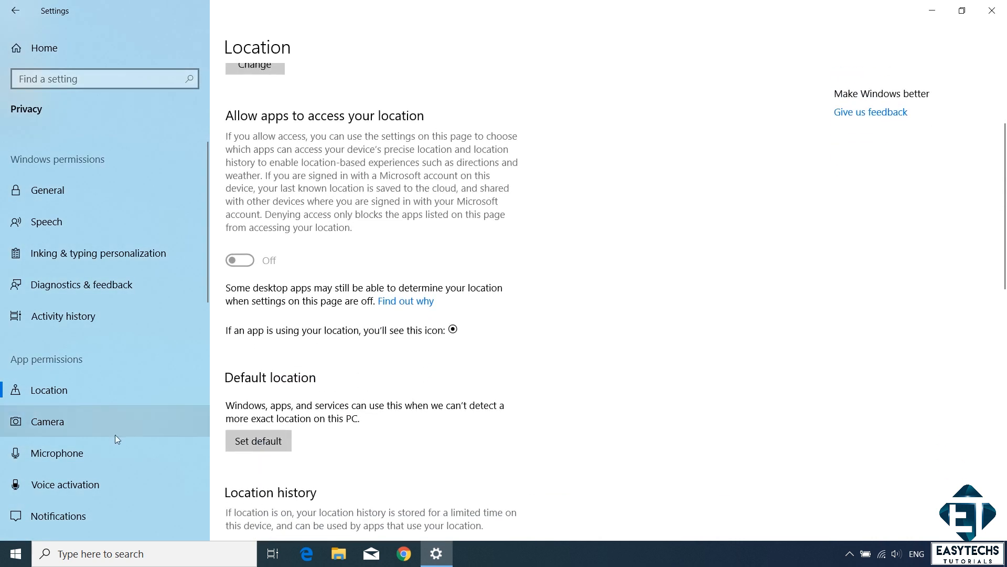
Block app access to the camera and turn off voice activation under Microphone.
{"action": "left_click", "coordinate": [47, 420]}
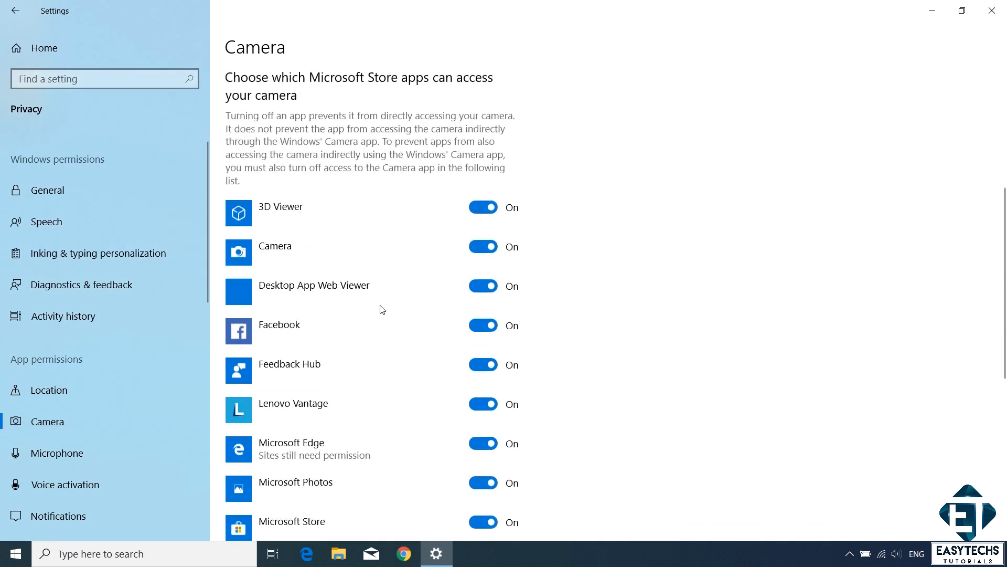
{"action": "left_click", "coordinate": [483, 325]}
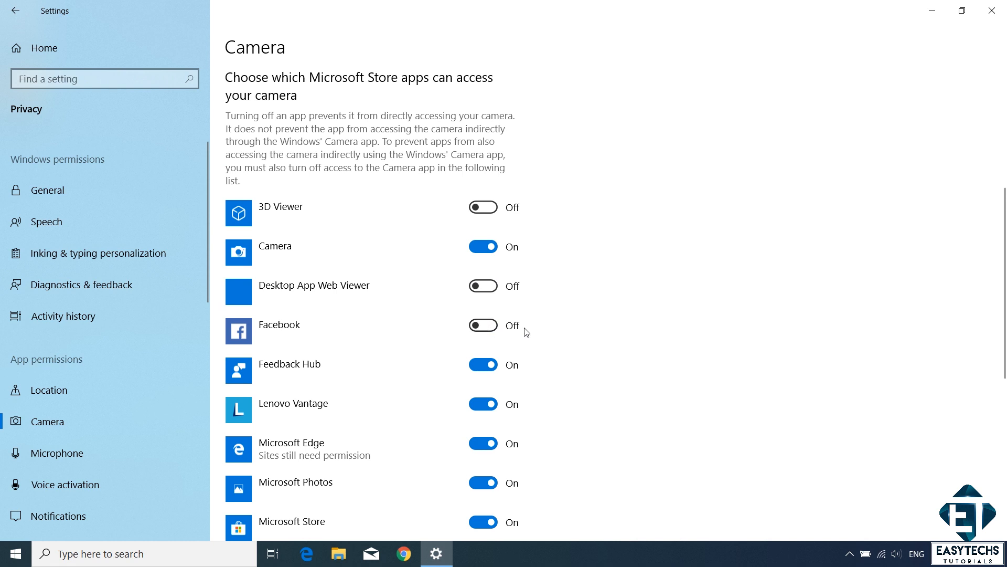
{"action": "scroll", "scroll_direction": "down", "scroll_amount": 3}
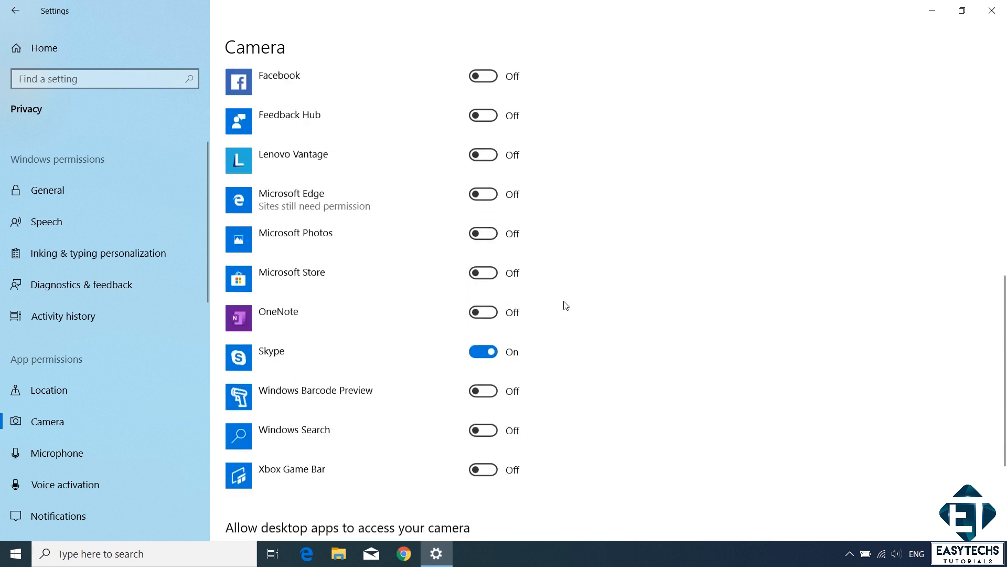
{"action": "scroll", "scroll_direction": "up", "scroll_amount": 3}
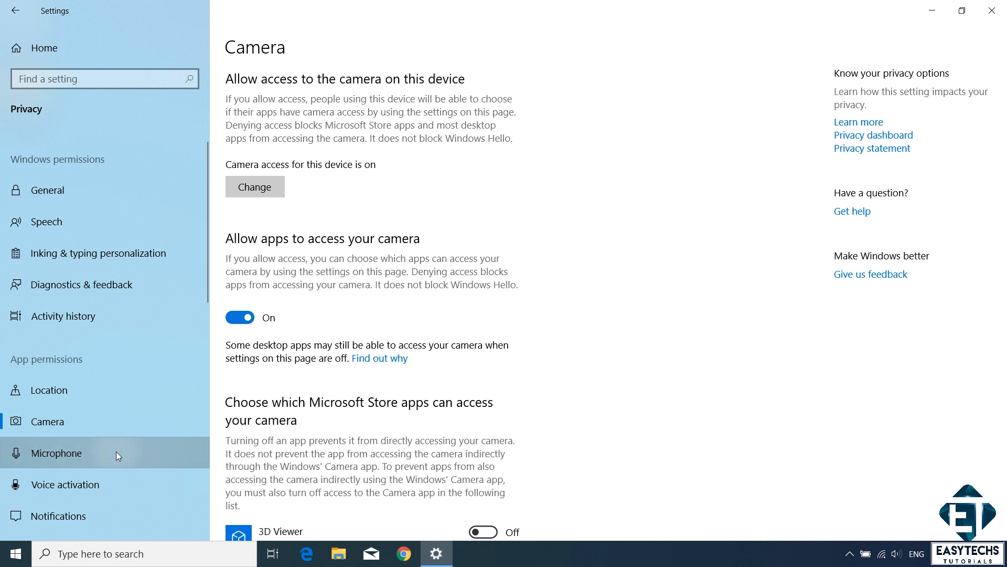
{"action": "left_click", "coordinate": [56, 453]}
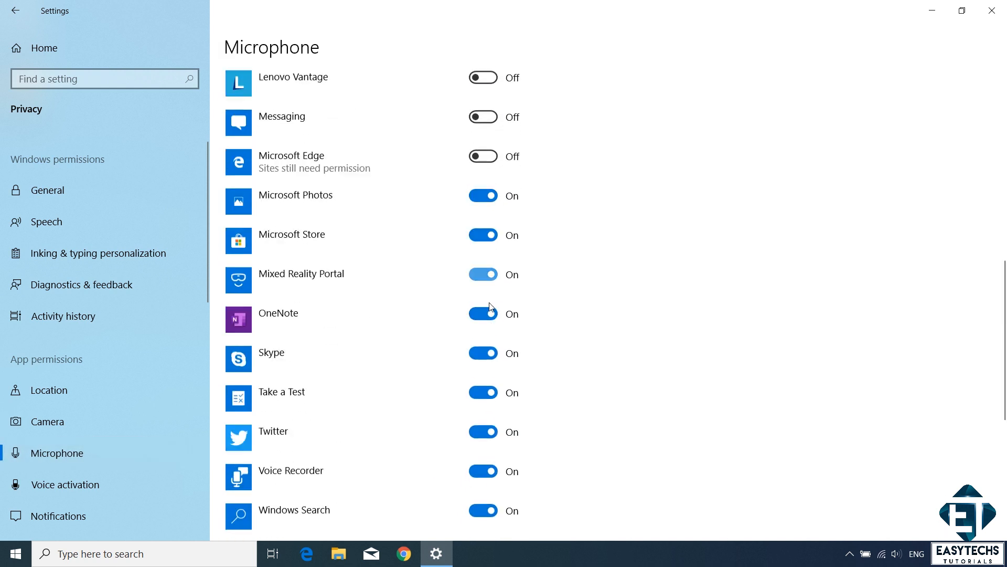
{"action": "scroll", "scroll_direction": "down", "scroll_amount": 3}
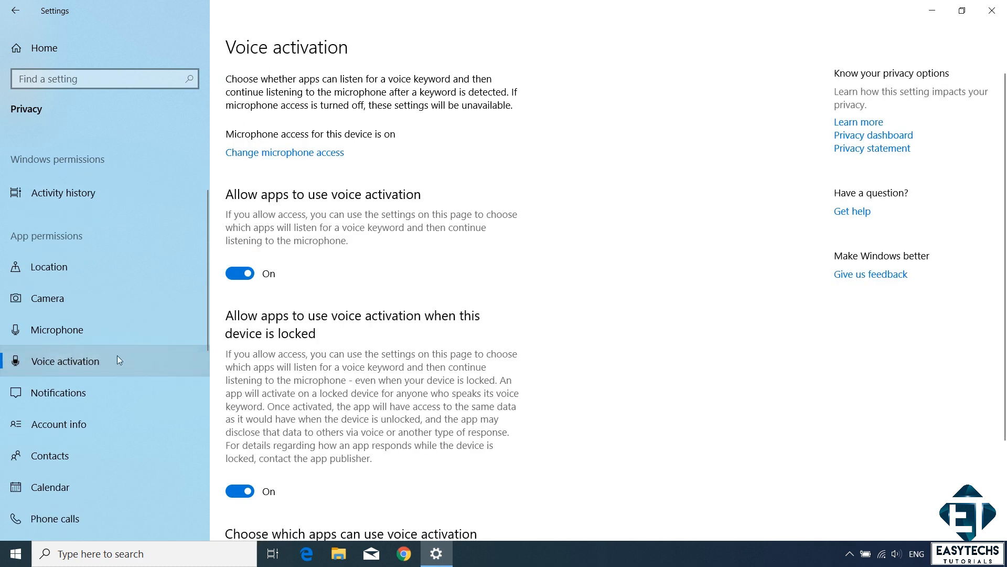
{"action": "left_click", "coordinate": [240, 273]}
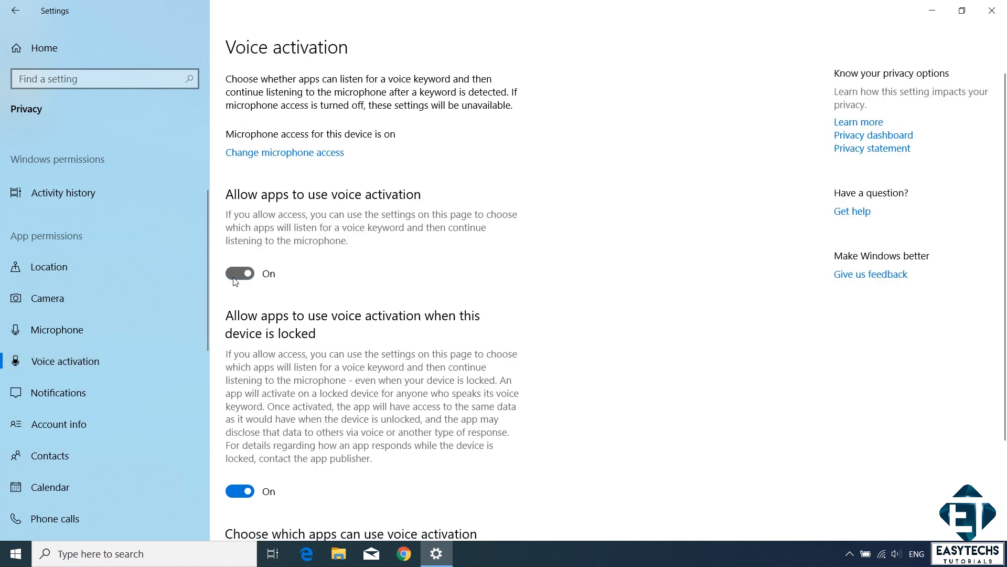
{"action": "left_click", "coordinate": [239, 273]}
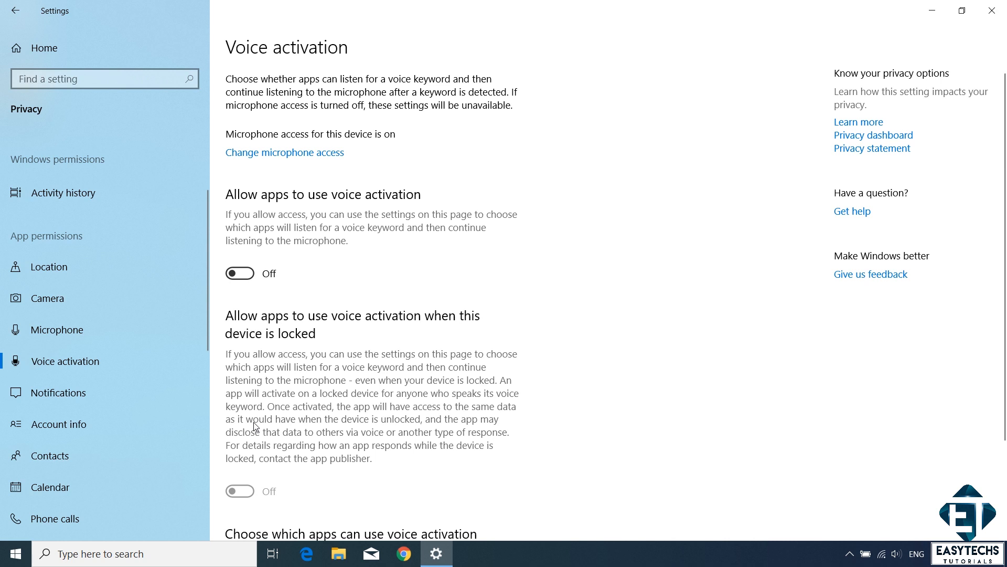
Turn off app access to notifications, account info and contacts, and stop People accessing the calendar.
{"action": "left_click", "coordinate": [62, 392]}
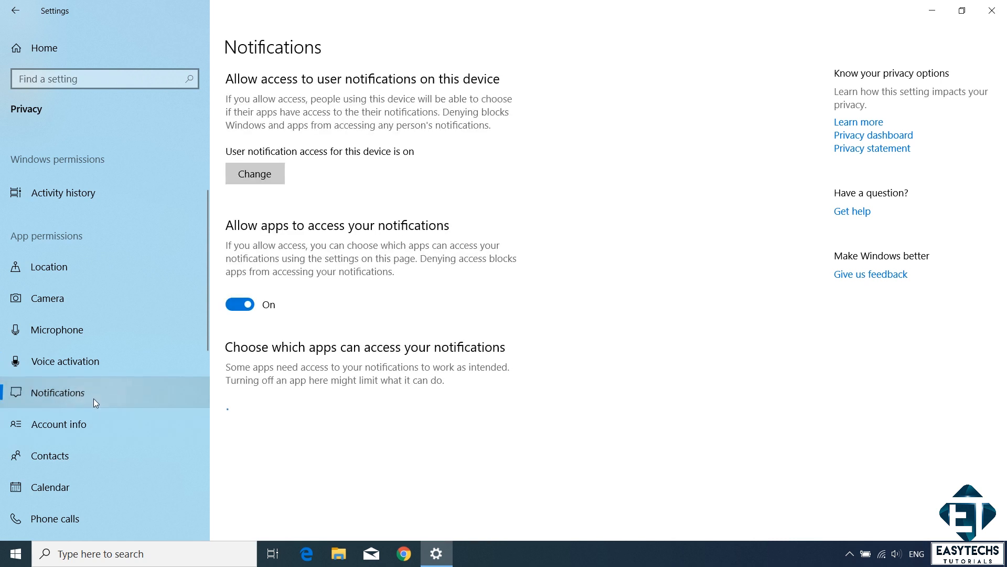
{"action": "left_click", "coordinate": [239, 304]}
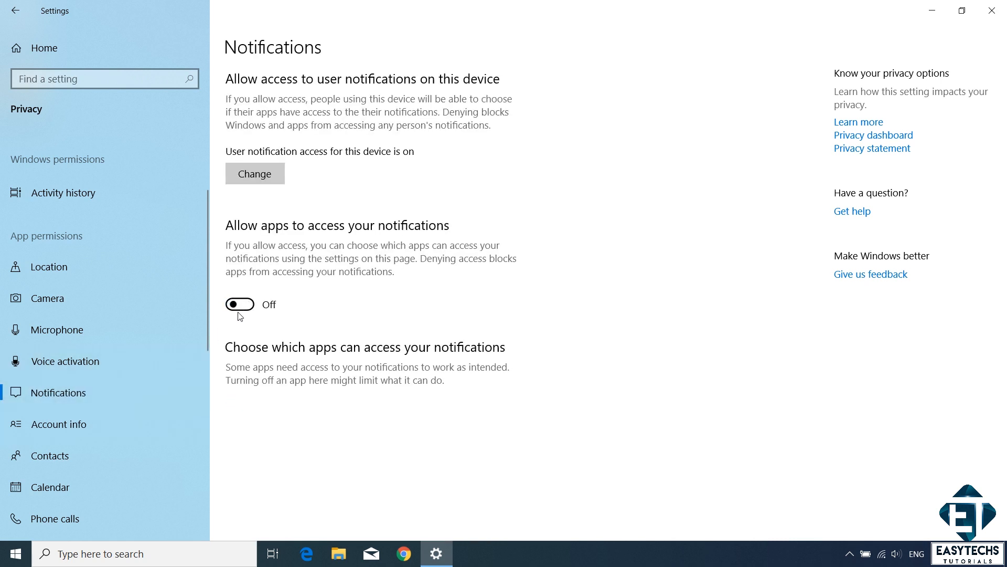
{"action": "mouse_move", "coordinate": [186, 423]}
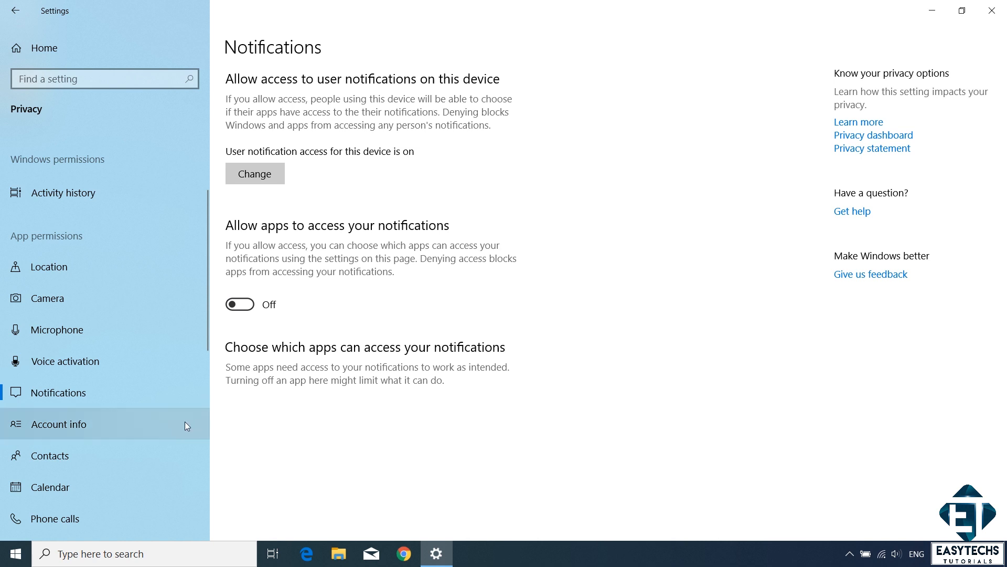
{"action": "left_click", "coordinate": [62, 422]}
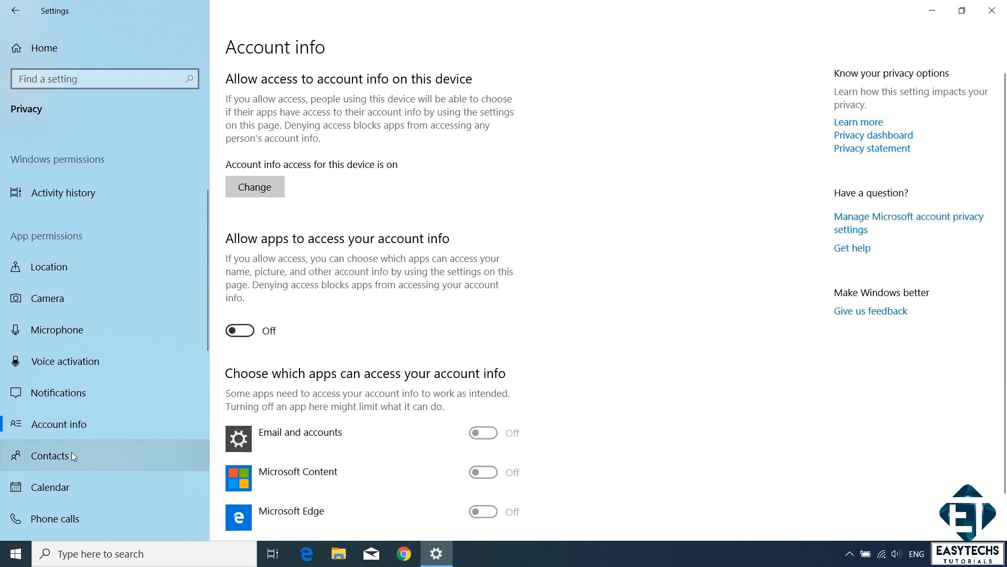
{"action": "left_click", "coordinate": [57, 455]}
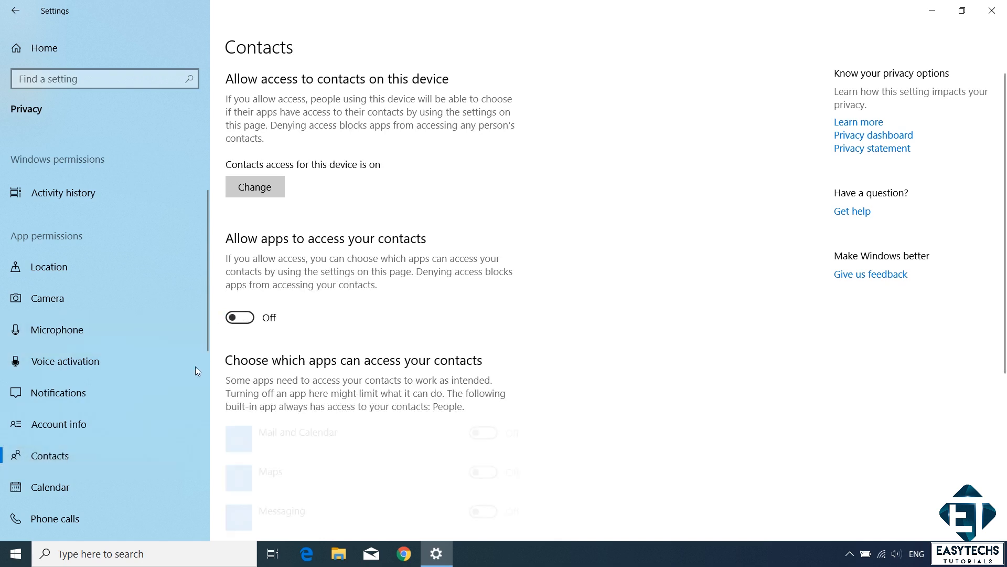
{"action": "scroll", "scroll_direction": "down", "scroll_amount": 3}
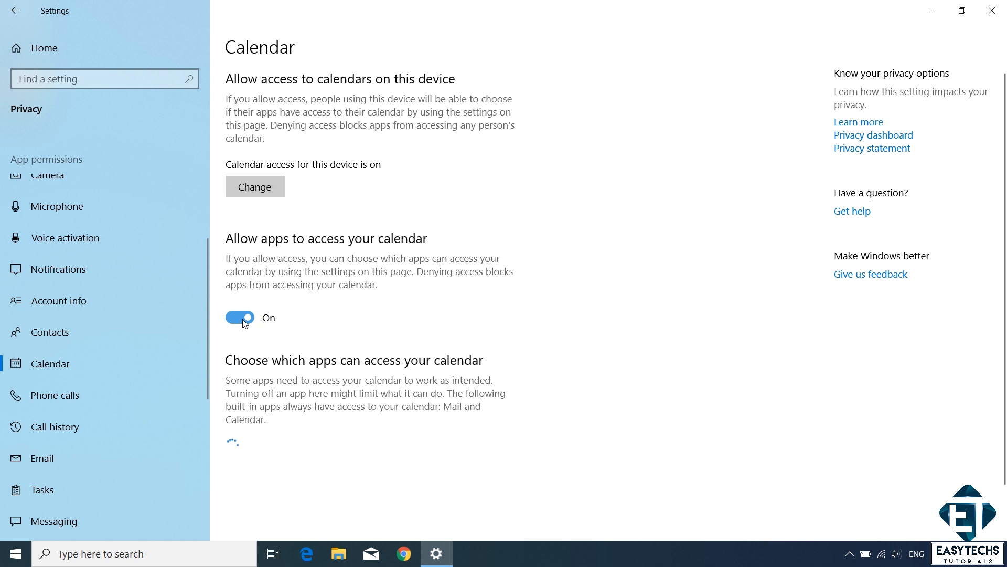
{"action": "scroll", "scroll_direction": "down", "scroll_amount": 3}
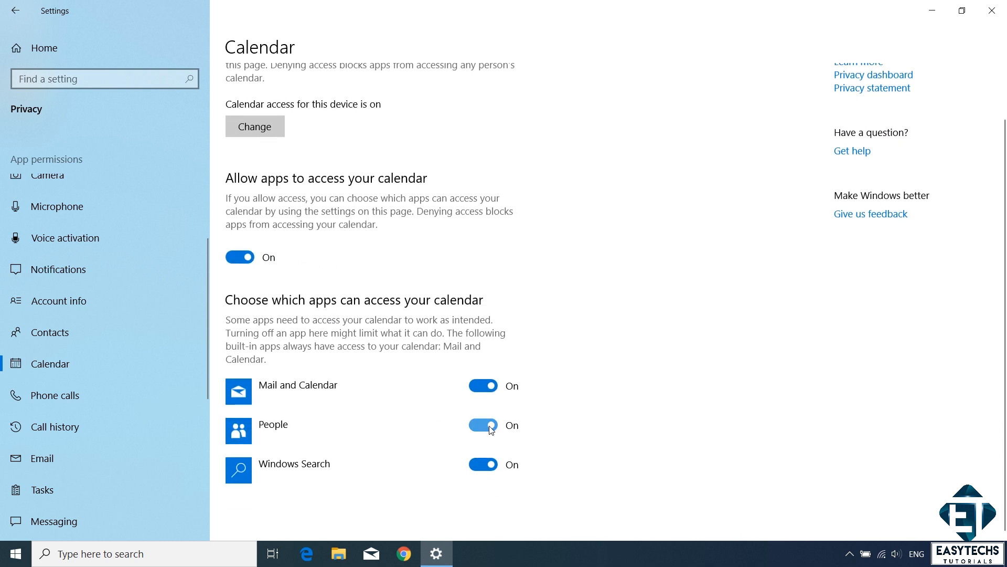
{"action": "left_click", "coordinate": [483, 425]}
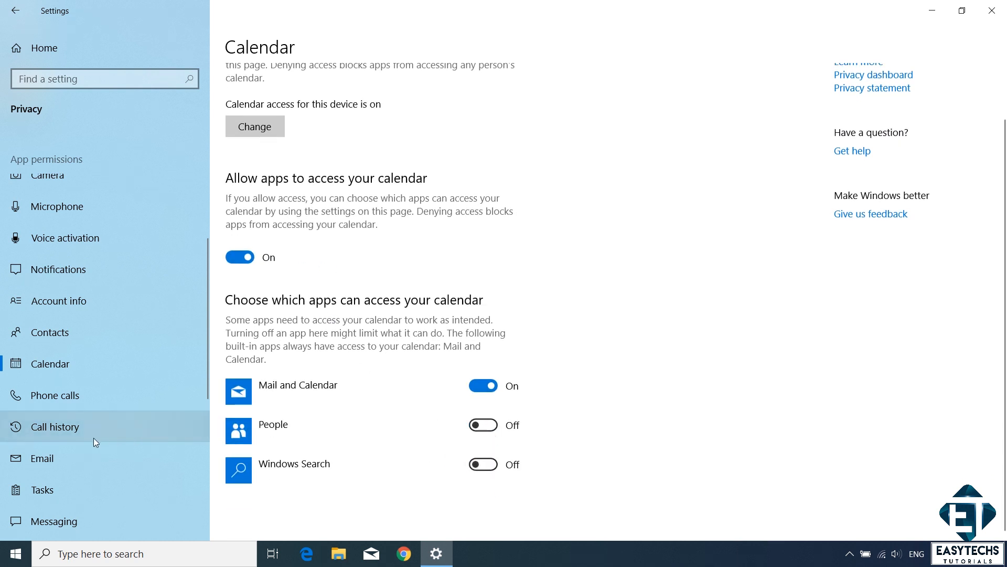
Review call history and email permissions and block apps from controlling device radios.
{"action": "left_click", "coordinate": [56, 426]}
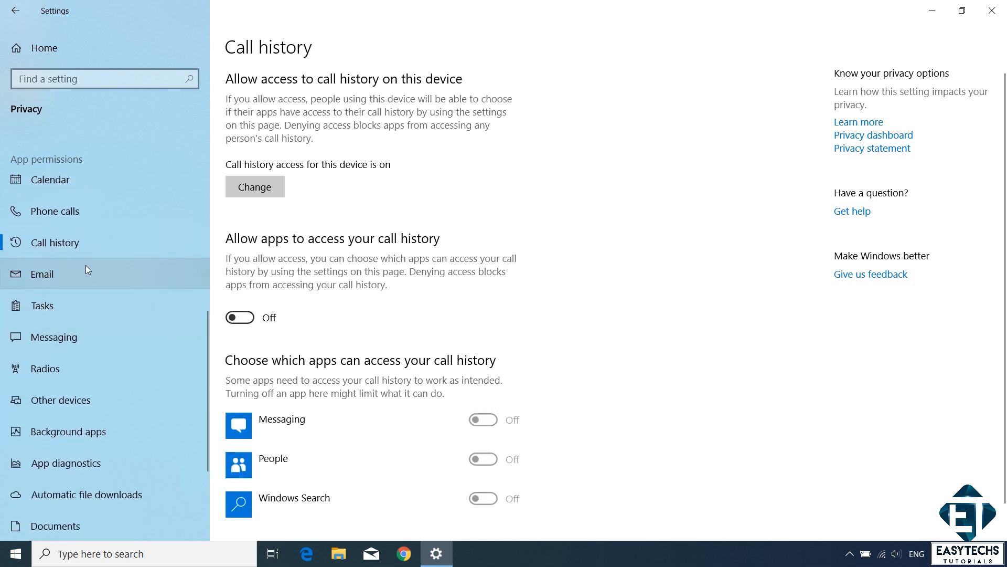
{"action": "left_click", "coordinate": [42, 274]}
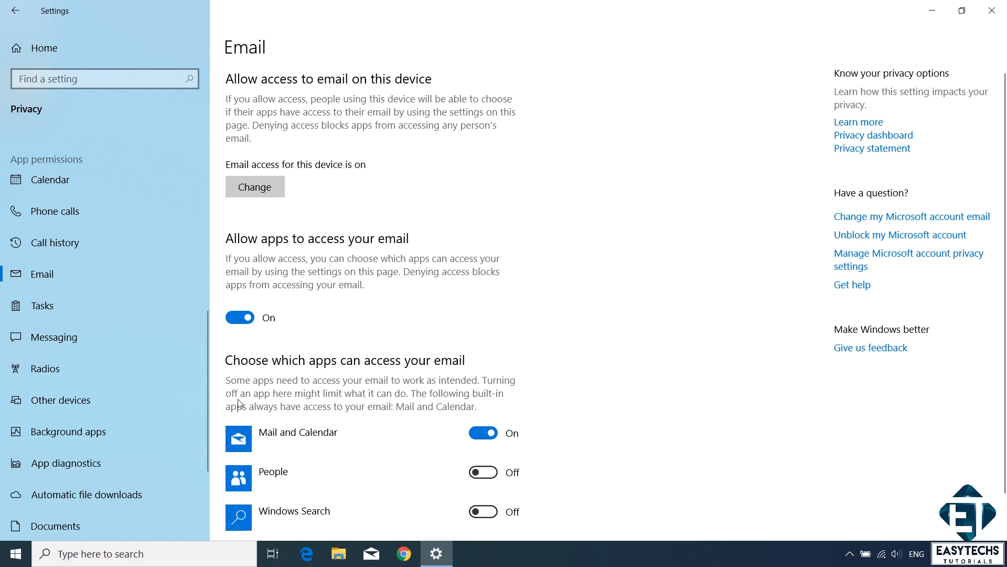
{"action": "left_click", "coordinate": [46, 367]}
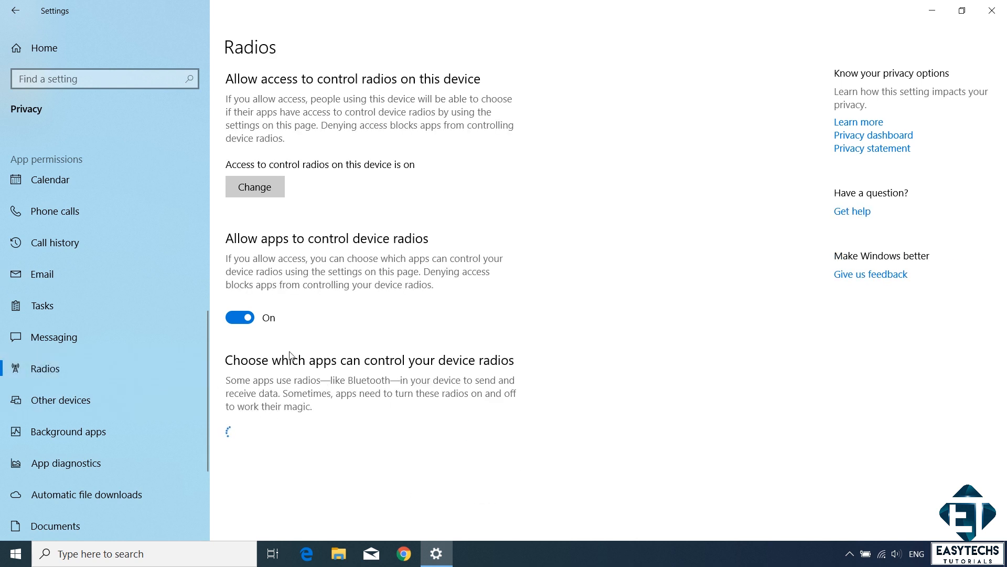
{"action": "left_click", "coordinate": [240, 317]}
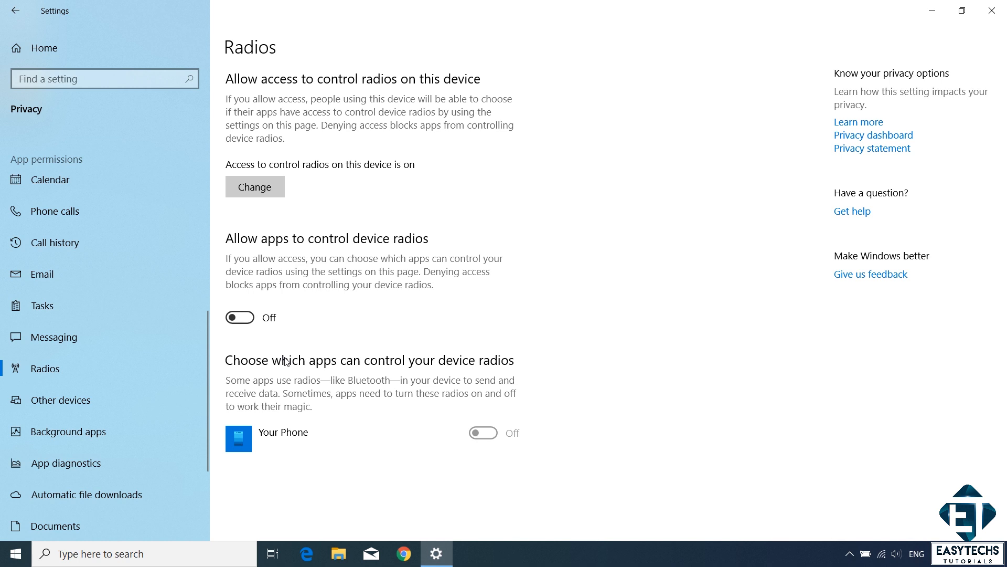
{"action": "mouse_move", "coordinate": [333, 333]}
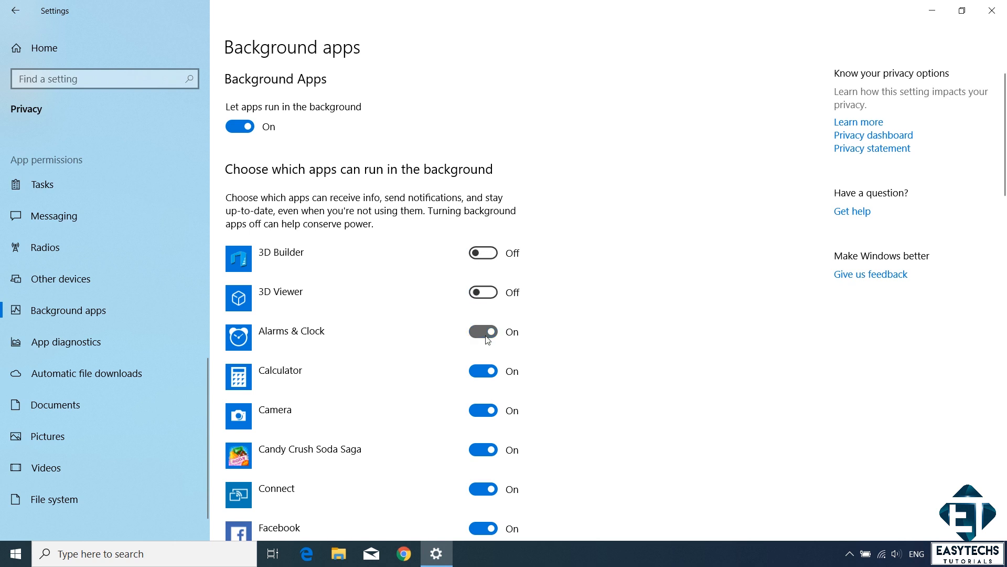
Switch off background apps through the list, keeping Mail and Calendar, Skype, Weather and Windows Security.
{"action": "scroll", "scroll_direction": "down", "scroll_amount": 3}
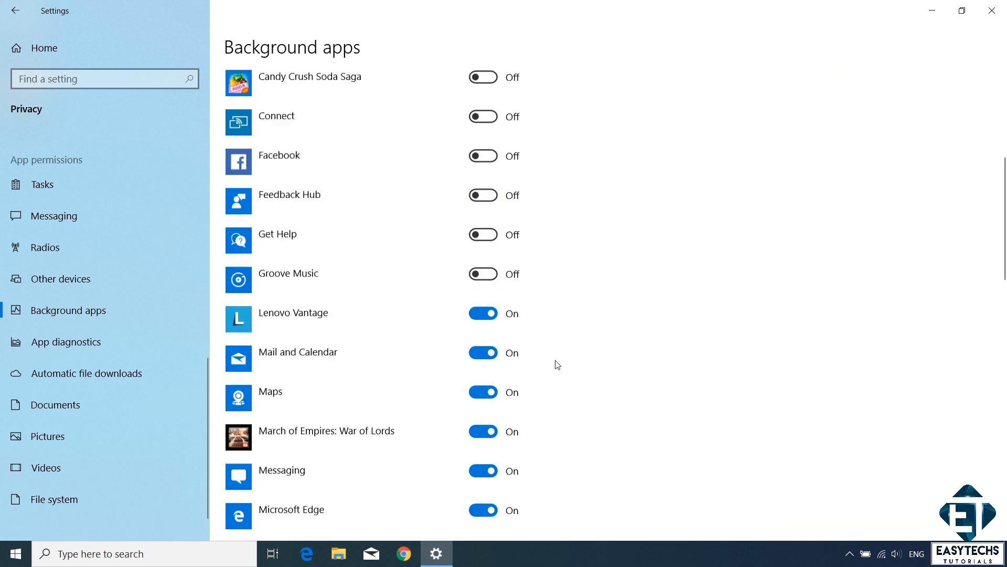
{"action": "scroll", "scroll_direction": "down", "scroll_amount": 3}
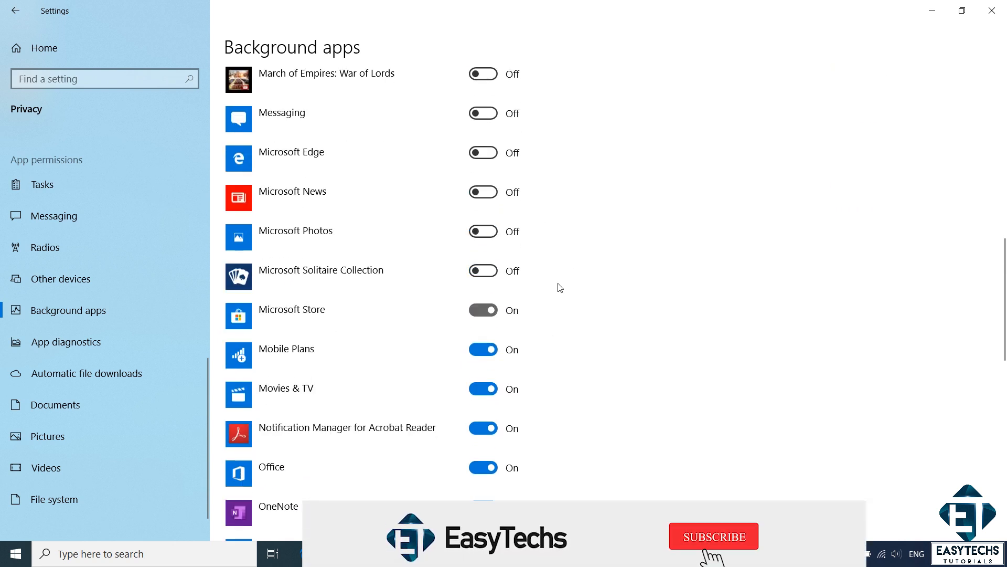
{"action": "scroll", "scroll_direction": "down", "scroll_amount": 3}
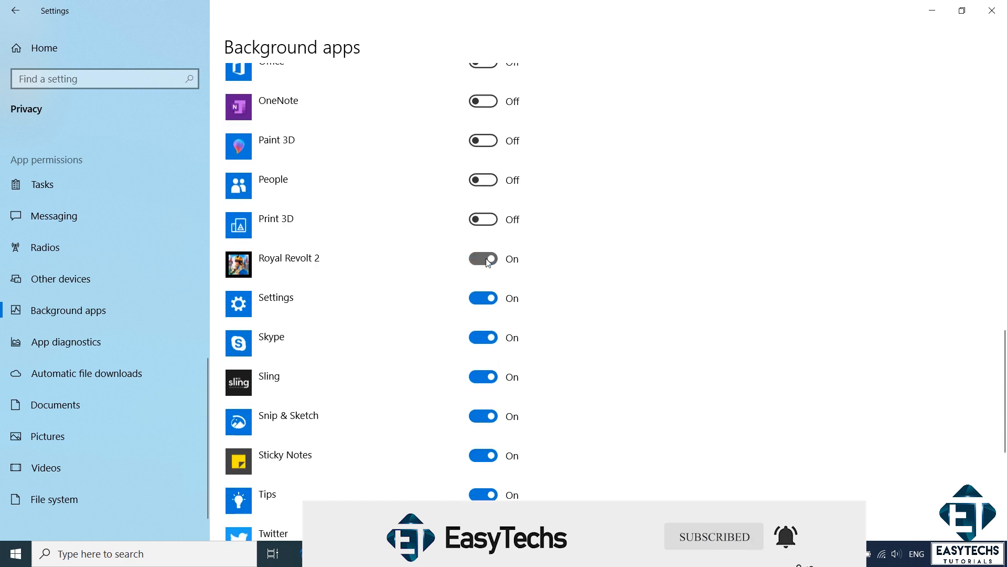
{"action": "scroll", "scroll_direction": "down", "scroll_amount": 3}
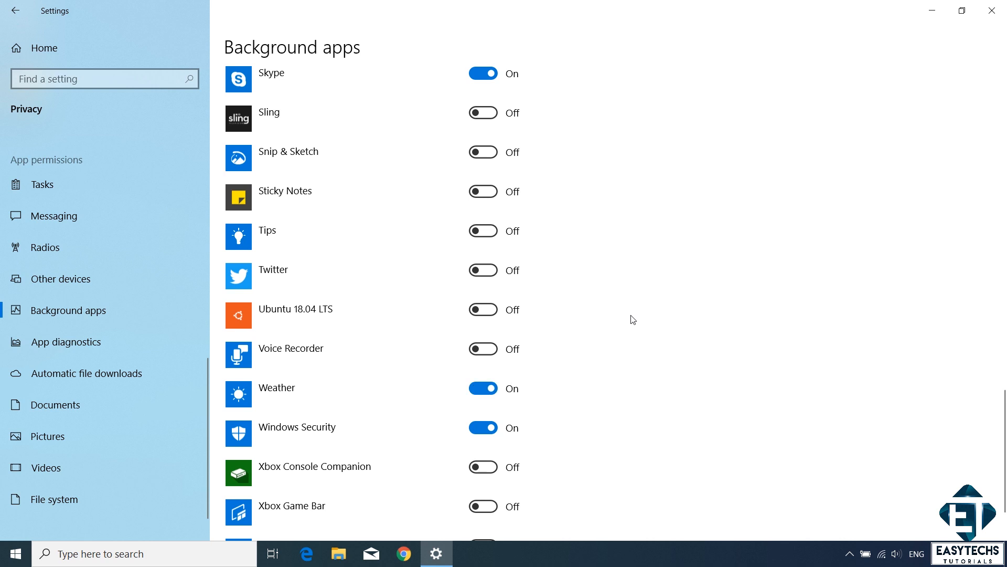
{"action": "scroll", "scroll_direction": "up", "scroll_amount": 3}
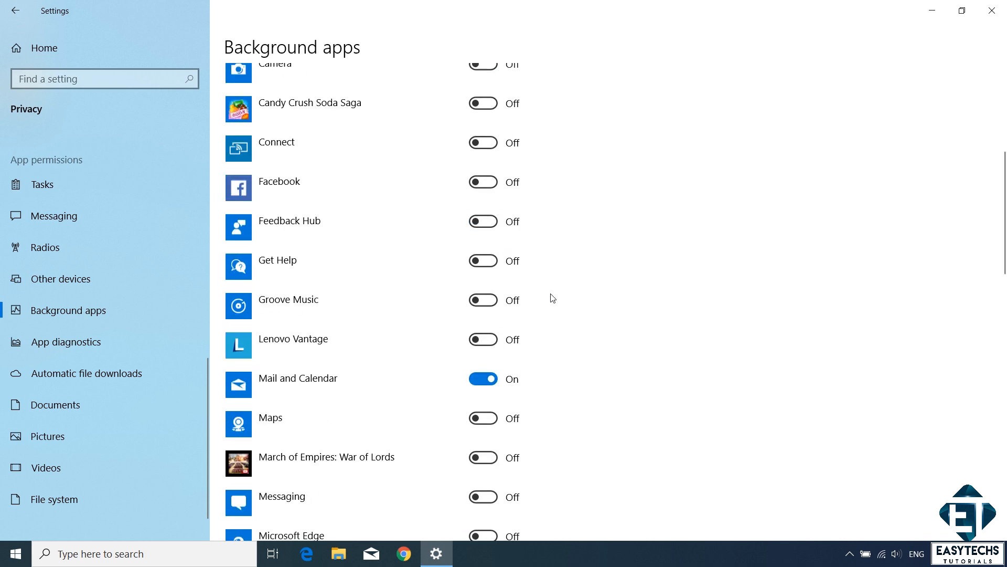
In System > Notifications & actions, turn off senders such as Facebook, Google Chrome and Microsoft Store.
{"action": "left_click", "coordinate": [16, 10]}
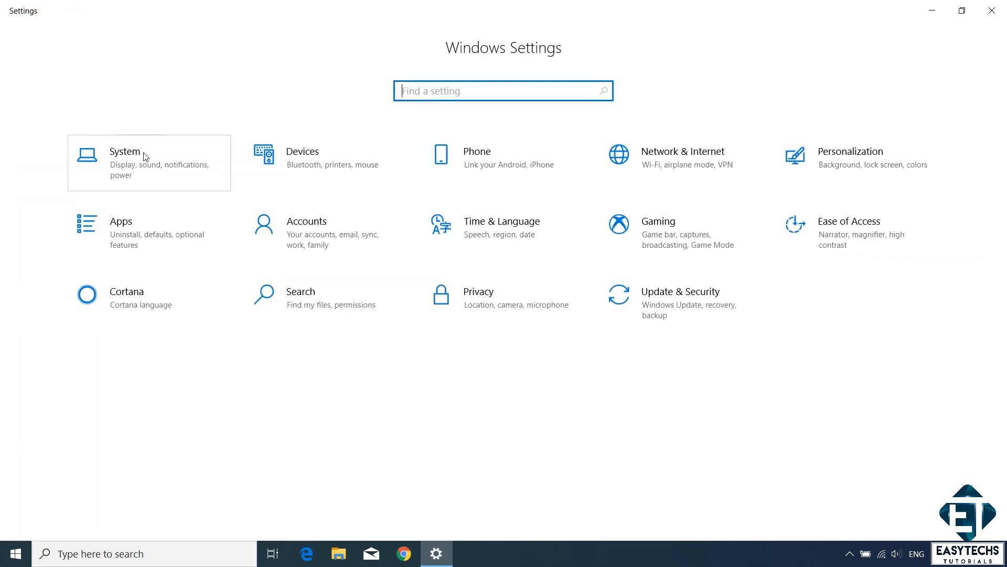
{"action": "left_click", "coordinate": [124, 150]}
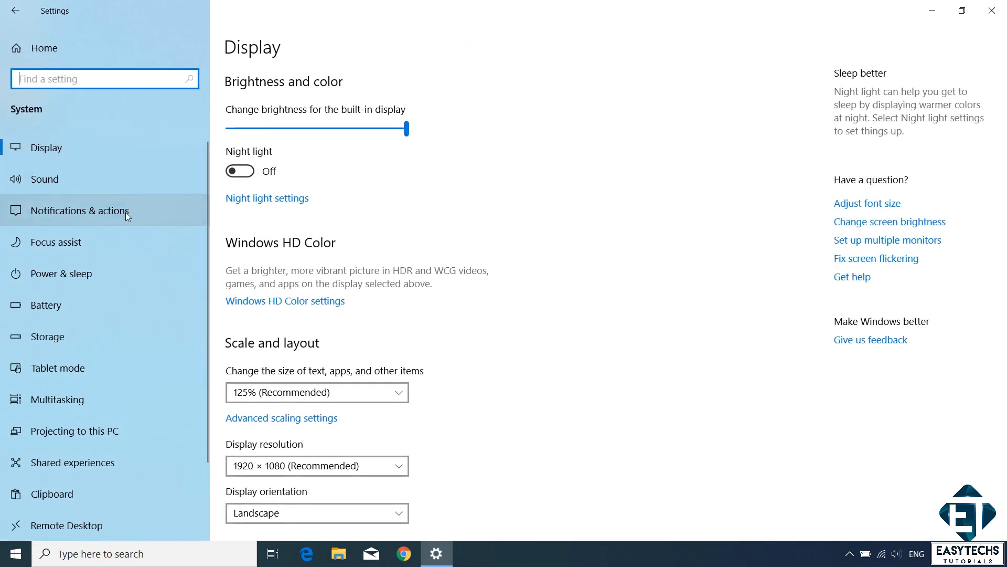
{"action": "left_click", "coordinate": [81, 210]}
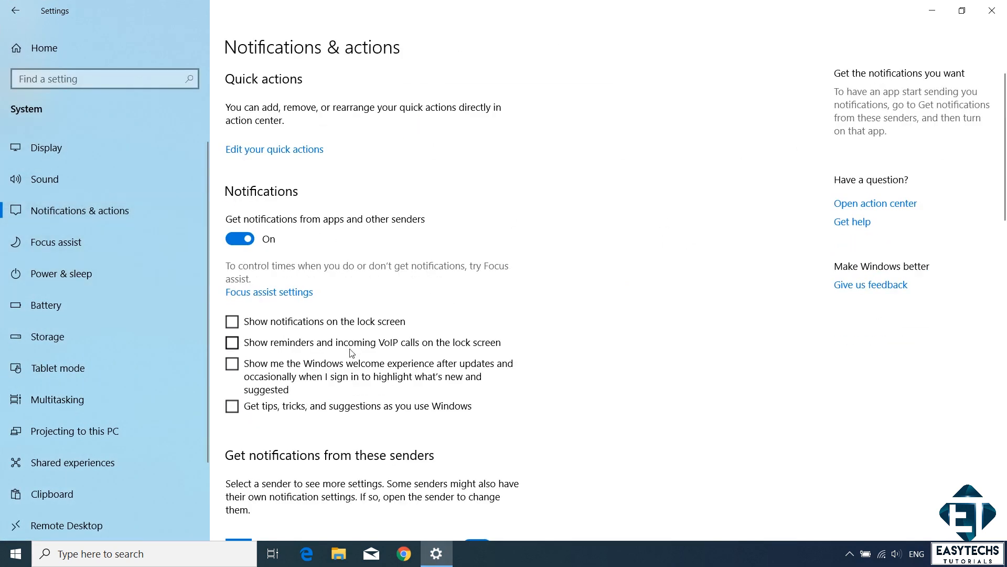
{"action": "scroll", "scroll_direction": "down", "scroll_amount": 3}
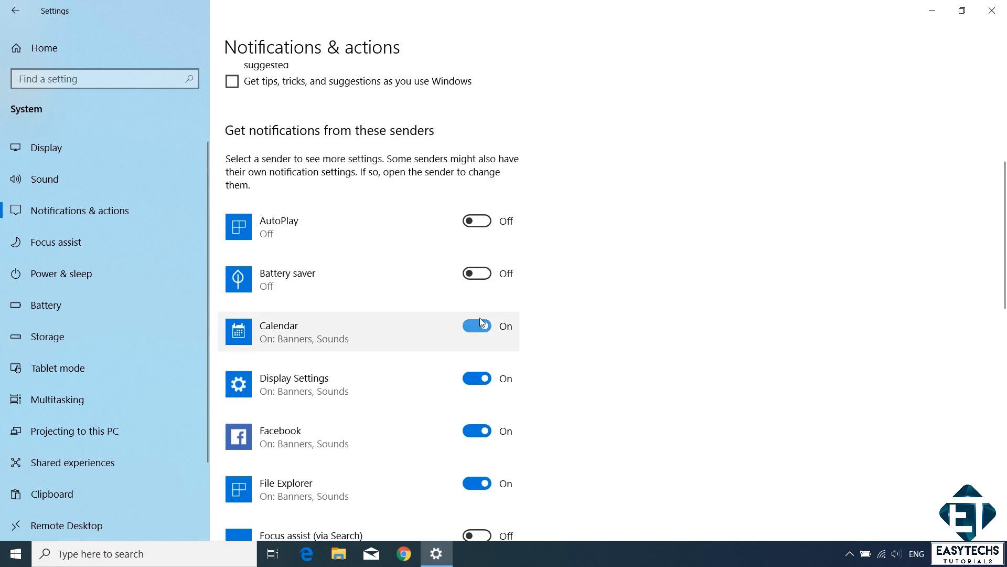
{"action": "scroll", "scroll_direction": "down", "scroll_amount": 3}
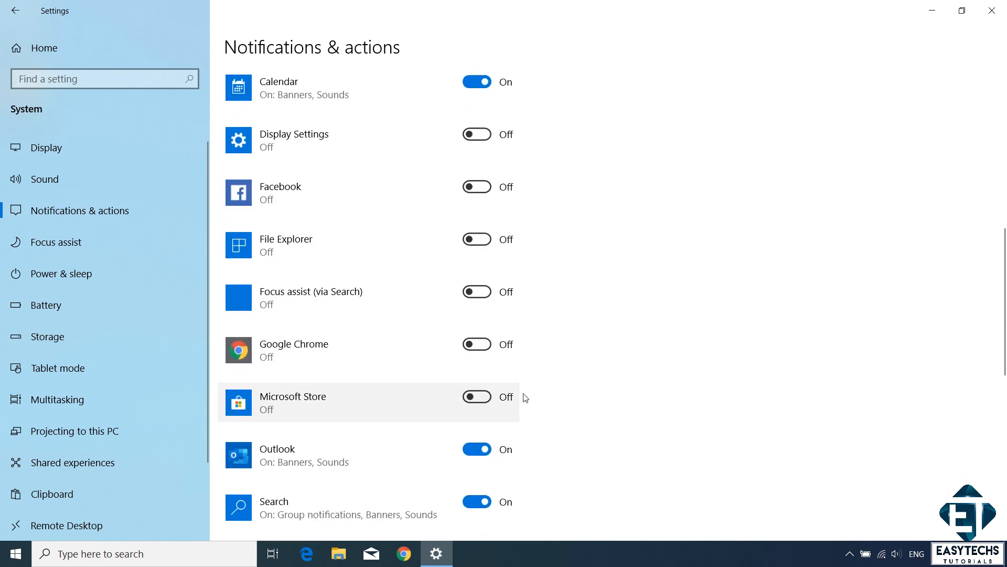
{"action": "scroll", "scroll_direction": "down", "scroll_amount": 3}
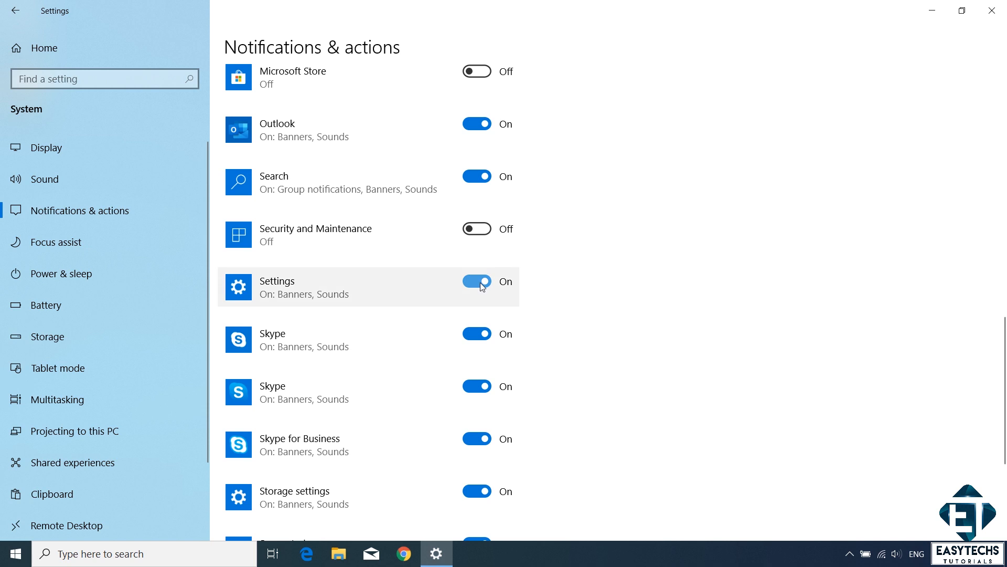
Finish the sender list, then toggle hiding app icons in Tablet mode.
{"action": "scroll", "scroll_direction": "down", "scroll_amount": 3}
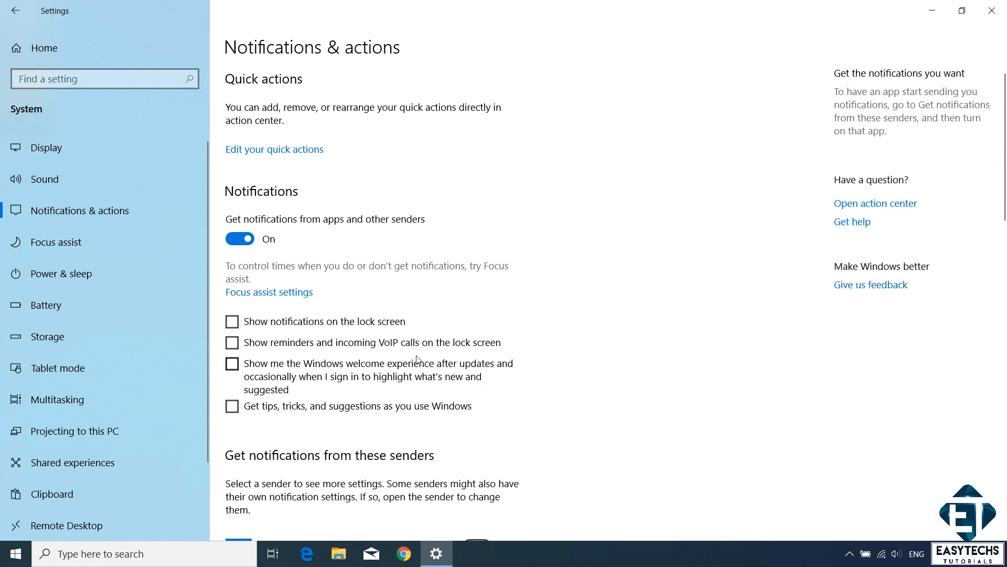
{"action": "left_click", "coordinate": [58, 368]}
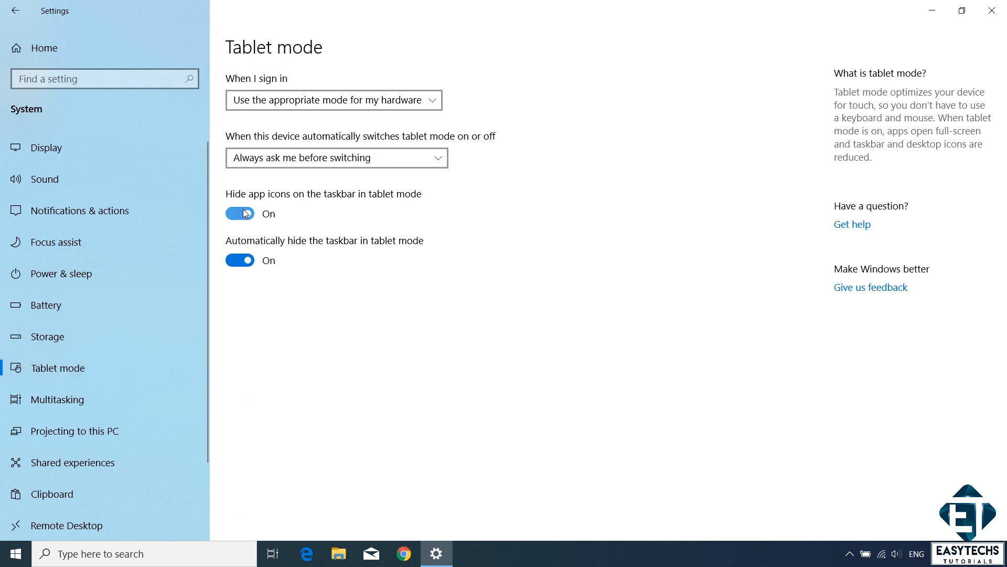
{"action": "left_click", "coordinate": [239, 213]}
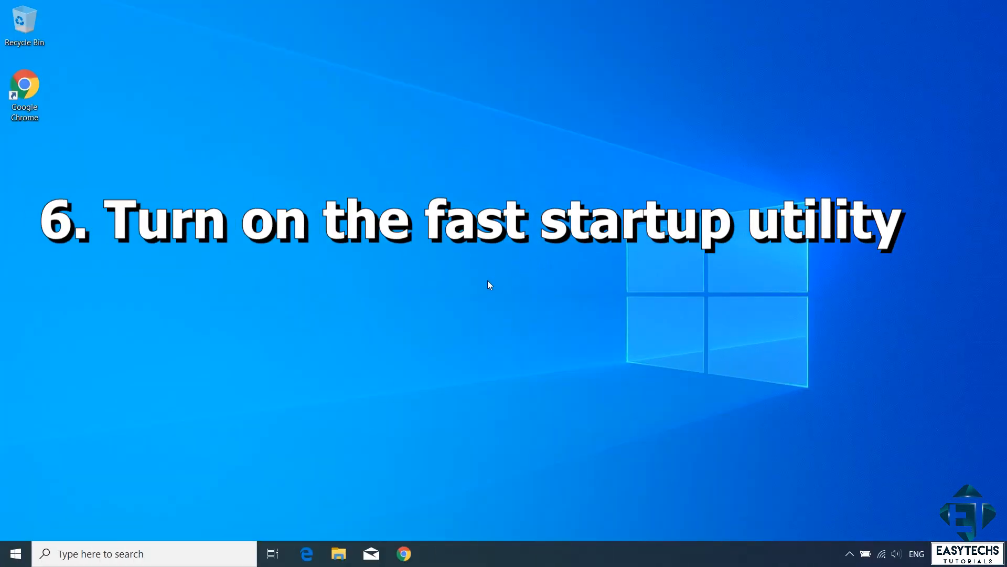
{"action": "mouse_move", "coordinate": [546, 290]}
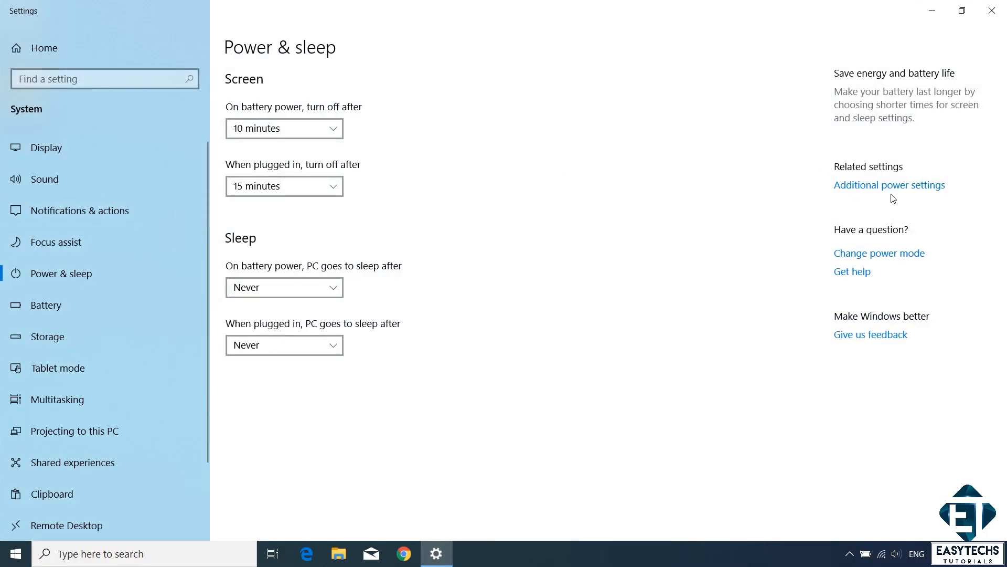
Review the power-button settings under additional power options, cancel out and close Power Options.
{"action": "left_click", "coordinate": [889, 185]}
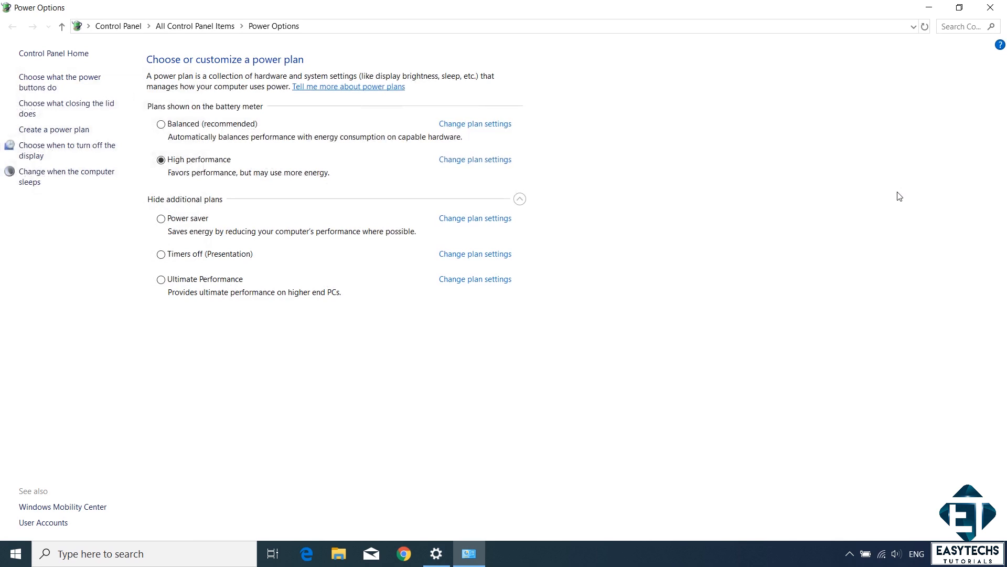
{"action": "mouse_move", "coordinate": [125, 196]}
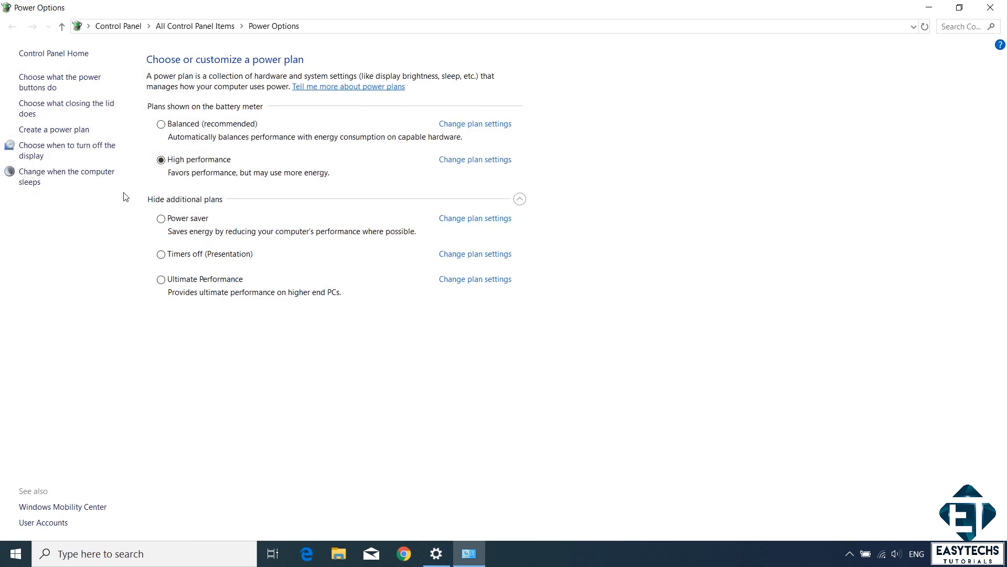
{"action": "left_click", "coordinate": [59, 82]}
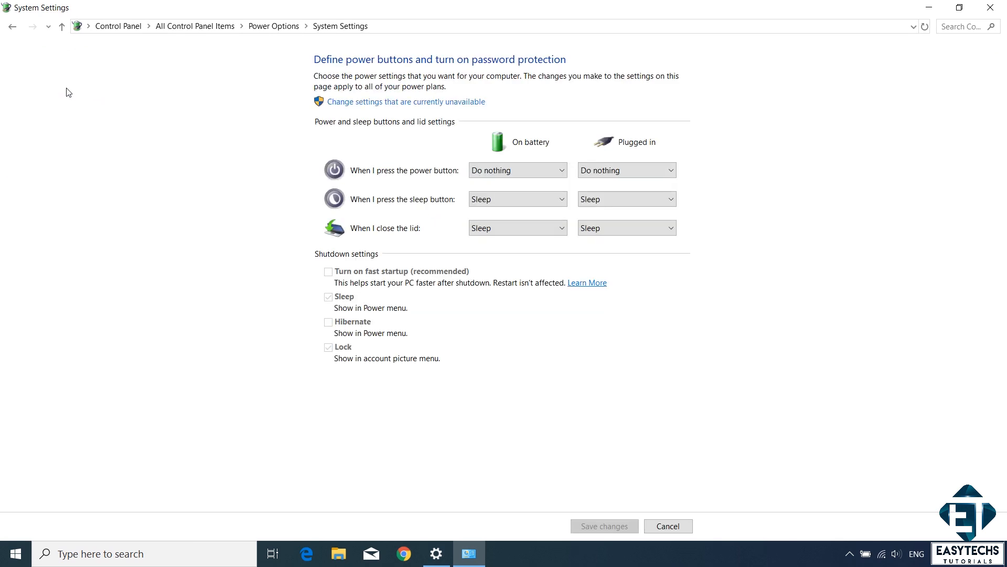
{"action": "mouse_move", "coordinate": [262, 159]}
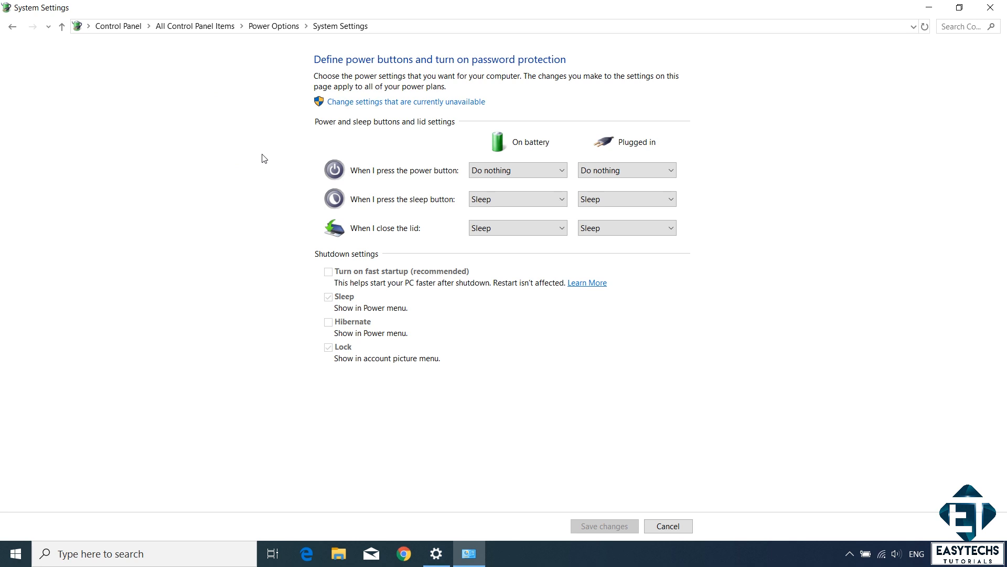
{"action": "mouse_move", "coordinate": [190, 139]}
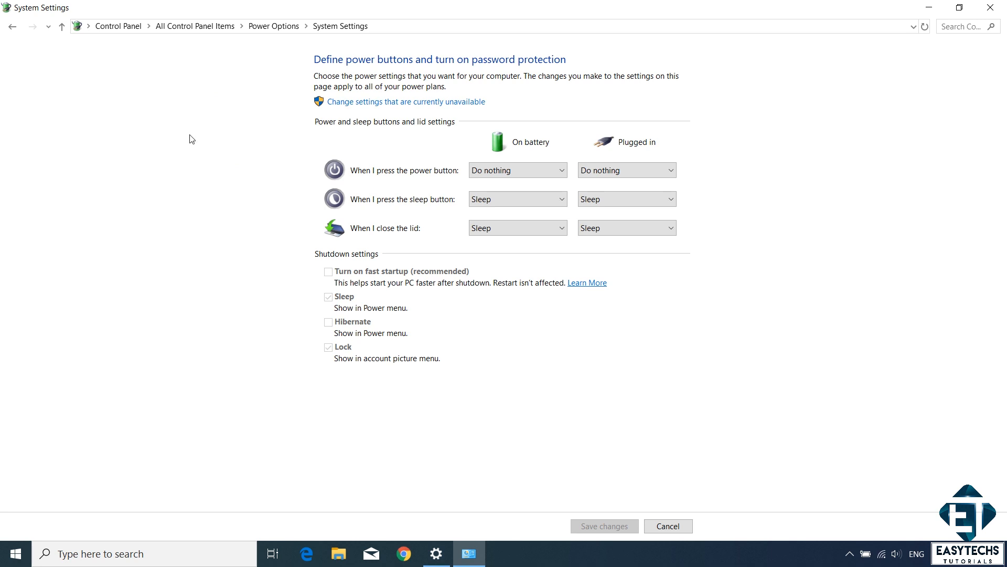
{"action": "left_click", "coordinate": [405, 102]}
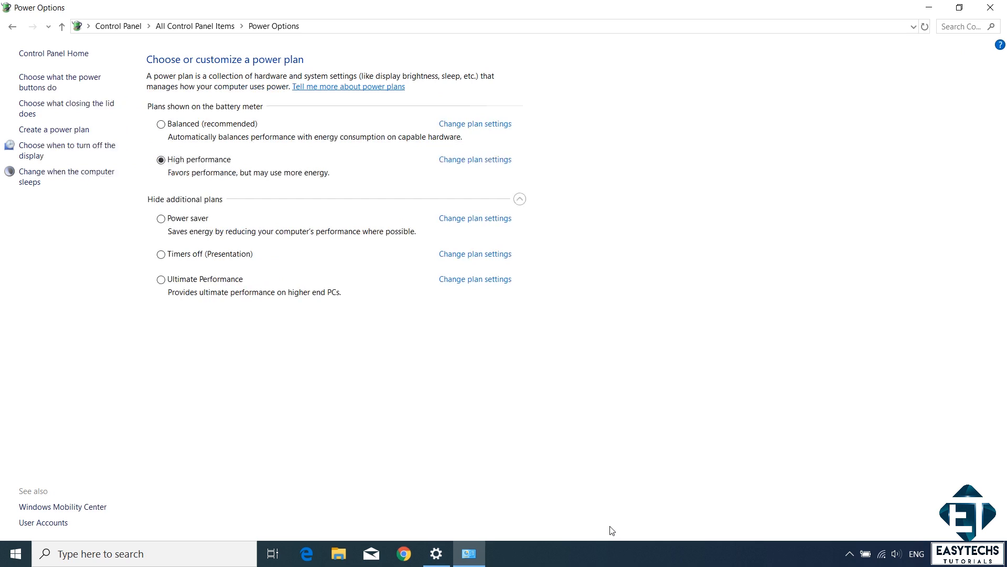
{"action": "mouse_move", "coordinate": [994, 8]}
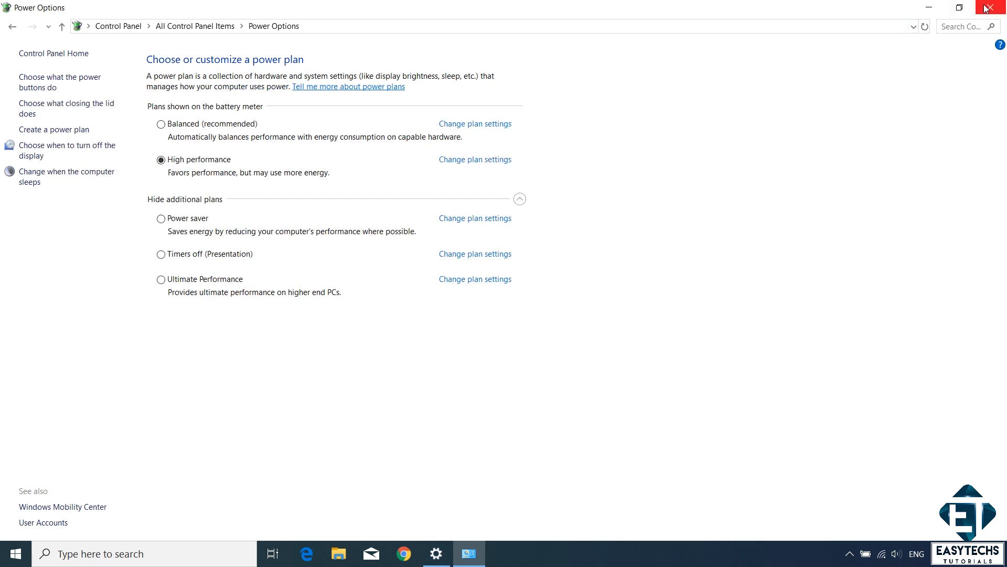
{"action": "left_click", "coordinate": [998, 7]}
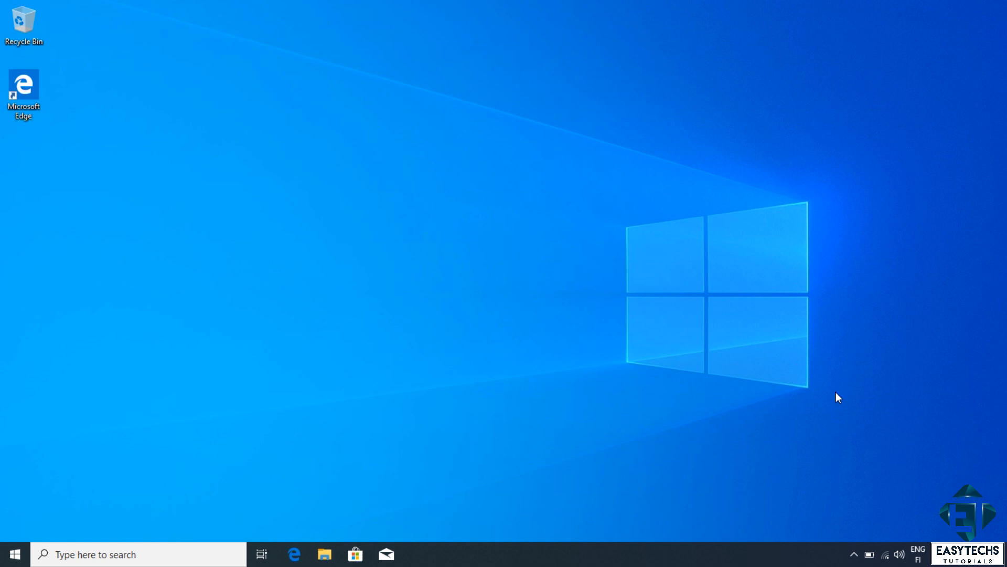
Launch regedit and search the registry for 'enableulps' to locate the EnableUlps value.
{"action": "type", "text": "rege"}
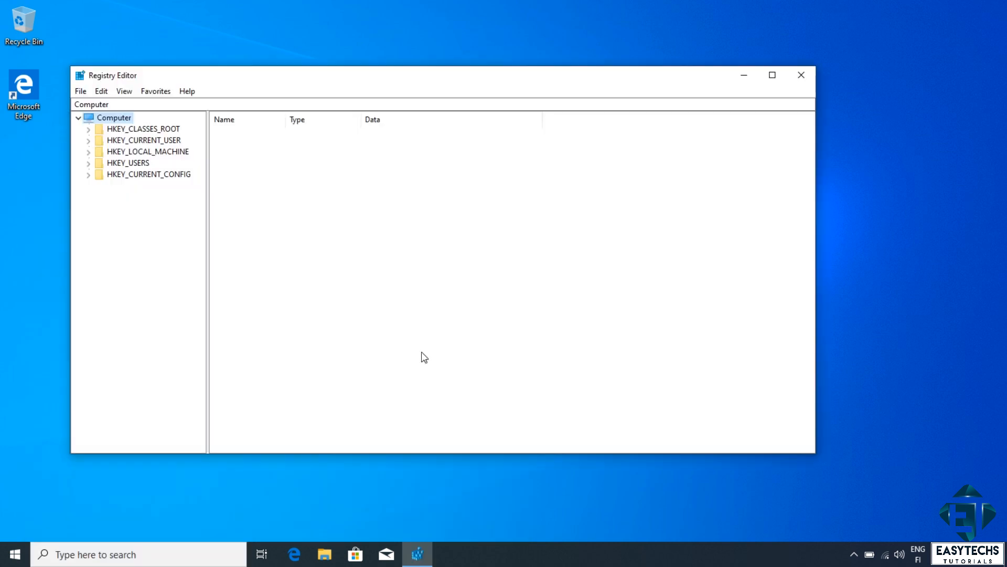
{"action": "mouse_move", "coordinate": [254, 229]}
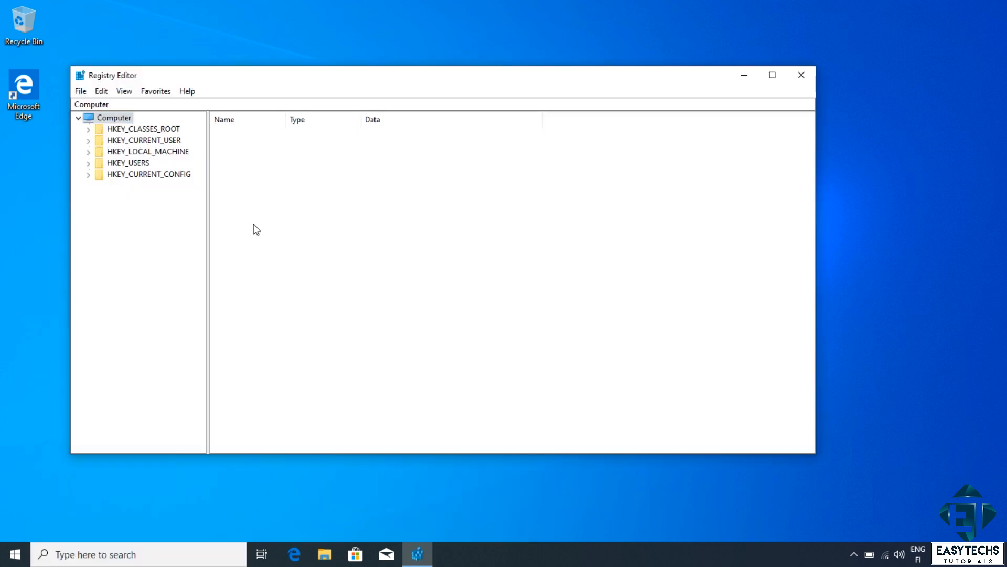
{"action": "key", "text": "ctrl+f"}
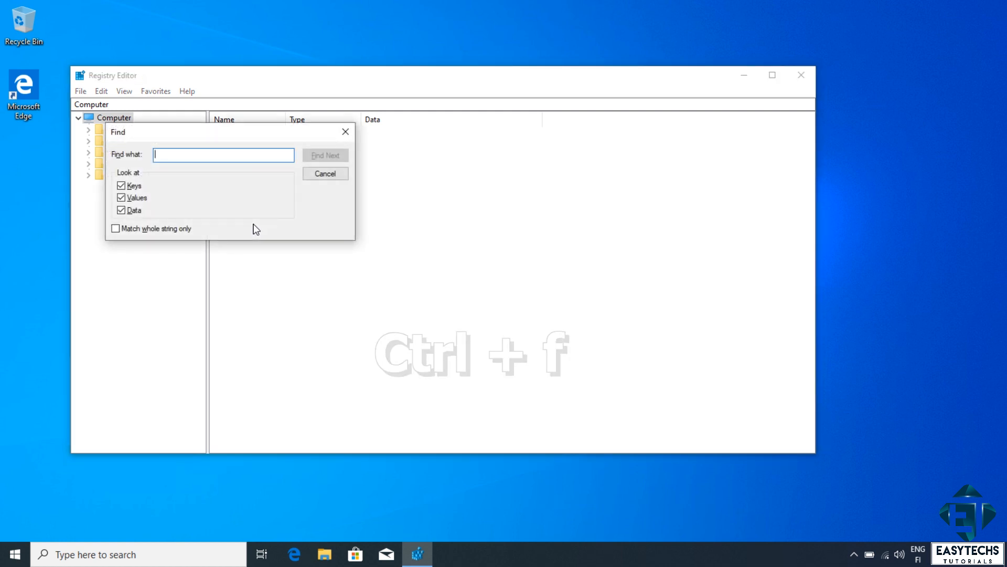
{"action": "type", "text": "enableulps"}
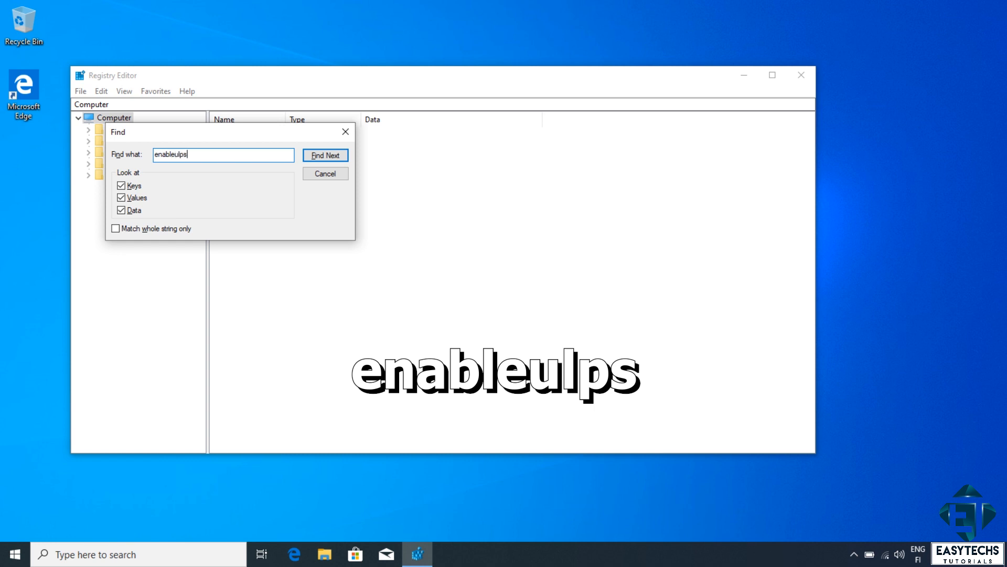
{"action": "left_click", "coordinate": [326, 156]}
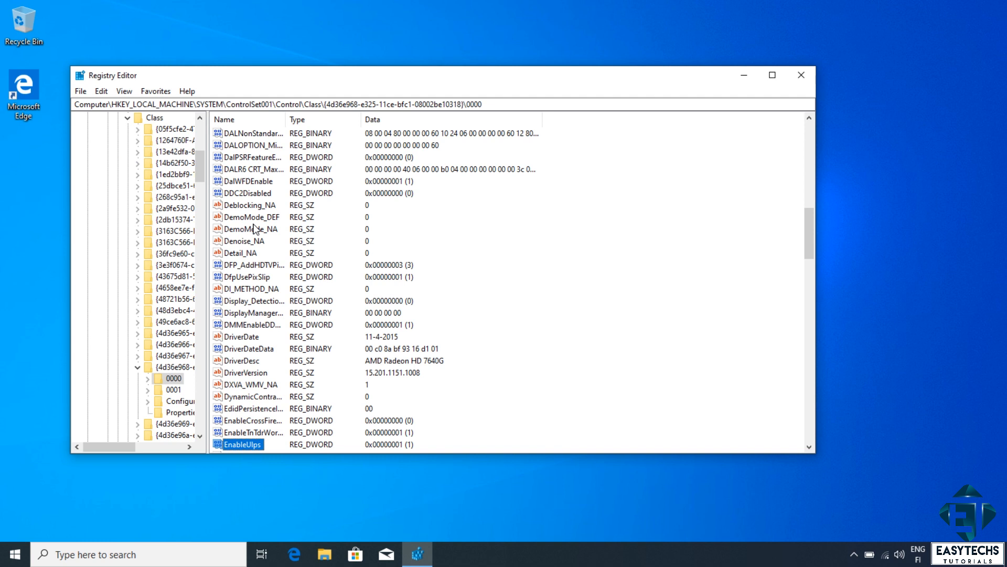
{"action": "mouse_move", "coordinate": [256, 470]}
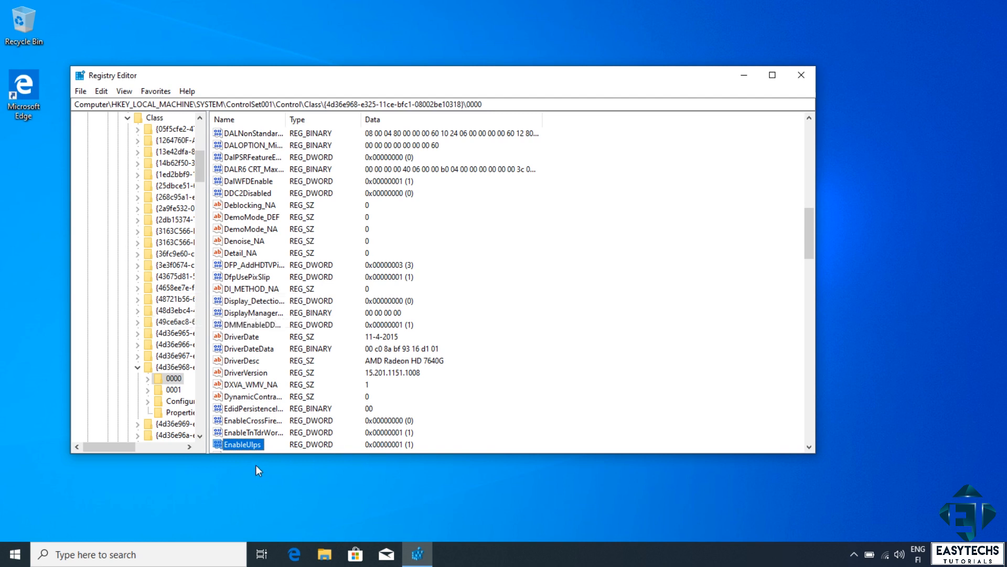
Set the EnableUlps value data to 0 and confirm.
{"action": "double_click", "coordinate": [241, 444]}
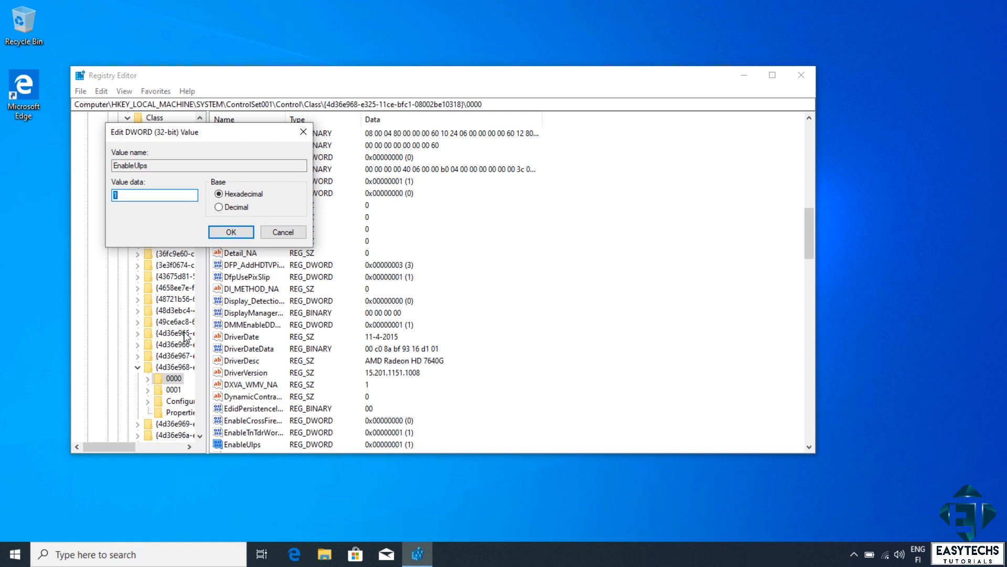
{"action": "type", "text": "0"}
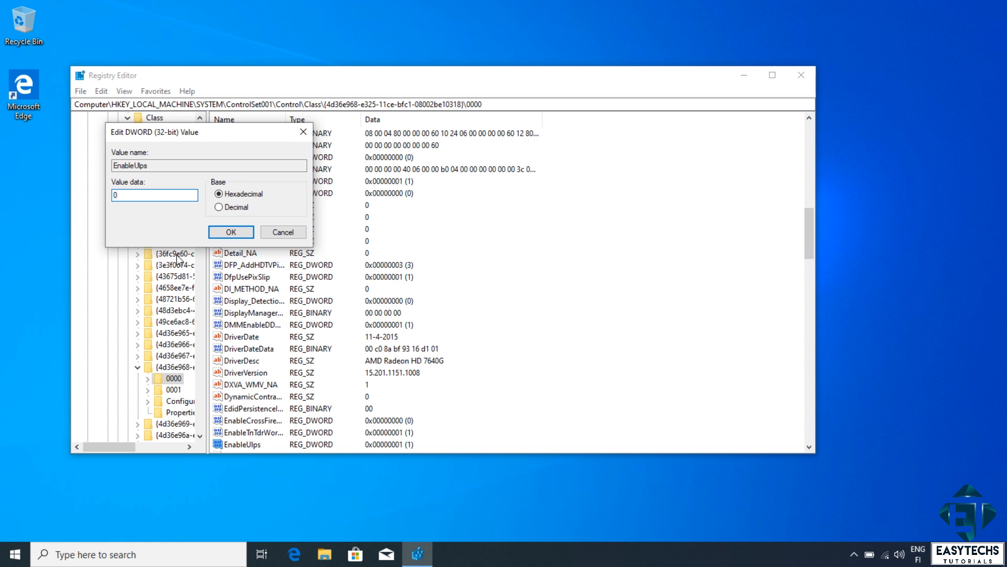
{"action": "left_click", "coordinate": [230, 232]}
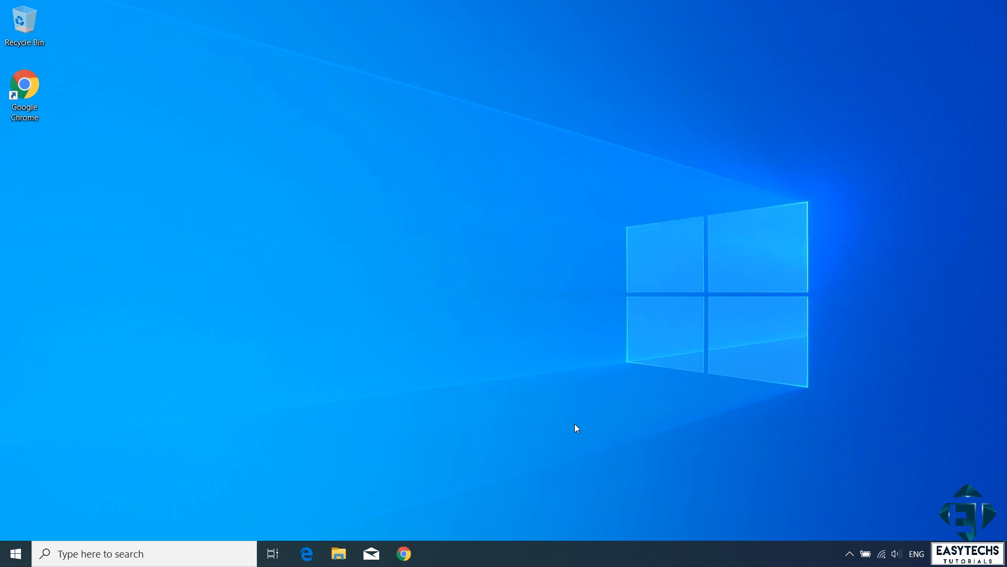
{"action": "type", "text": "run"}
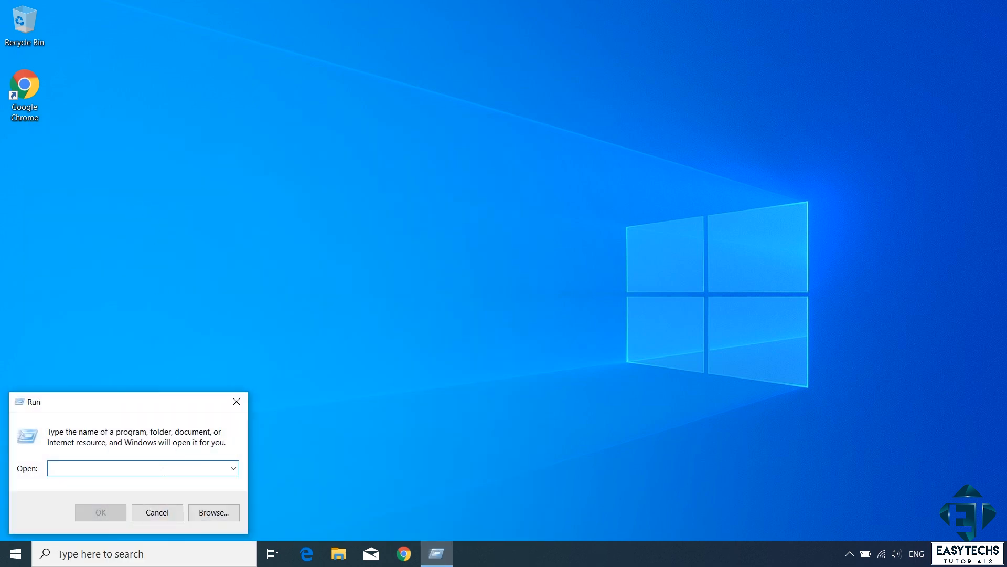
Empty the %temp% folder via Run, skipping the four in-use items, and close the window.
{"action": "type", "text": "%temp%"}
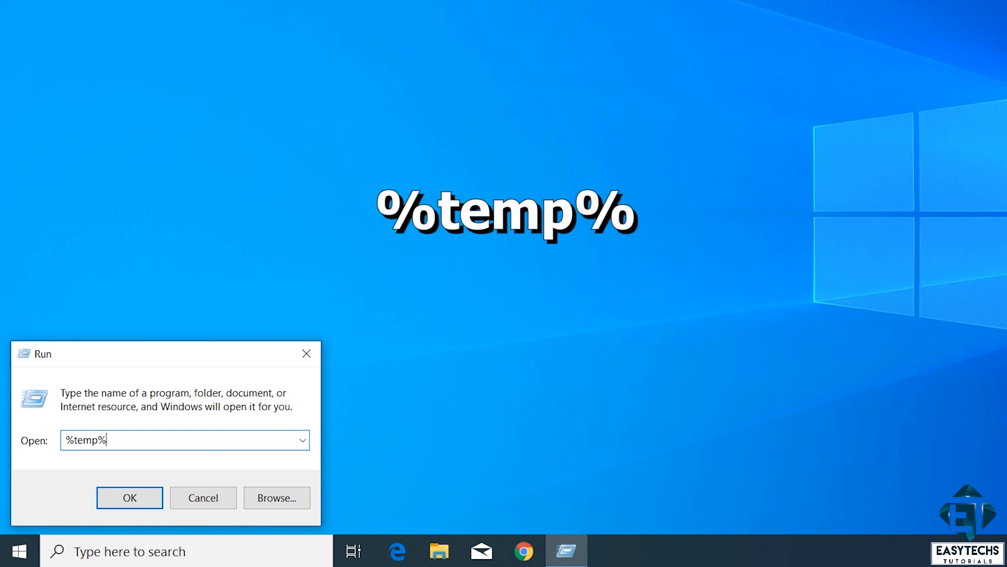
{"action": "left_click", "coordinate": [130, 497]}
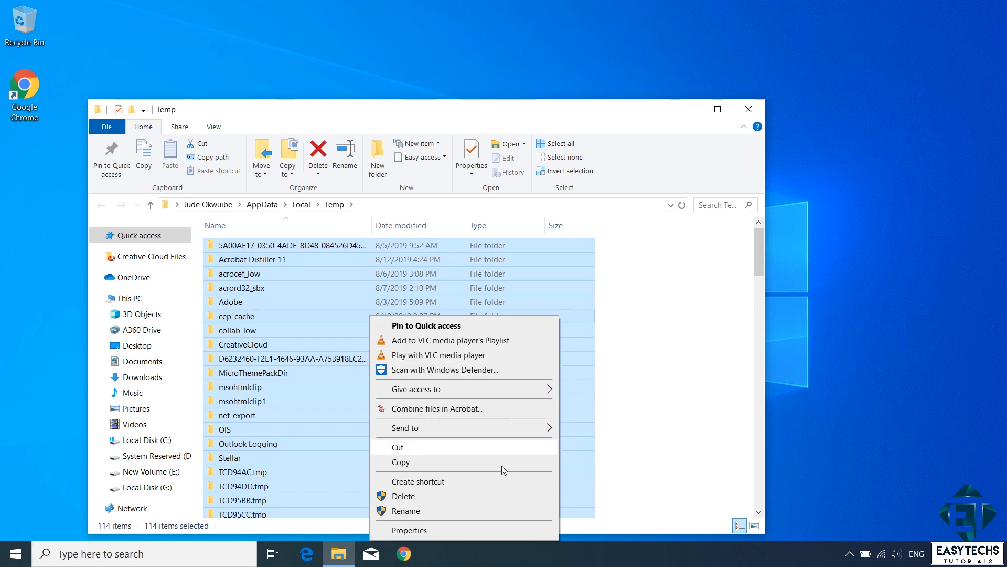
{"action": "left_click", "coordinate": [405, 496]}
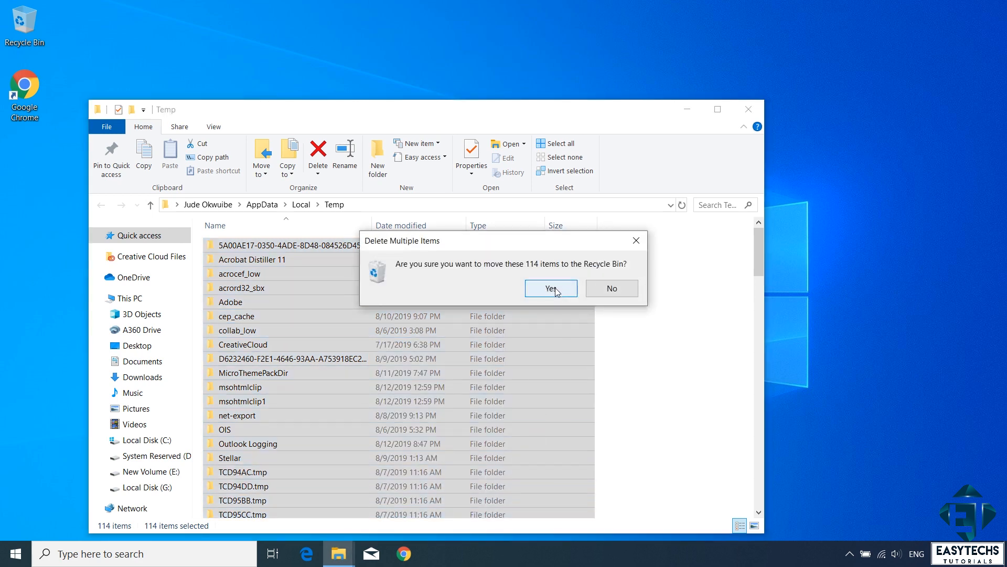
{"action": "left_click", "coordinate": [549, 288]}
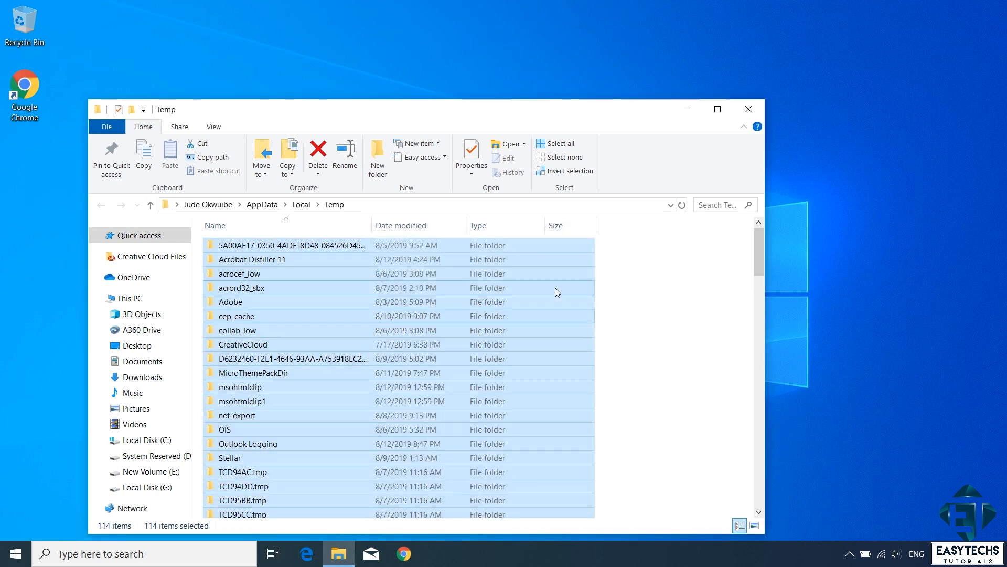
{"action": "left_click", "coordinate": [317, 154]}
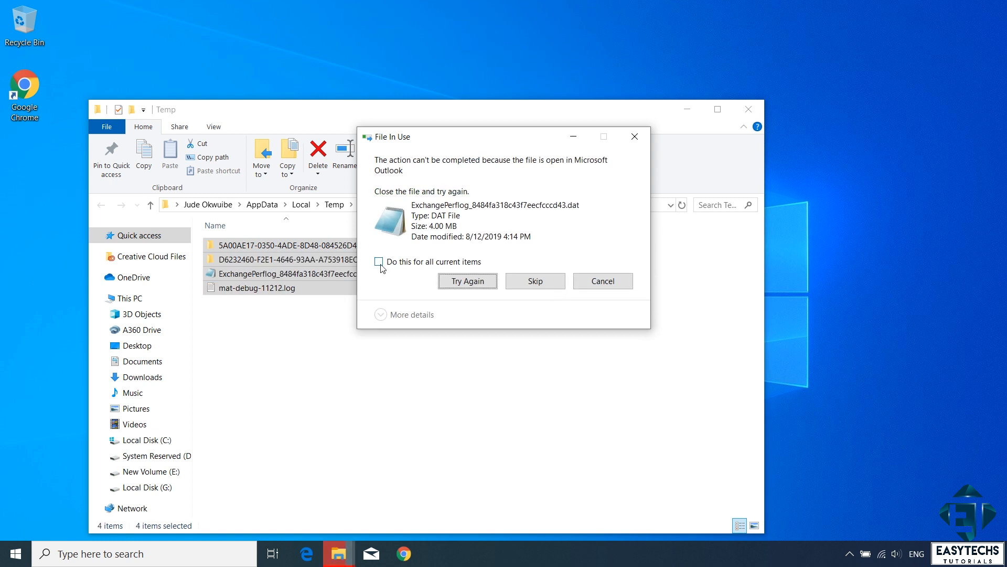
{"action": "left_click", "coordinate": [378, 261]}
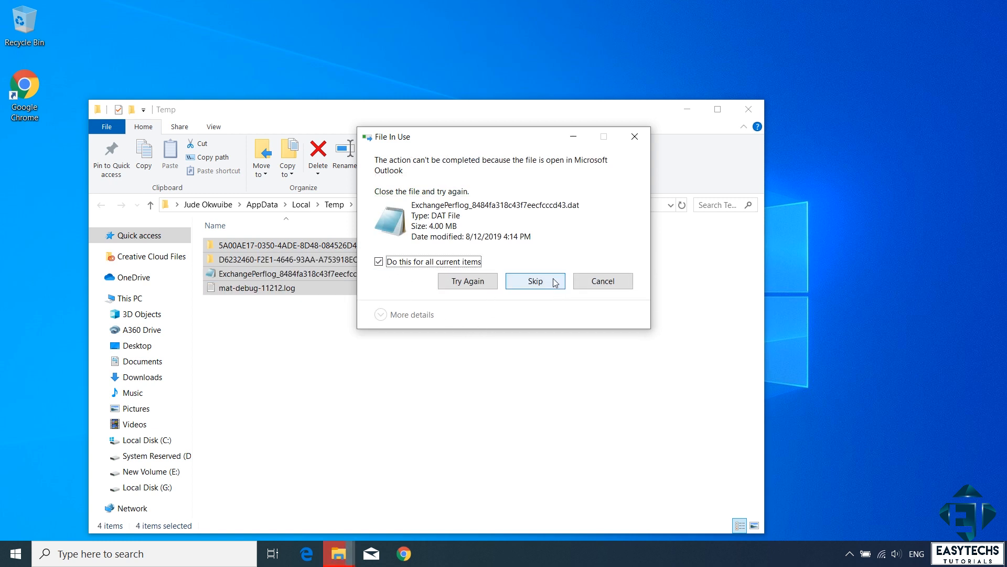
{"action": "left_click", "coordinate": [535, 281]}
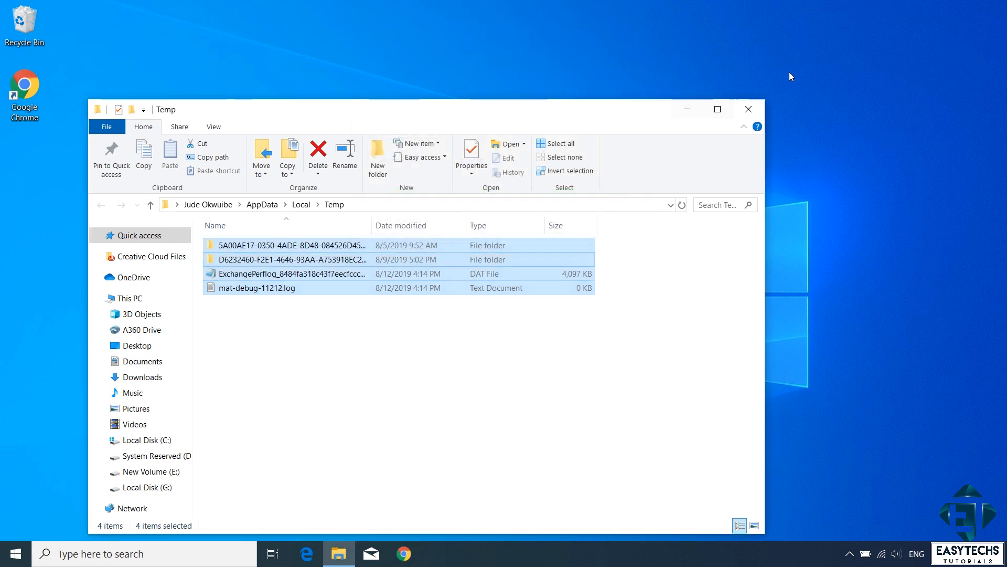
{"action": "left_click", "coordinate": [747, 109]}
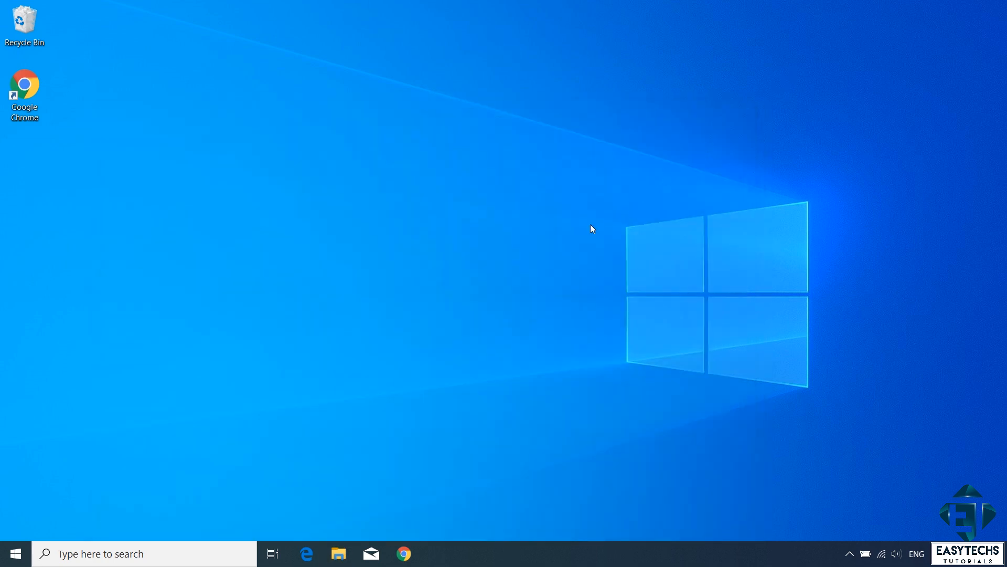
Clear the Windows Temp folder via Run with administrator approval, skipping in-use items, and close the window.
{"action": "type", "text": "run"}
{"action": "type", "text": "tem"}
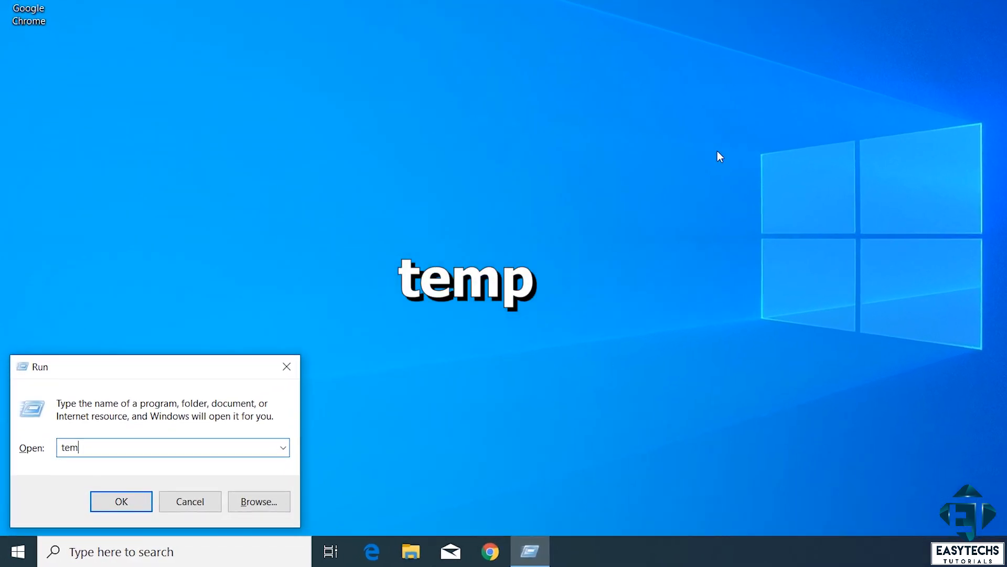
{"action": "left_click", "coordinate": [120, 502]}
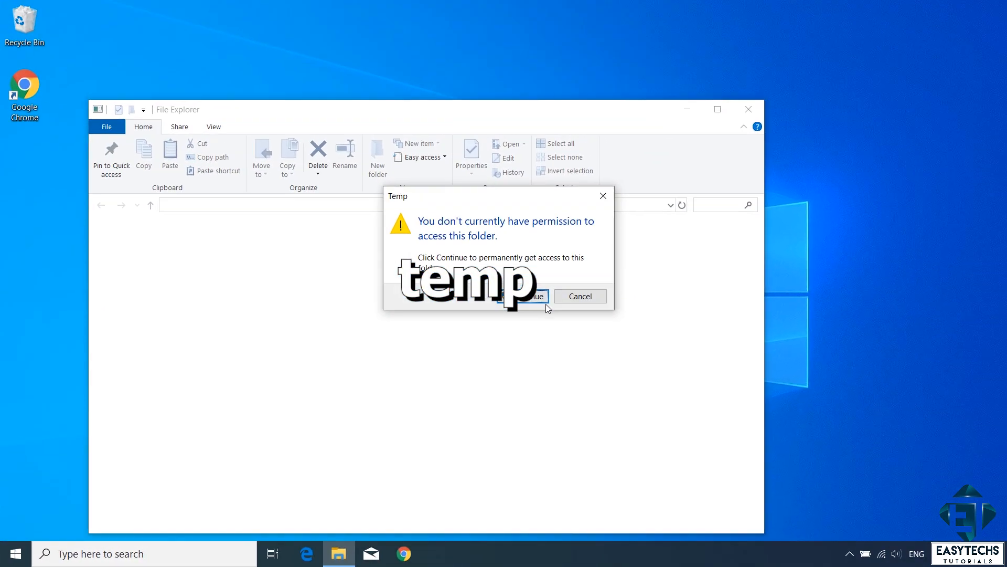
{"action": "left_click", "coordinate": [525, 296]}
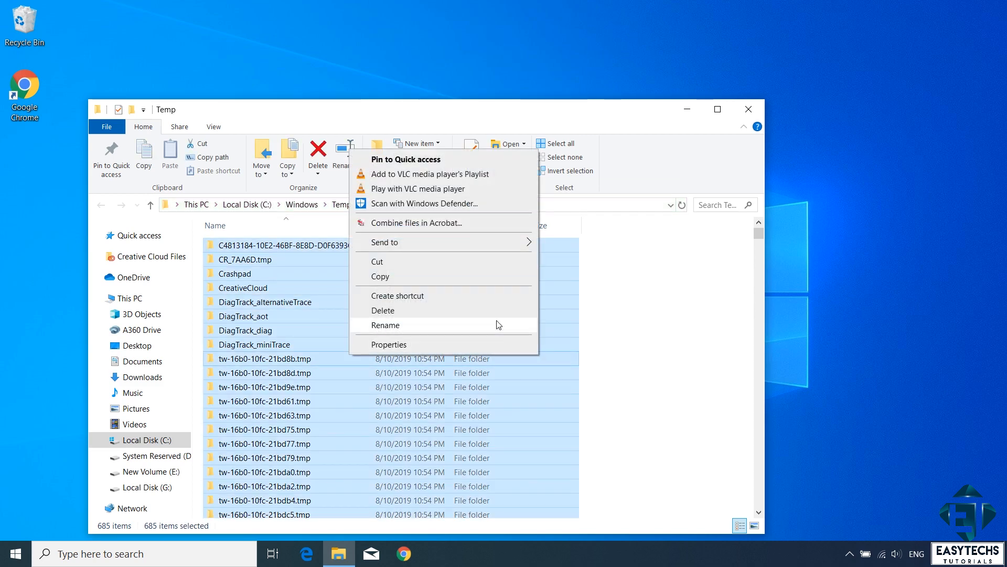
{"action": "left_click", "coordinate": [383, 310]}
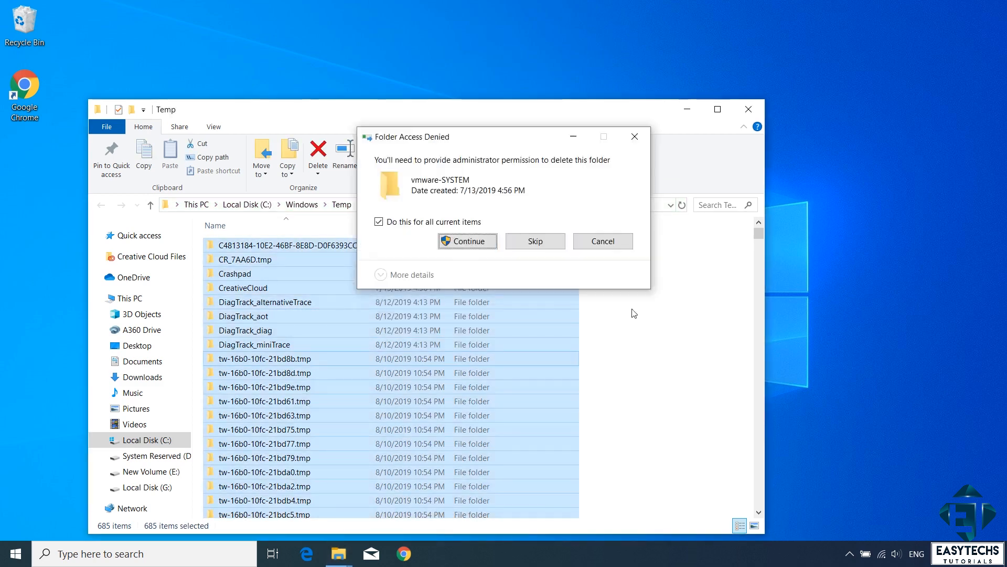
{"action": "left_click", "coordinate": [467, 241]}
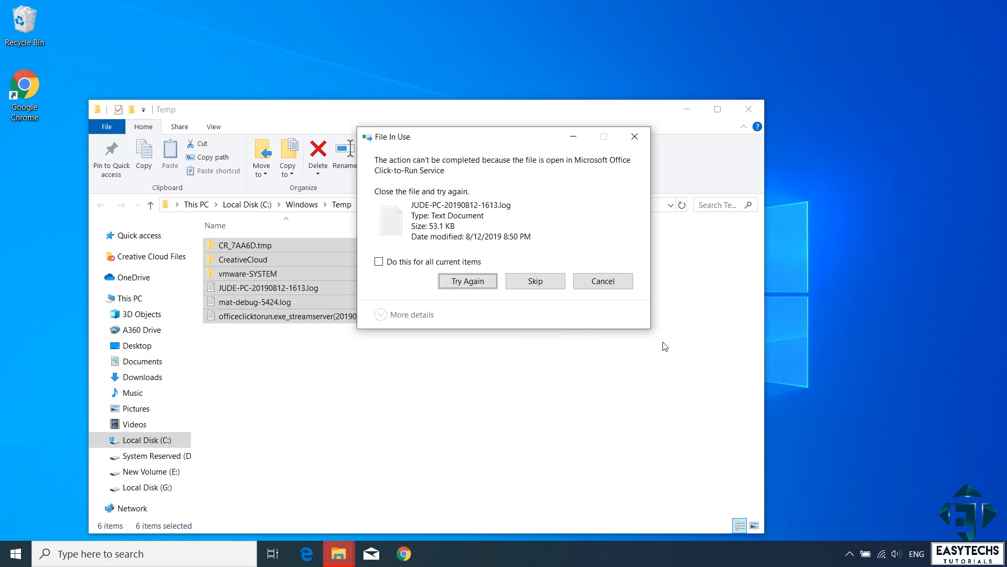
{"action": "left_click", "coordinate": [534, 281]}
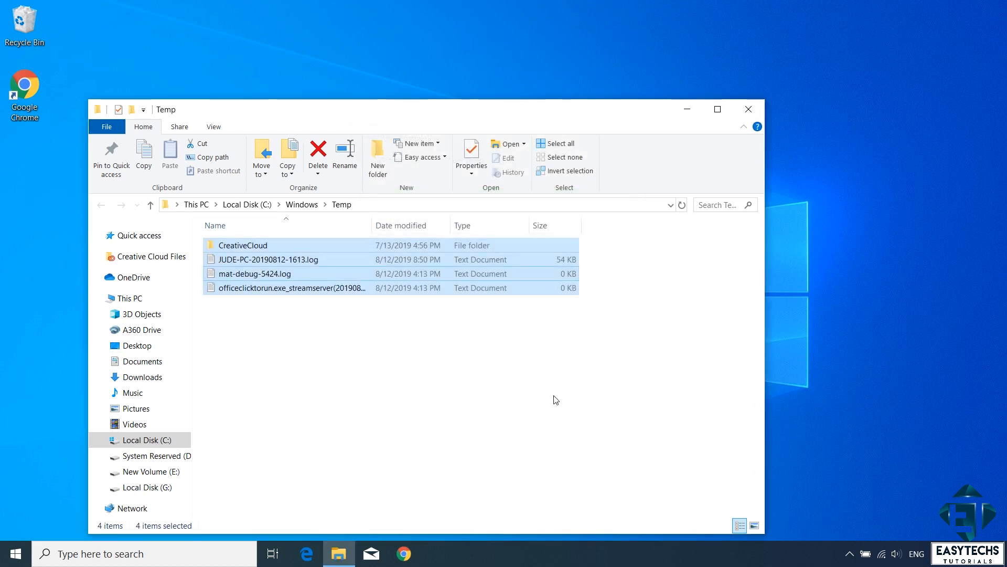
{"action": "left_click", "coordinate": [747, 108]}
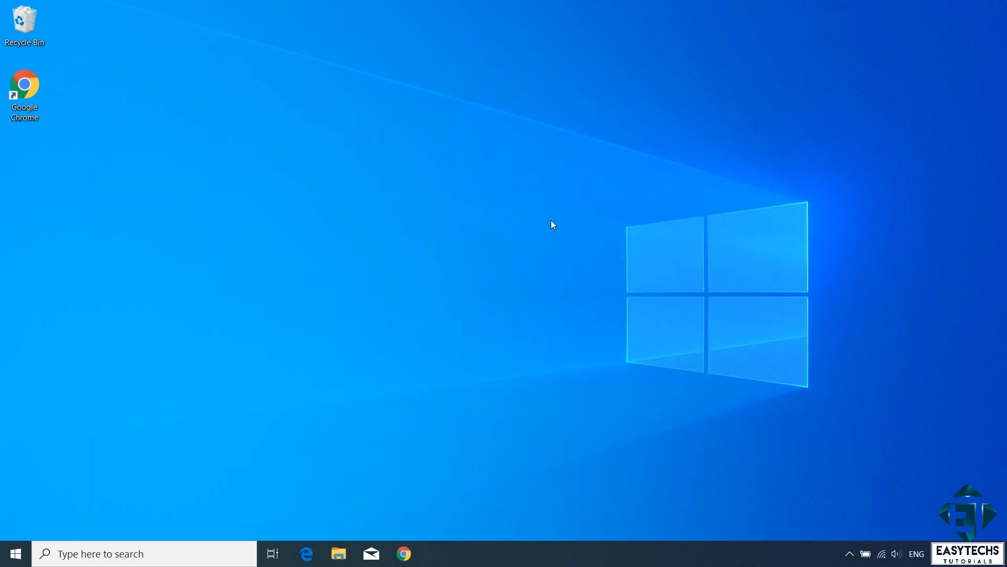
Reach the Prefetch folder through the Run dialog with the 'prefetch' command.
{"action": "type", "text": "run"}
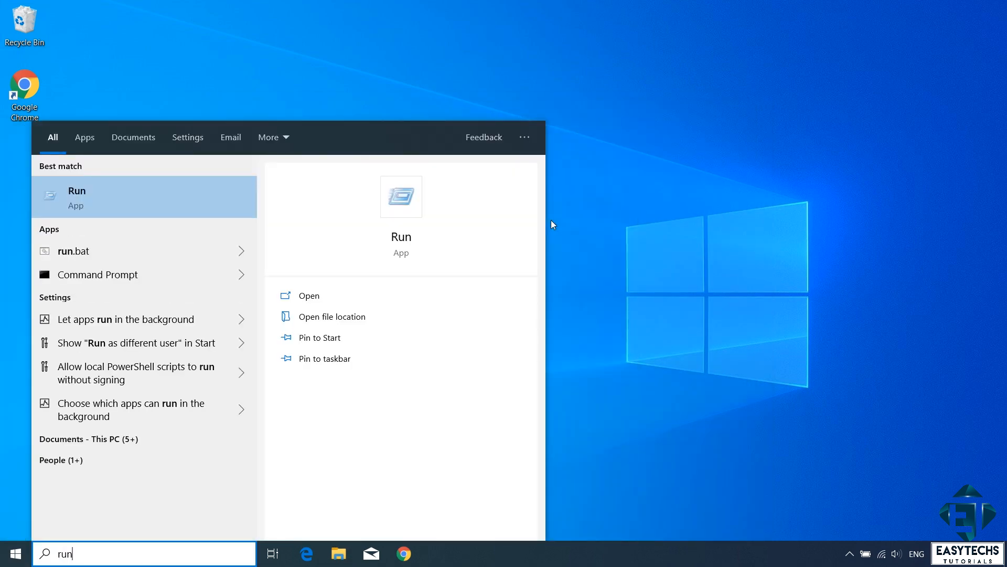
{"action": "type", "text": "pref"}
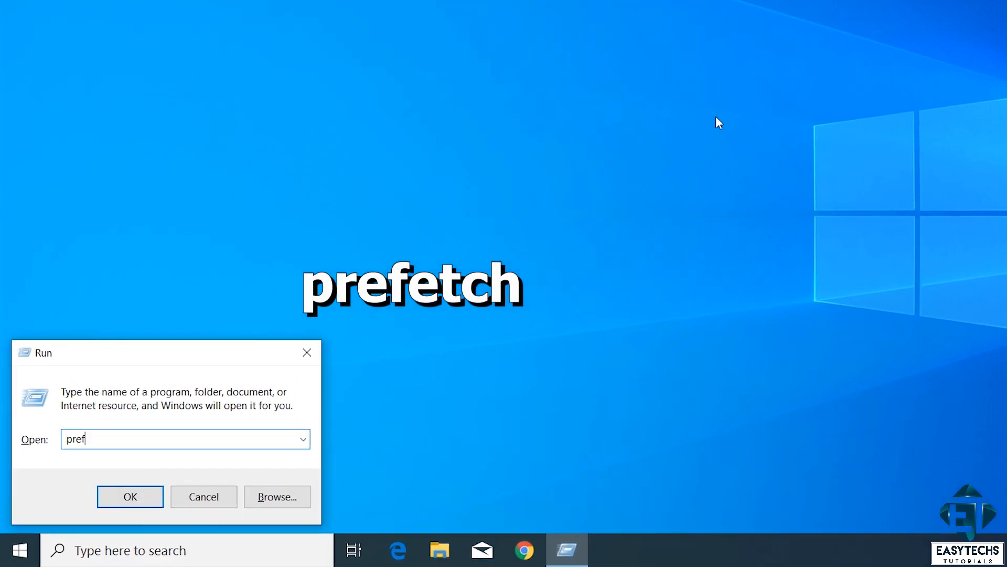
{"action": "type", "text": "etch"}
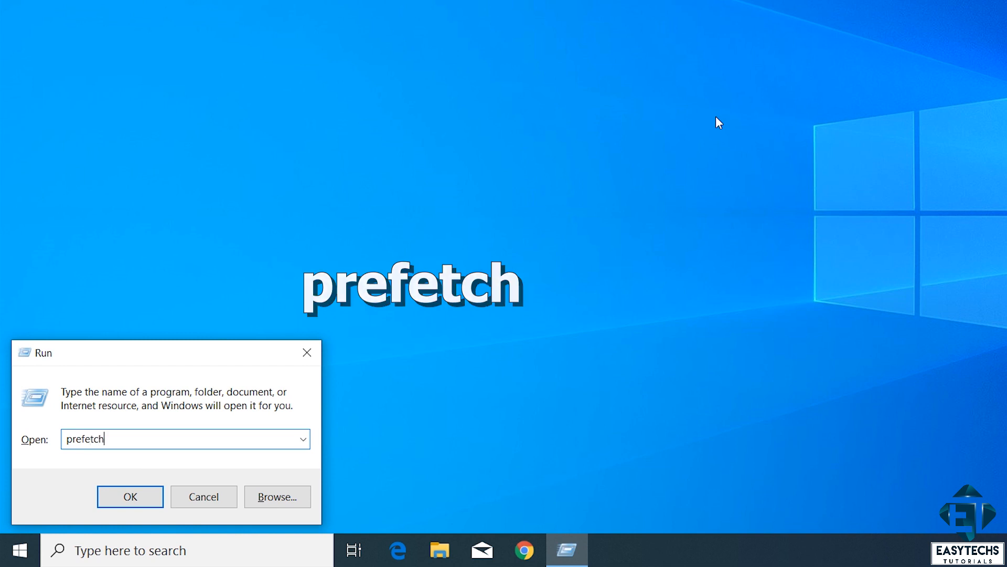
{"action": "left_click", "coordinate": [130, 496]}
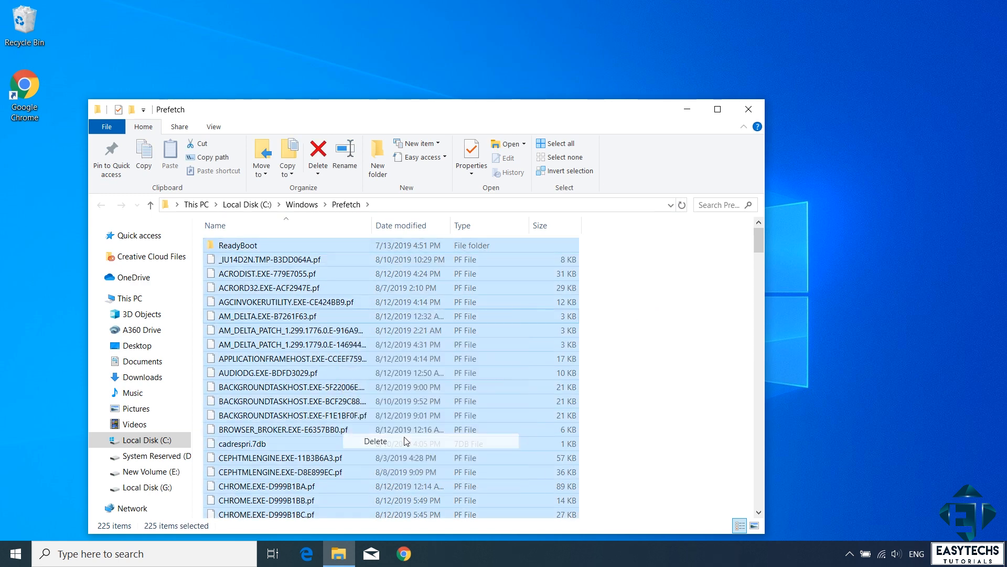
Delete all selected Prefetch files and close the folder window.
{"action": "left_click", "coordinate": [316, 152]}
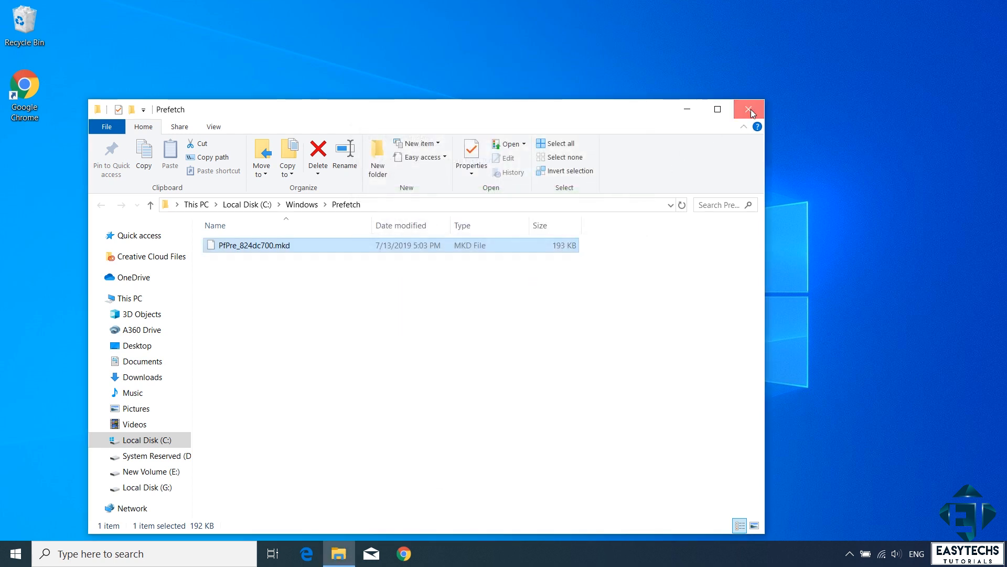
{"action": "left_click", "coordinate": [749, 108]}
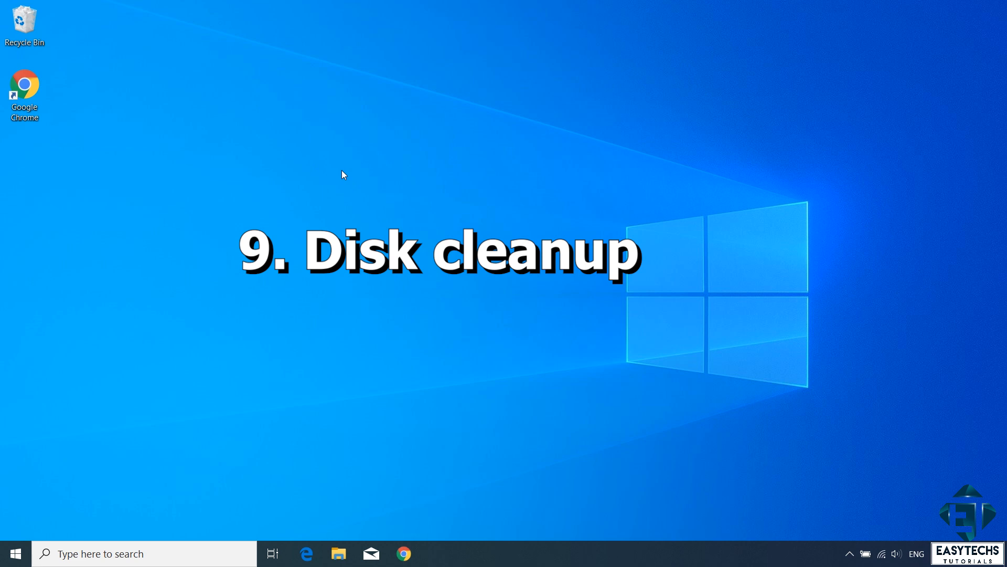
Launch Disk Cleanup from search and target drive C:.
{"action": "type", "text": "disk cle"}
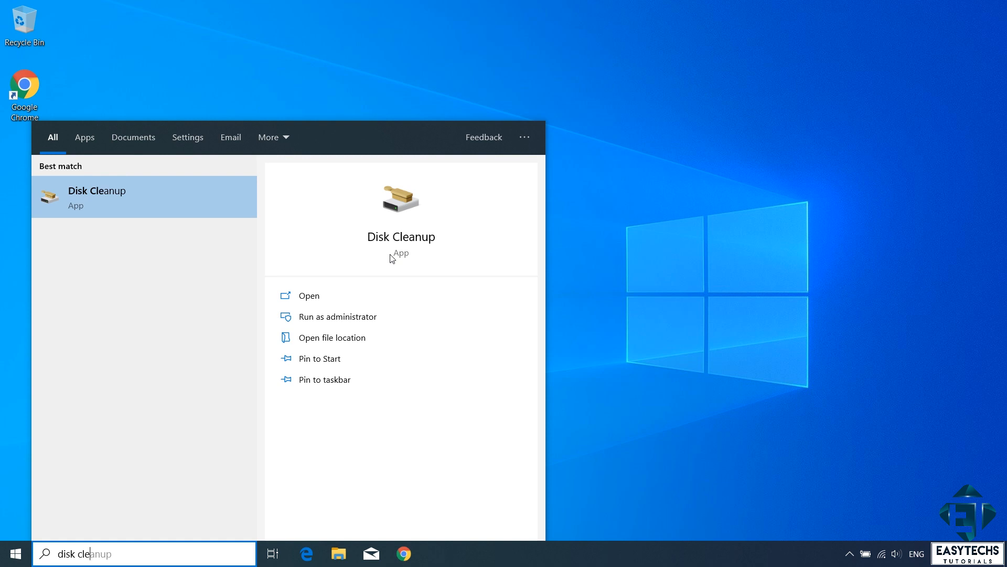
{"action": "left_click", "coordinate": [308, 296]}
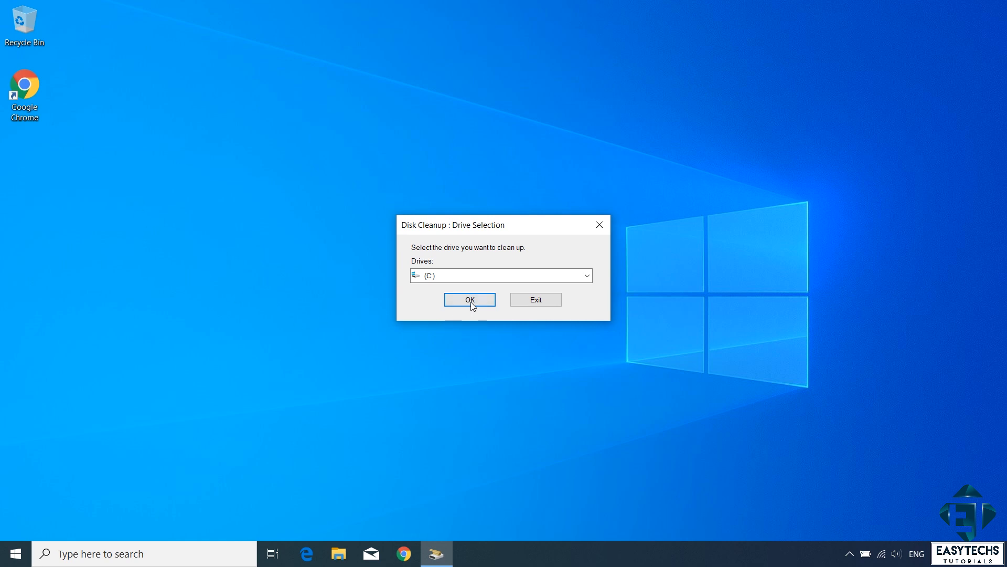
{"action": "left_click", "coordinate": [469, 299]}
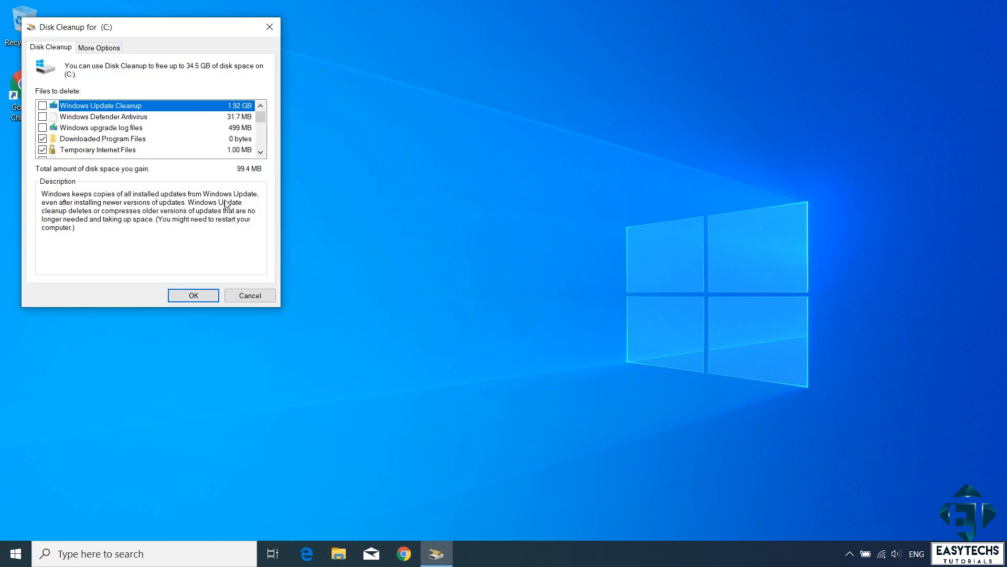
{"action": "mouse_move", "coordinate": [202, 29]}
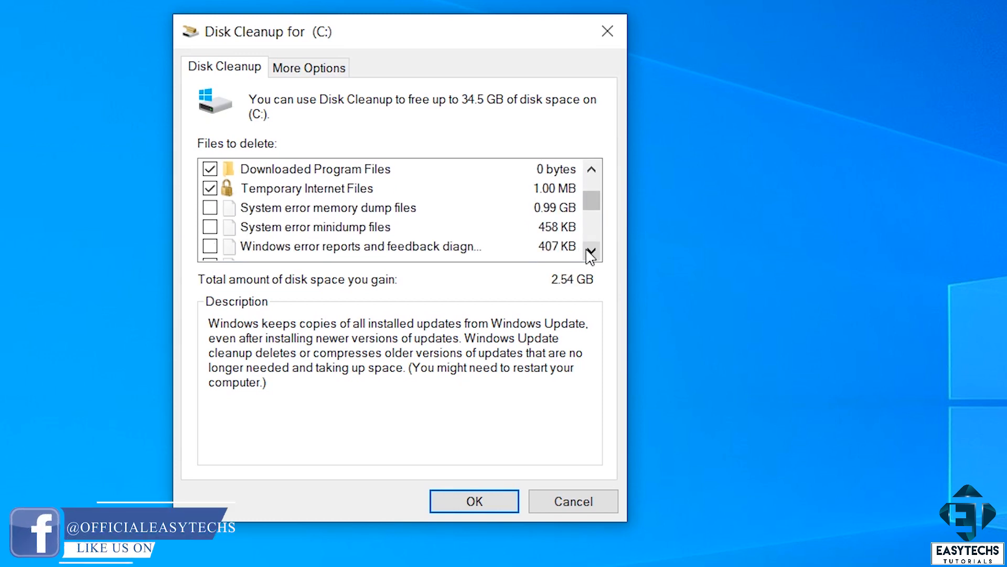
Tick another junk-file category and permanently delete the checked files.
{"action": "left_click", "coordinate": [210, 207]}
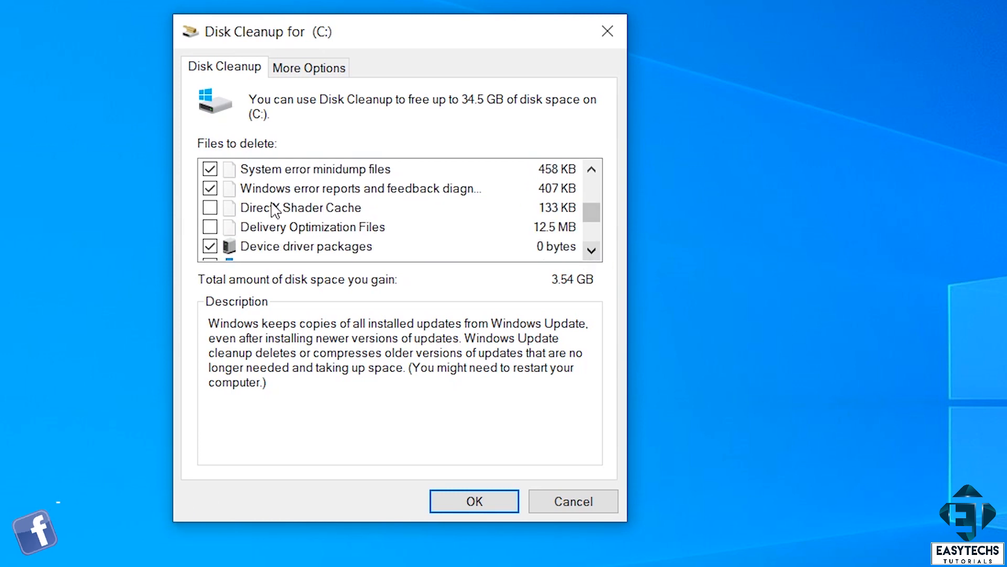
{"action": "scroll", "scroll_direction": "down", "scroll_amount": 3}
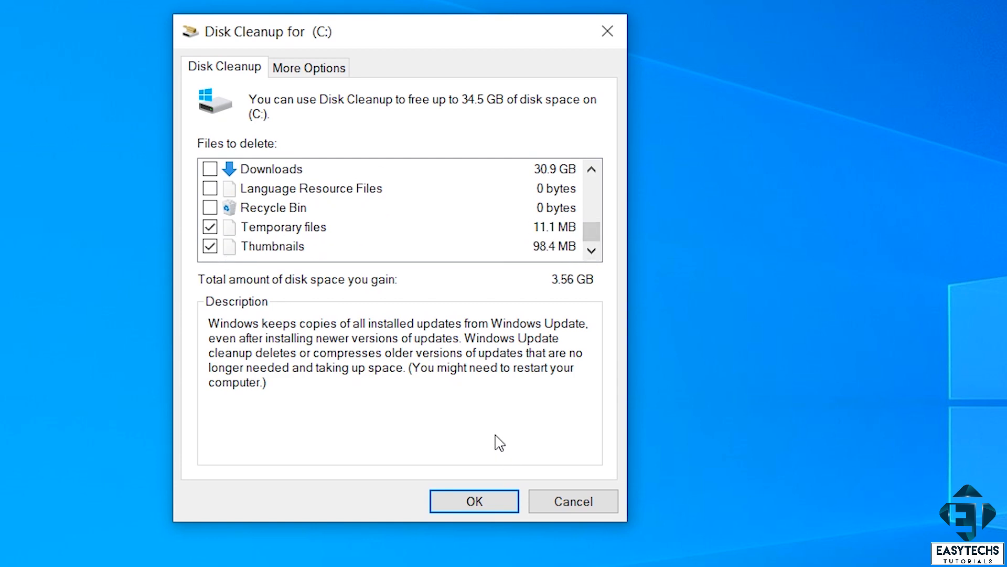
{"action": "left_click", "coordinate": [474, 501]}
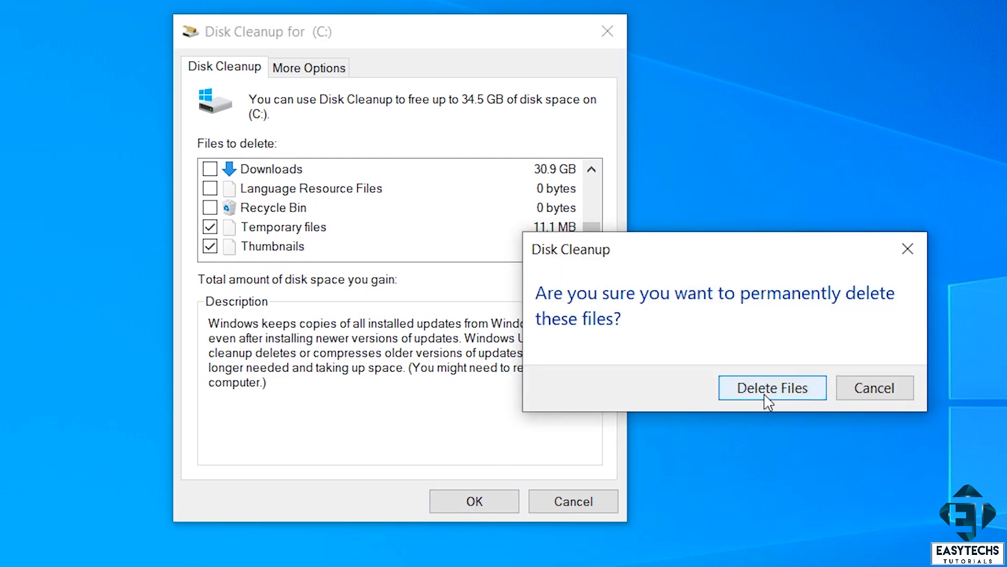
{"action": "left_click", "coordinate": [772, 387]}
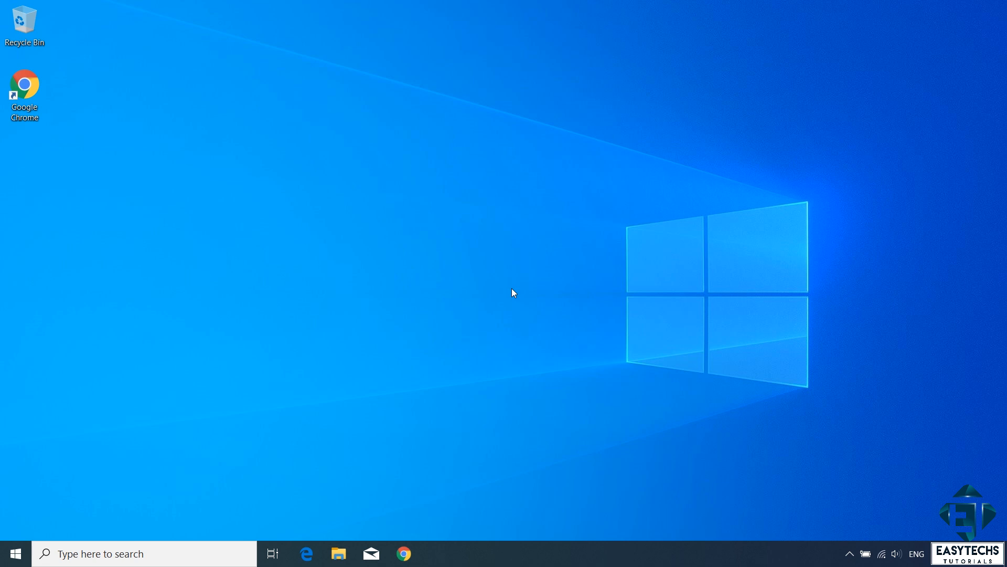
{"action": "left_click", "coordinate": [14, 553]}
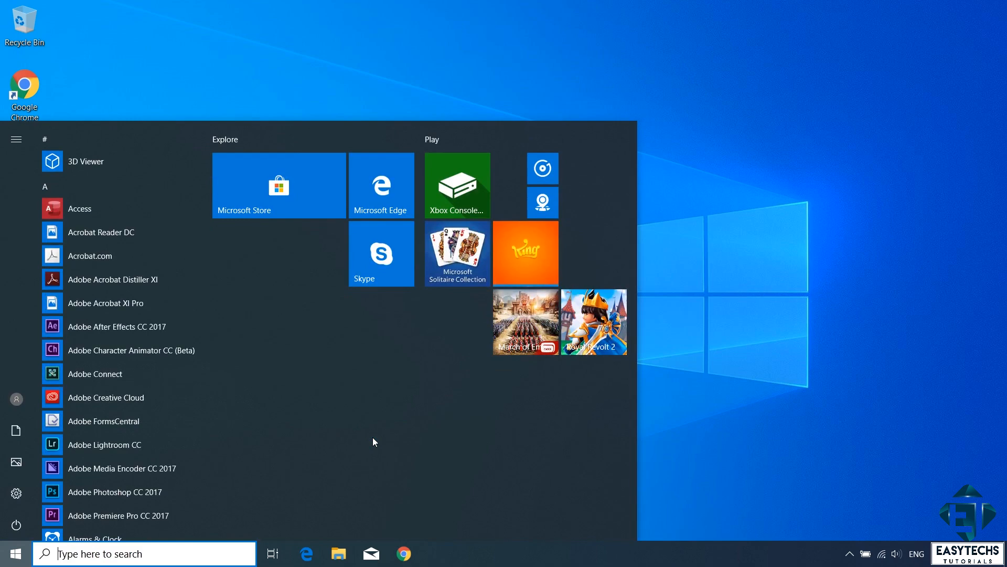
{"action": "type", "text": "defragment and Optimize Drives"}
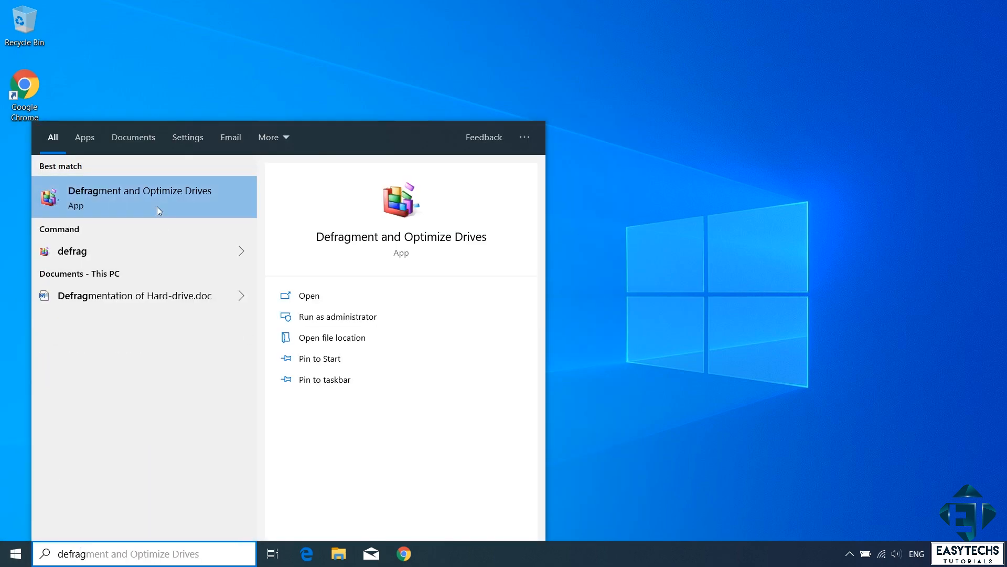
{"action": "left_click", "coordinate": [140, 197]}
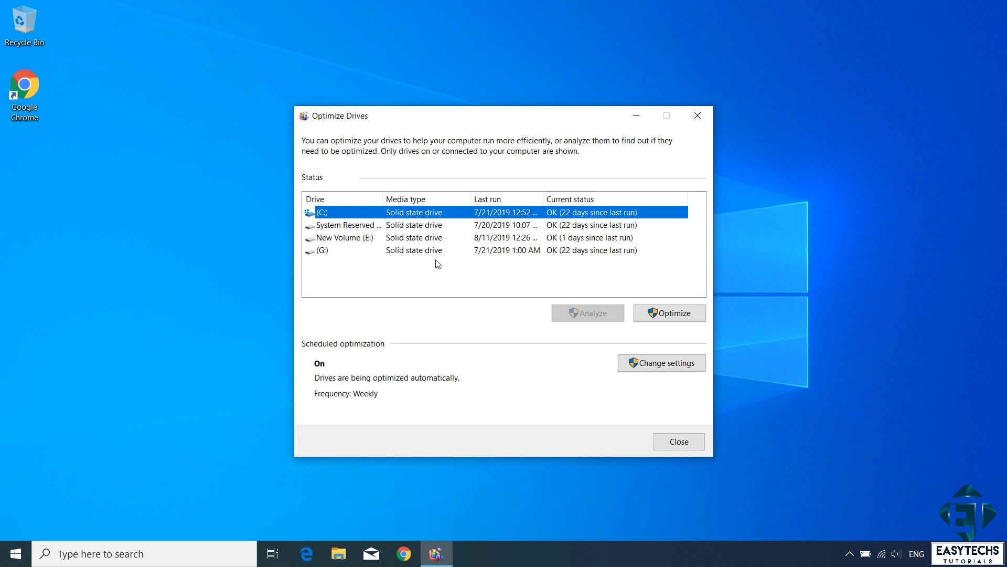
{"action": "mouse_move", "coordinate": [505, 261]}
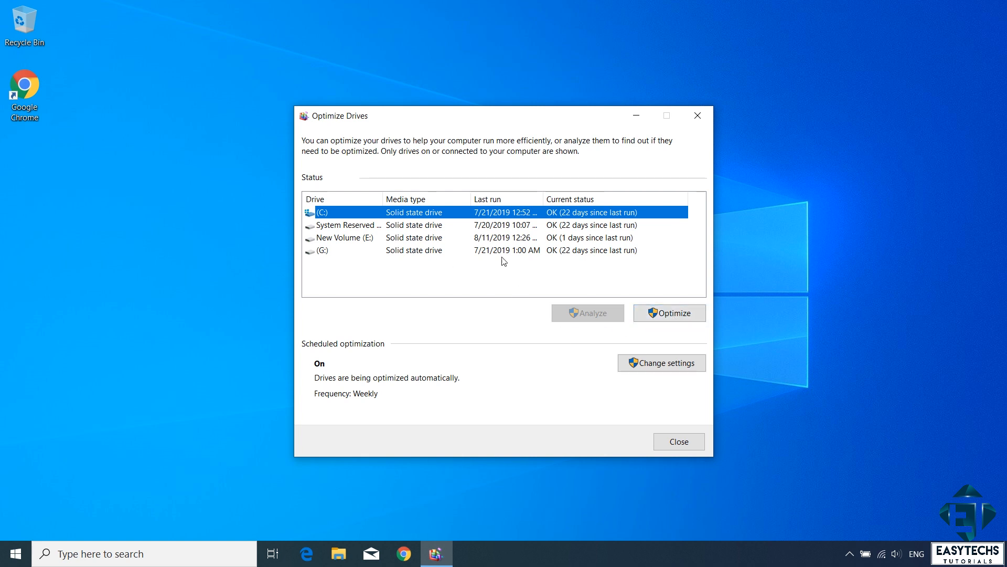
{"action": "mouse_move", "coordinate": [463, 261]}
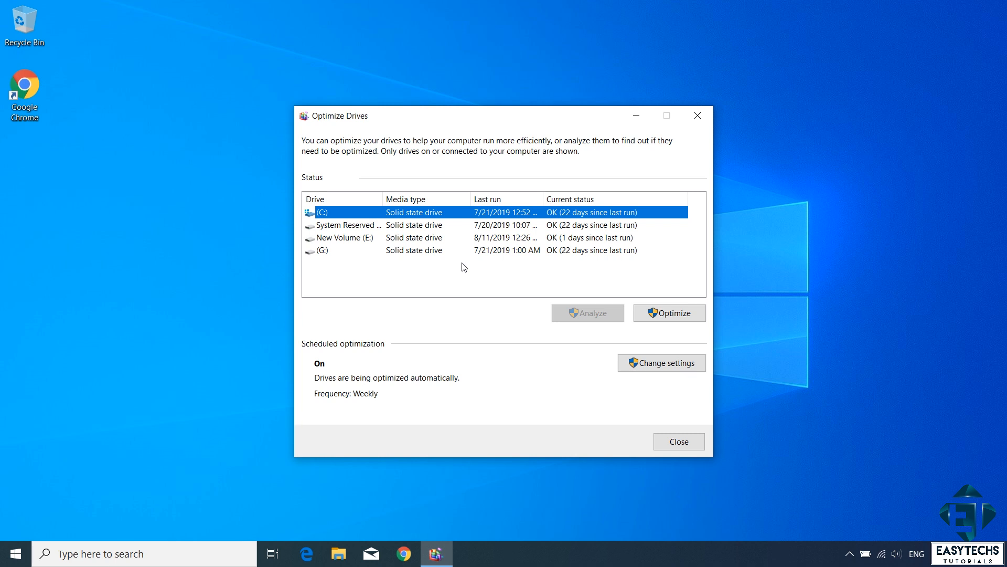
{"action": "left_click", "coordinate": [677, 442]}
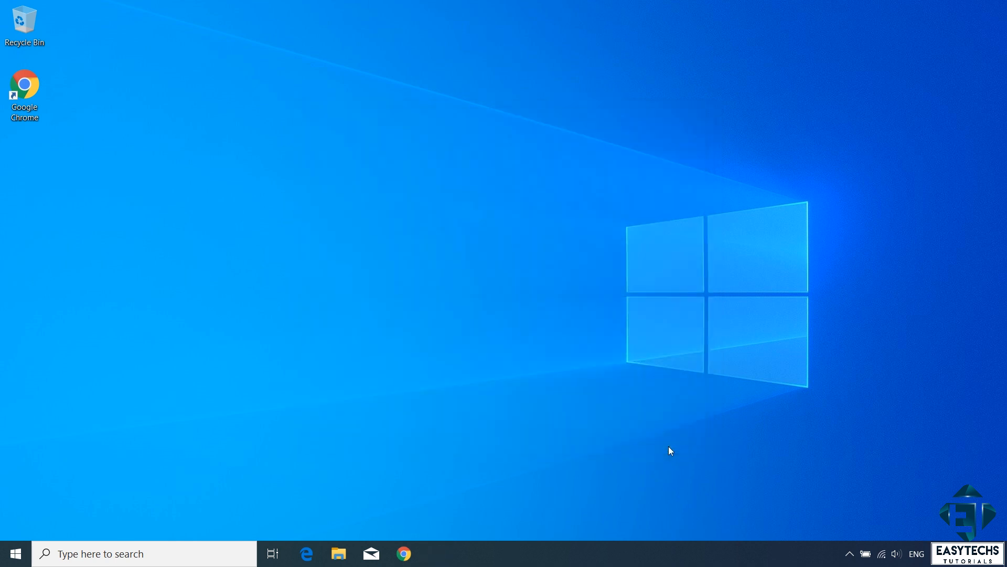
Reach Personalization settings from the desktop context menu.
{"action": "left_click", "coordinate": [14, 553]}
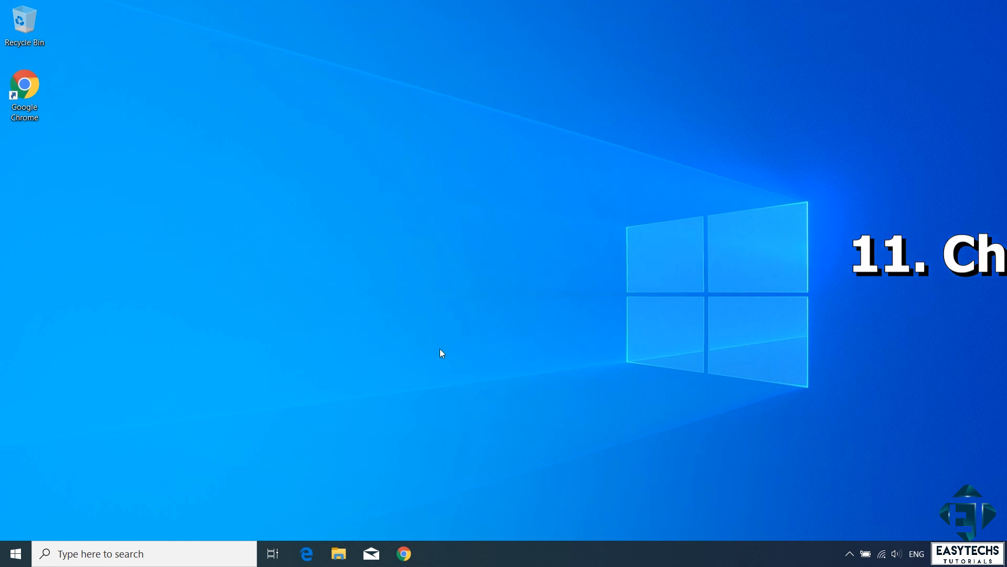
{"action": "right_click", "coordinate": [442, 352]}
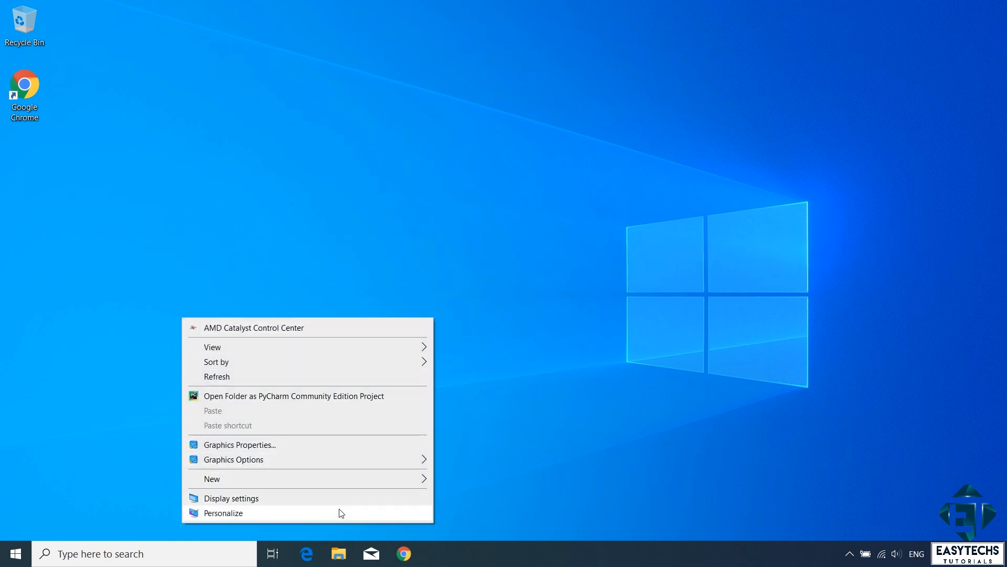
{"action": "left_click", "coordinate": [230, 498]}
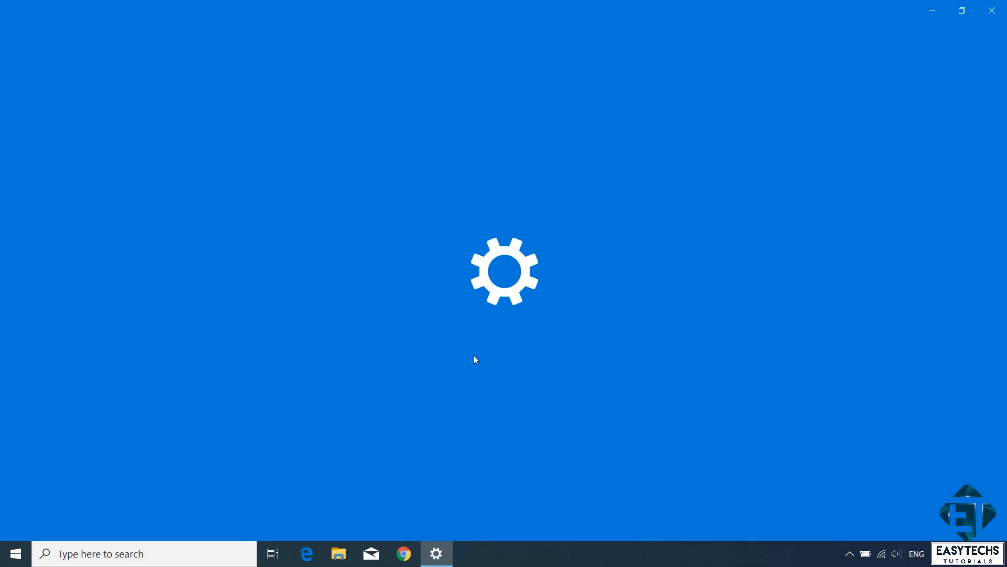
{"action": "left_click", "coordinate": [435, 553]}
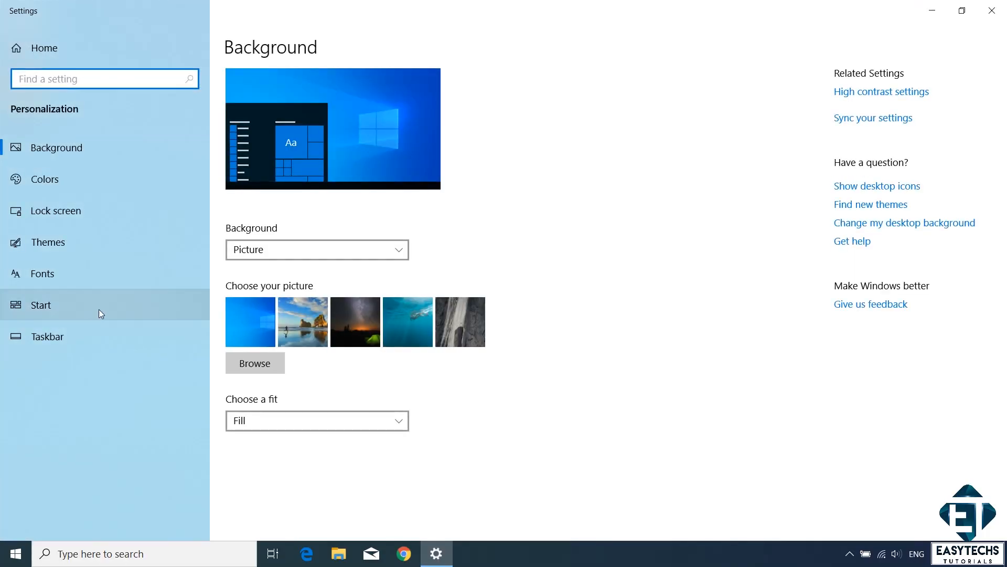
Switch off 'Show suggestions occasionally in Start' on the Start page.
{"action": "left_click", "coordinate": [41, 304]}
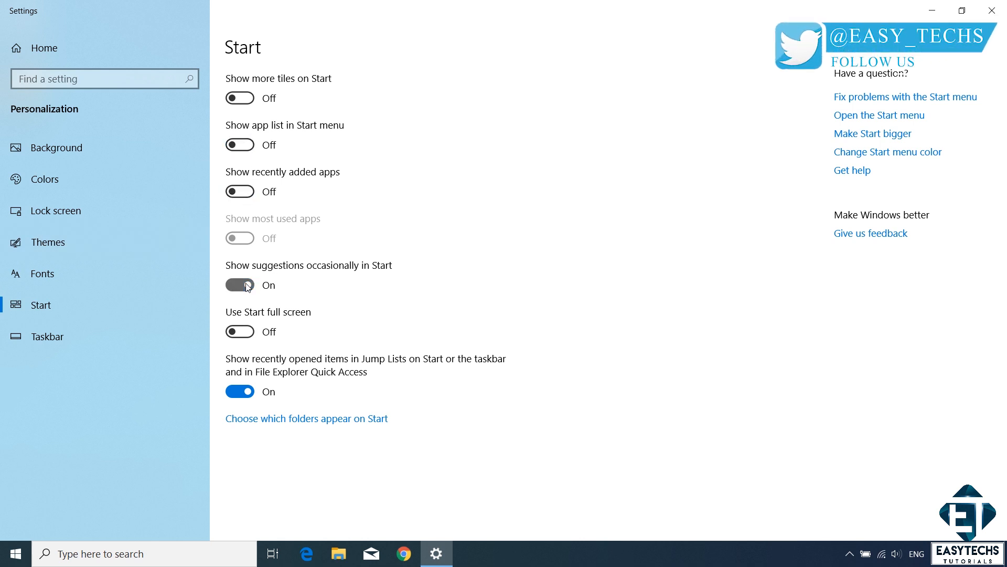
{"action": "left_click", "coordinate": [239, 285]}
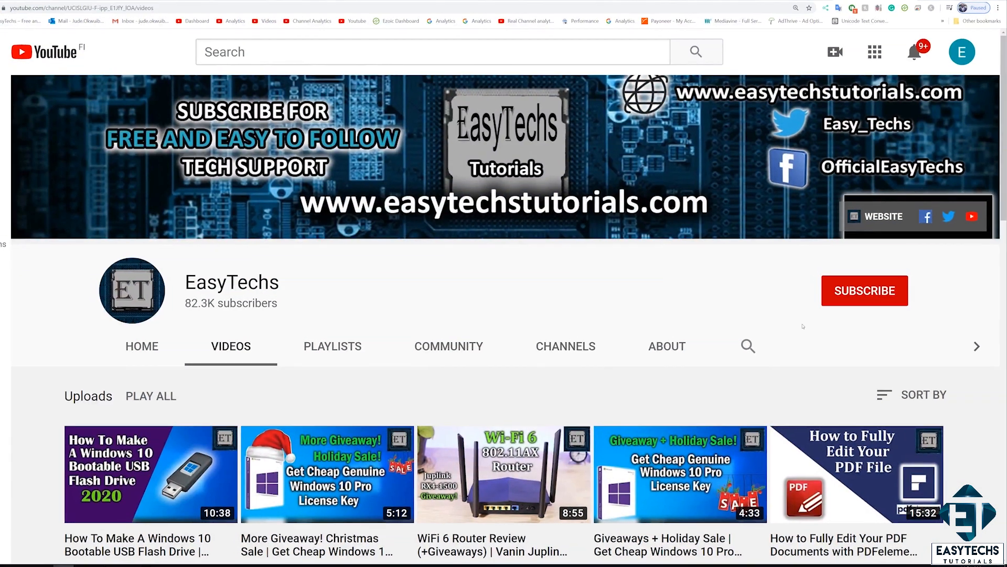
Subscribe to the EasyTechs YouTube channel.
{"action": "left_click", "coordinate": [864, 290]}
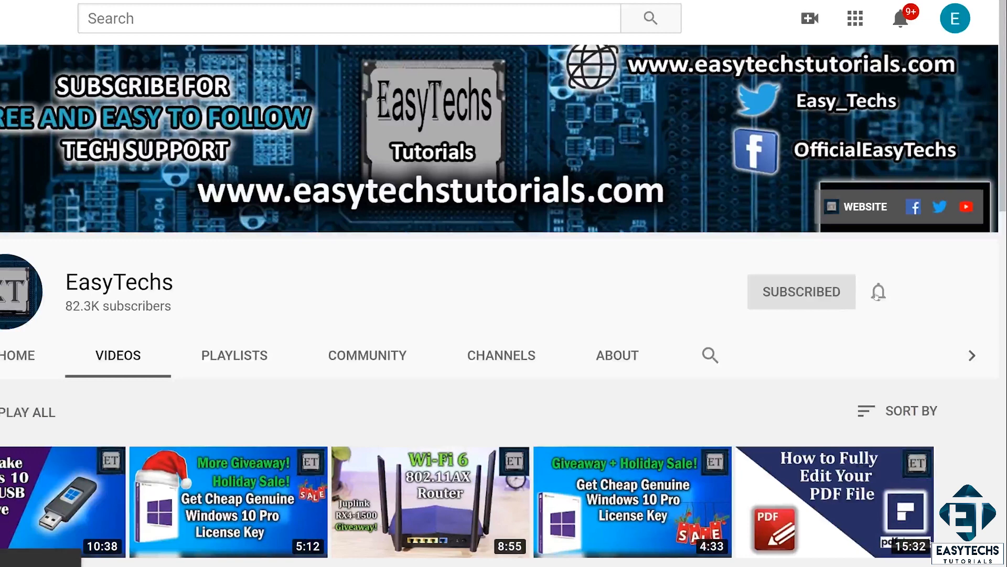